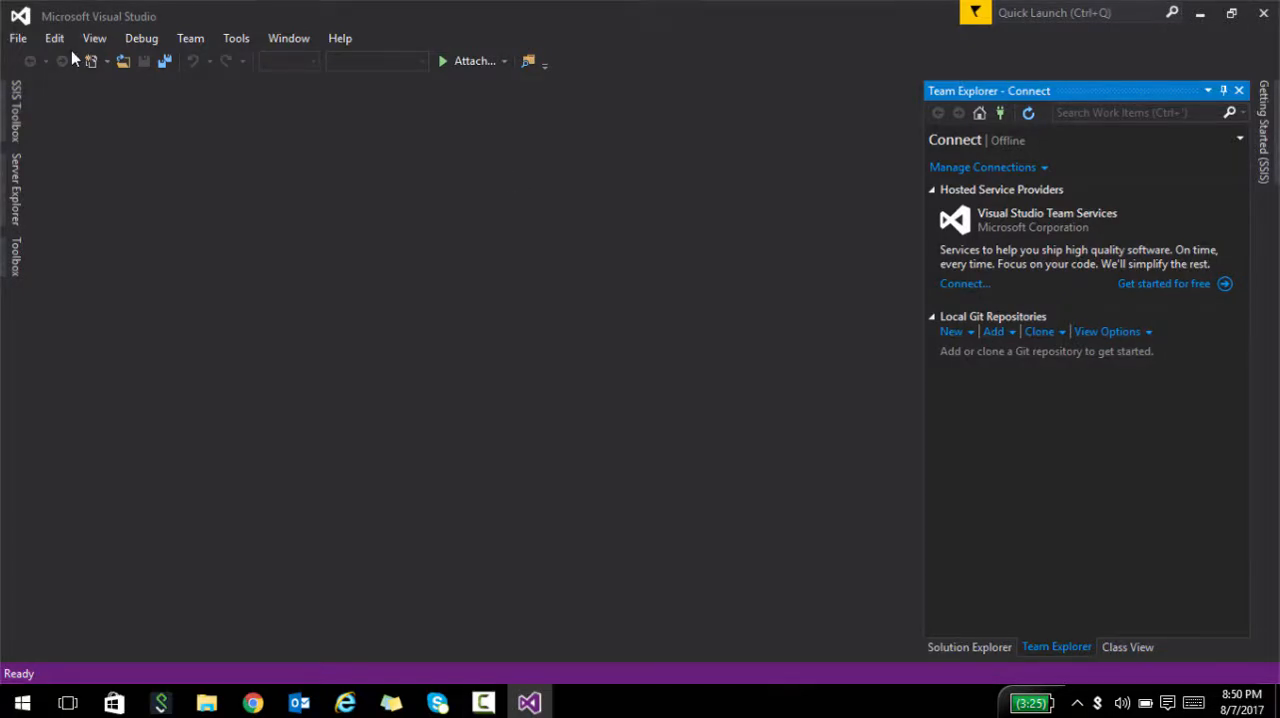
Create a new Report Server Project named 'FirstNWProject'.
click(17, 38)
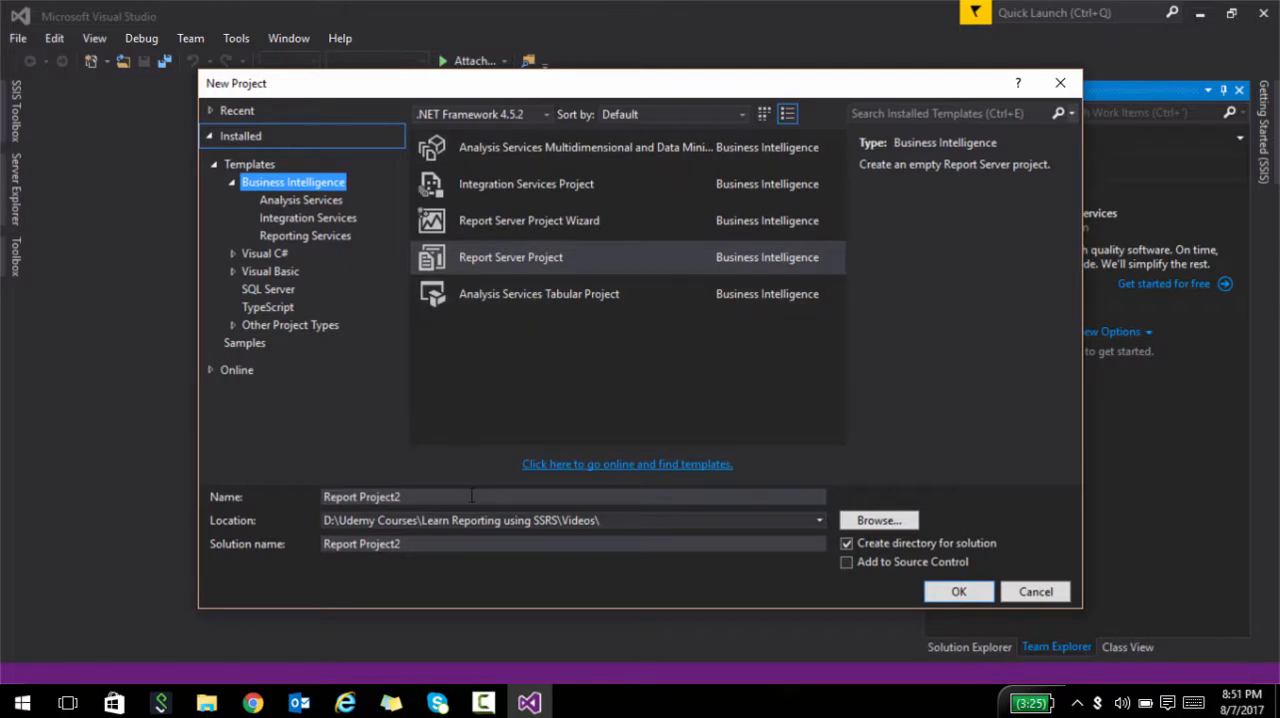
click(510, 257)
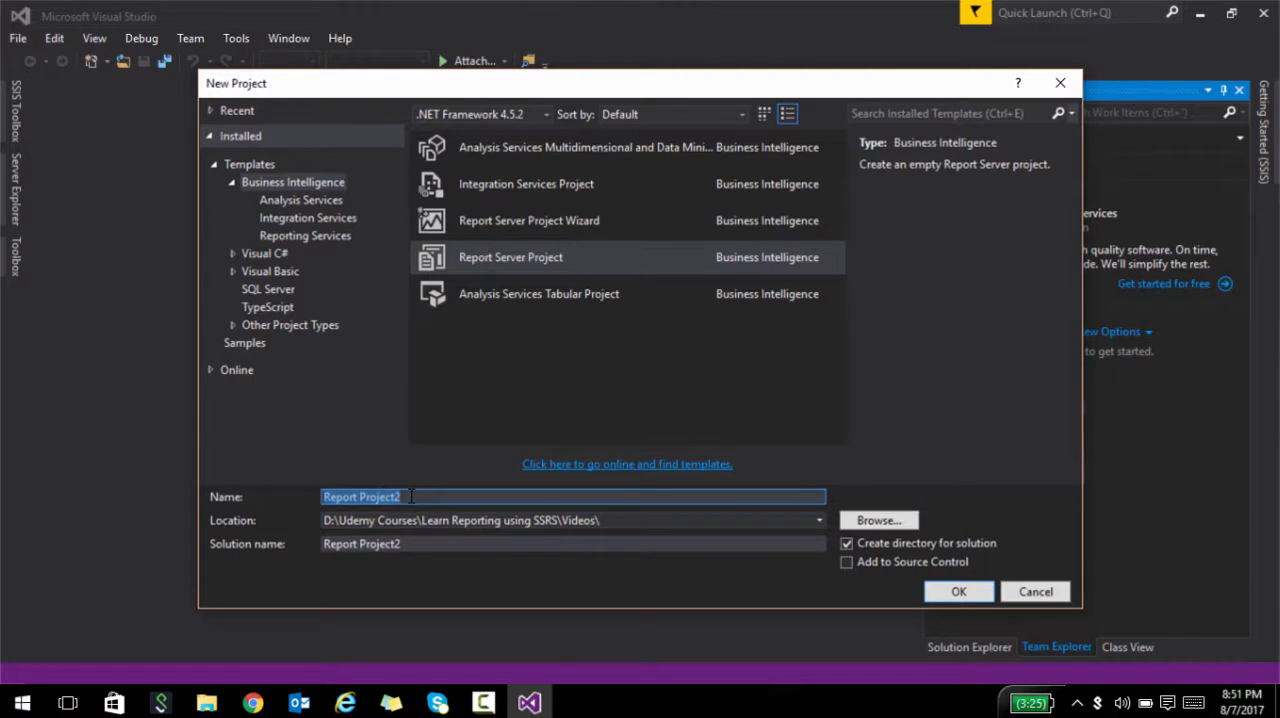
text(FirstNW)
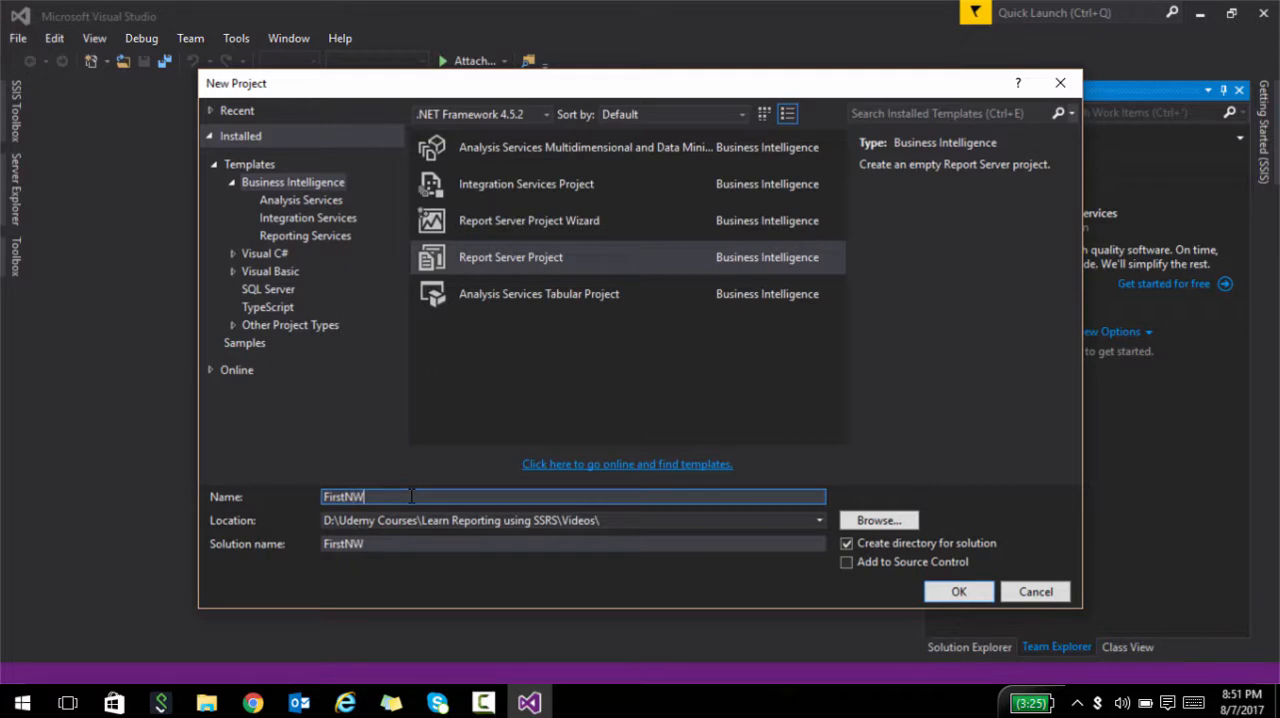
text(Project)
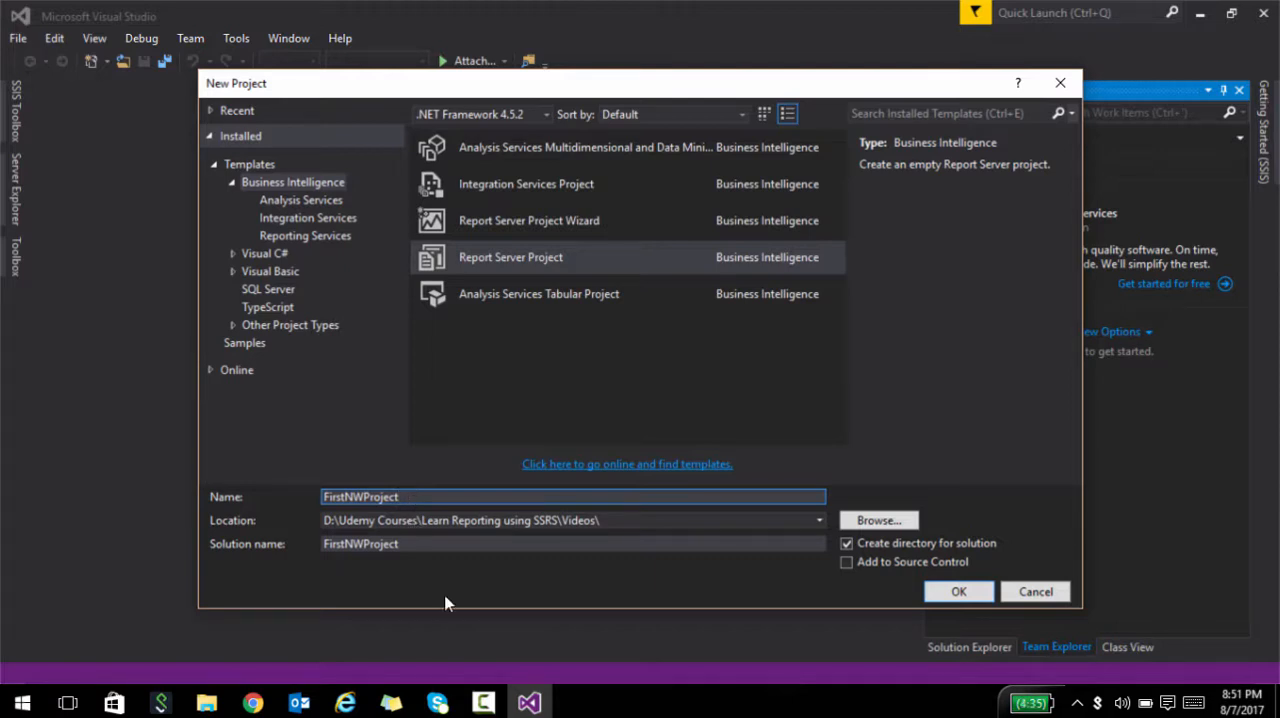
click(958, 591)
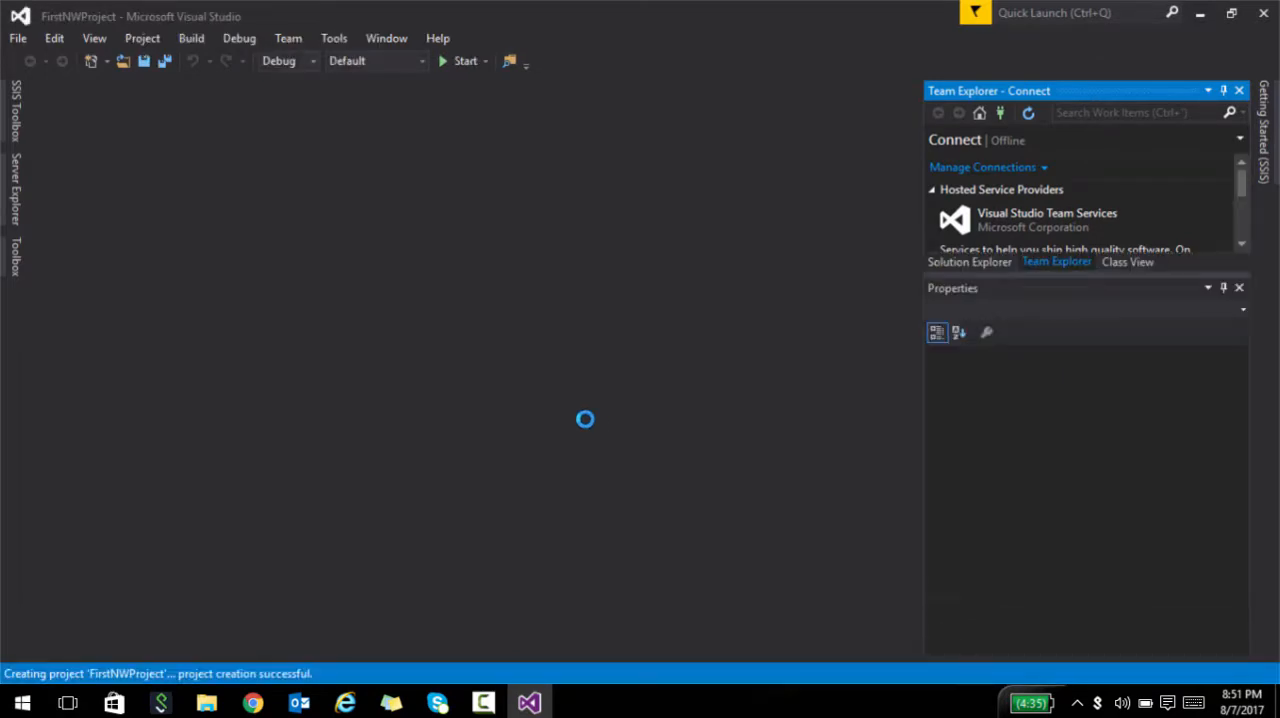
Pin the Toolbox open and switch to the SSIS Toolbox.
click(13, 250)
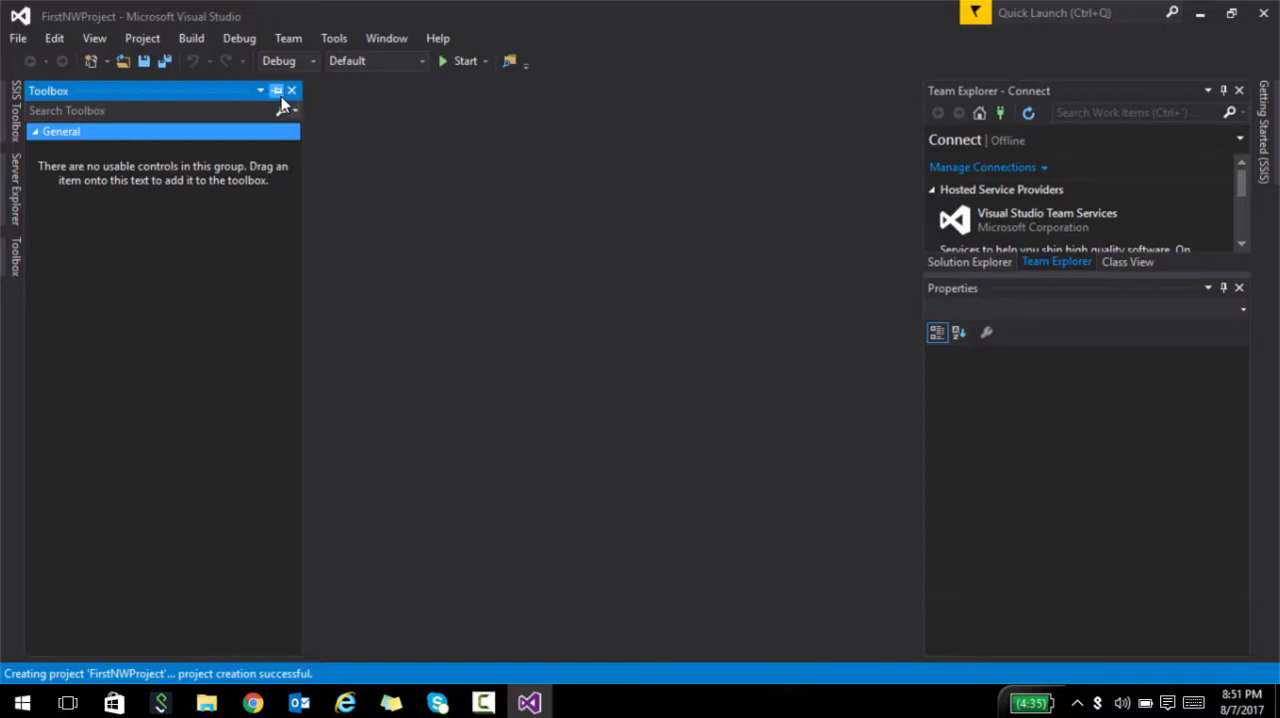
click(277, 90)
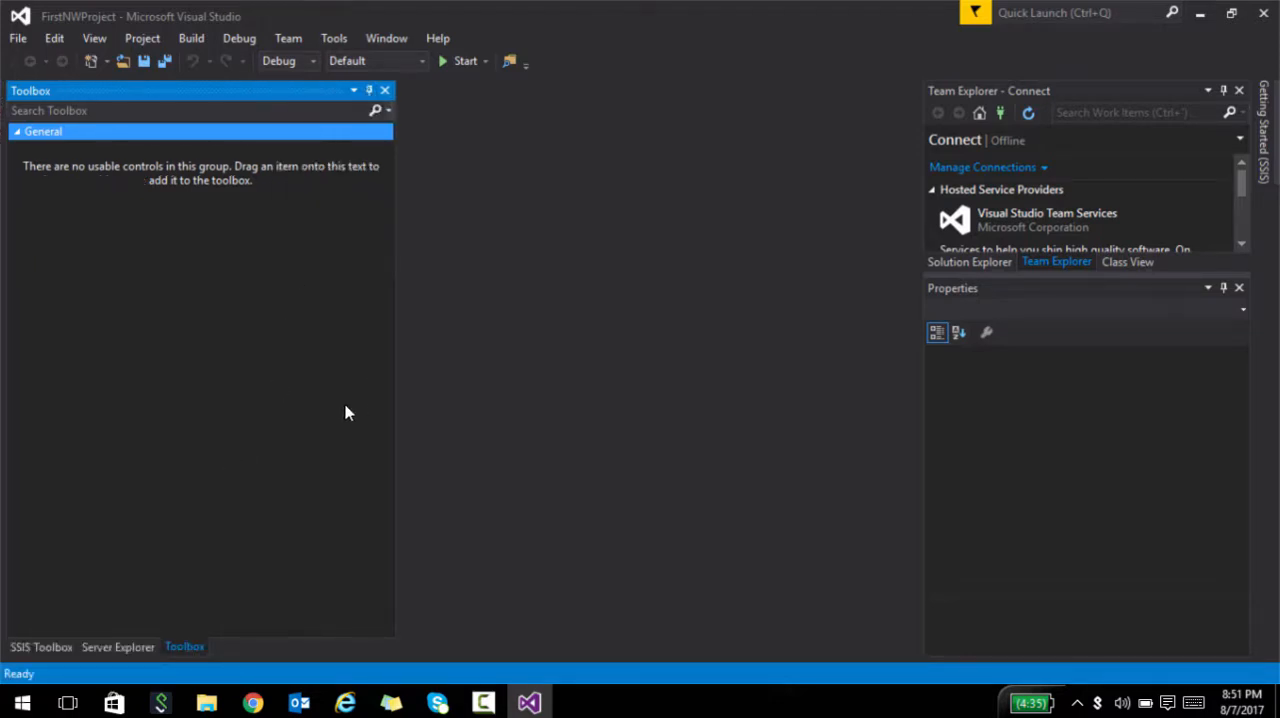
mouse_move(885, 208)
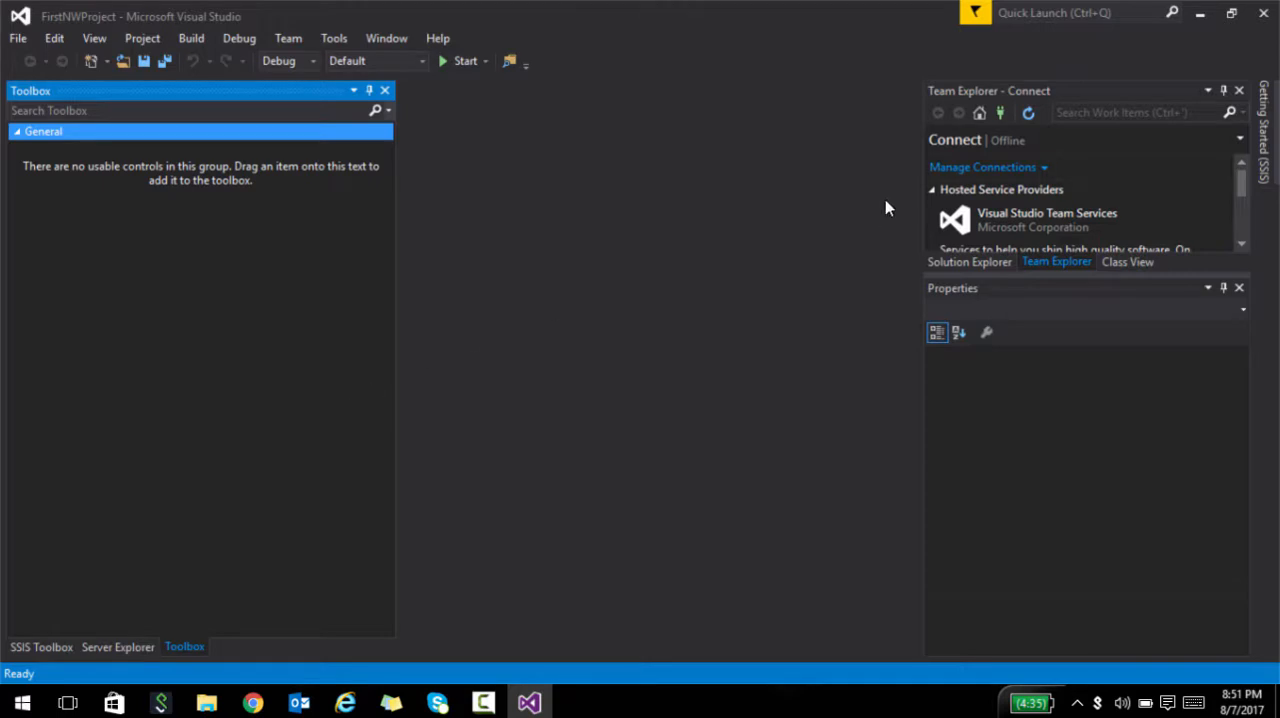
mouse_move(52, 655)
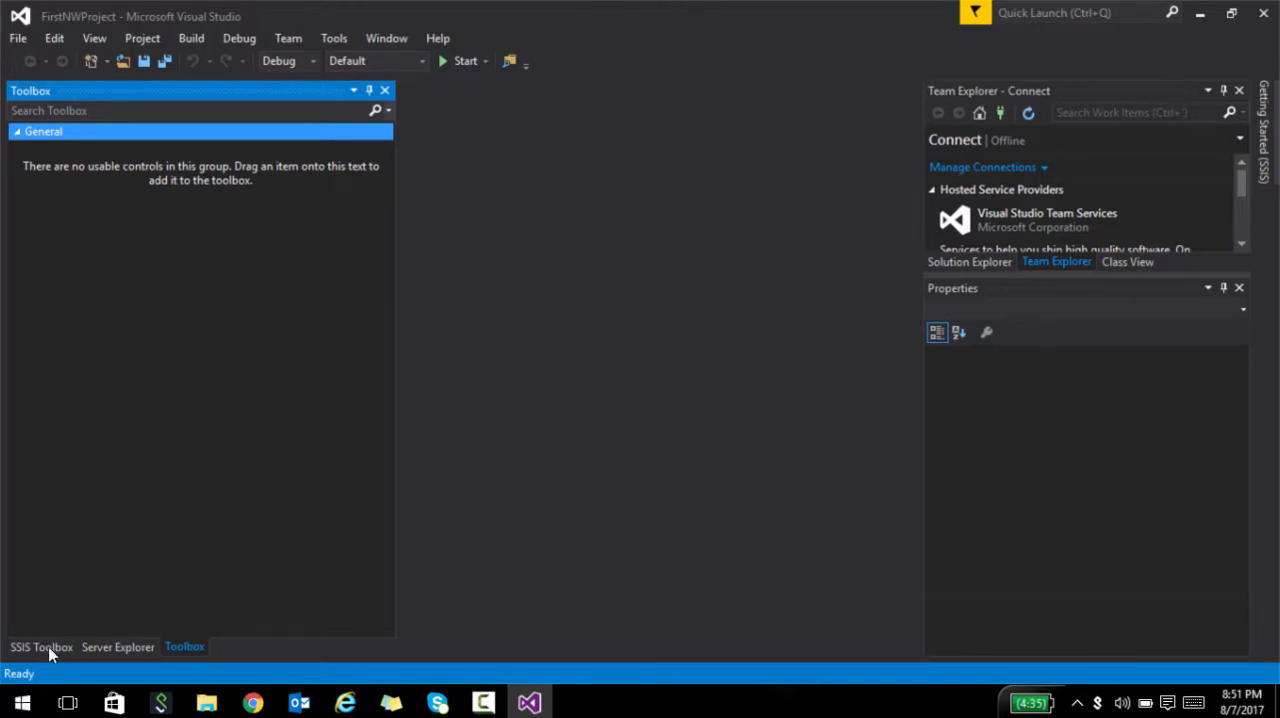
click(41, 647)
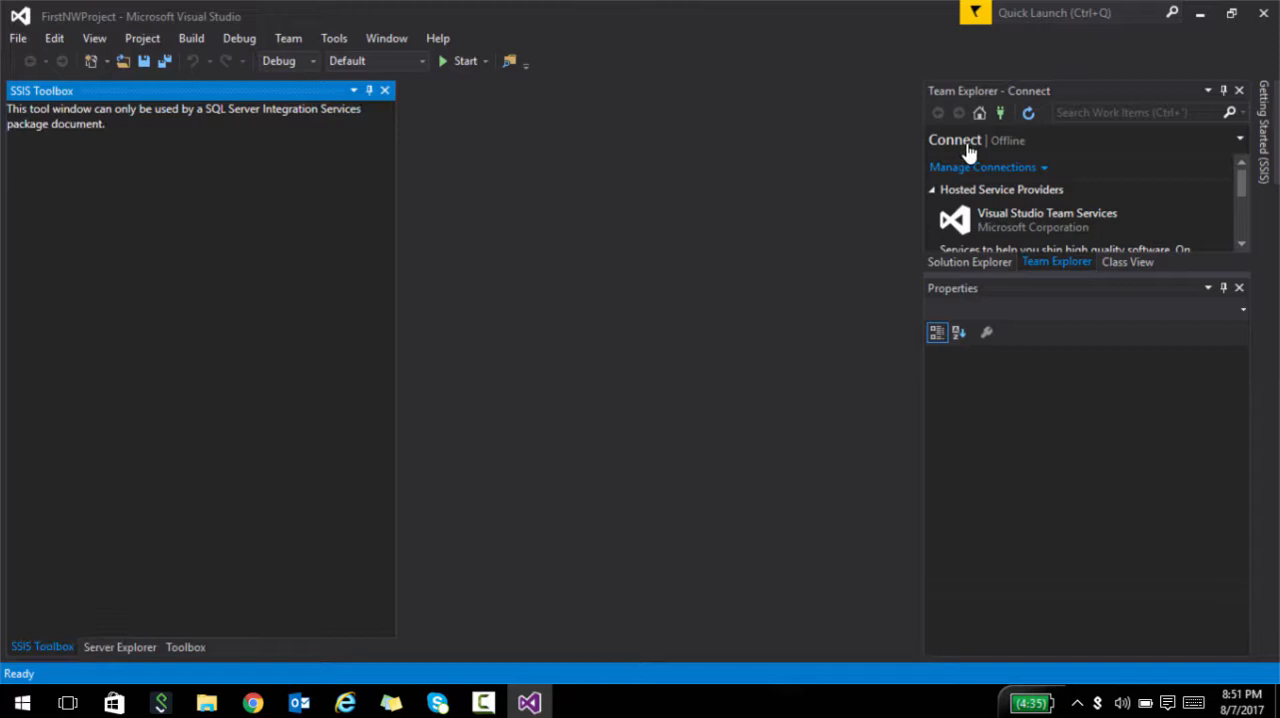
Show Solution Explorer, auto-hide Properties, and select the Reports folder.
click(1222, 90)
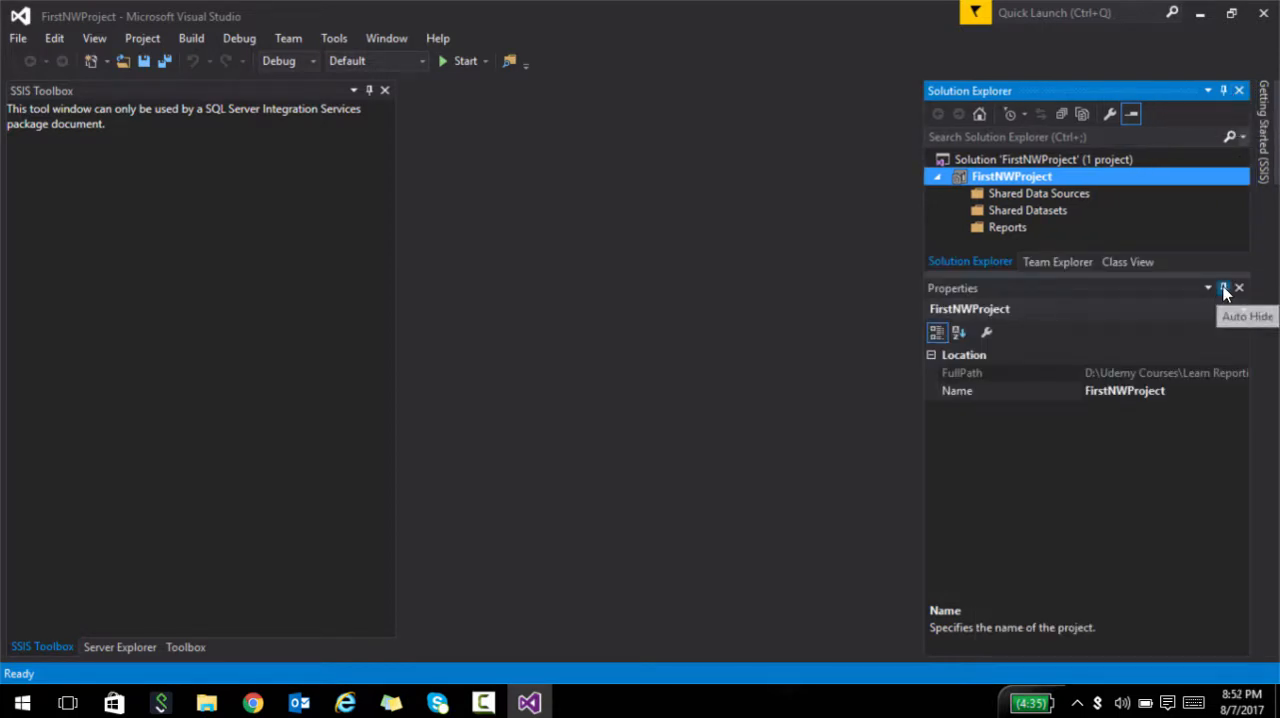
click(1223, 288)
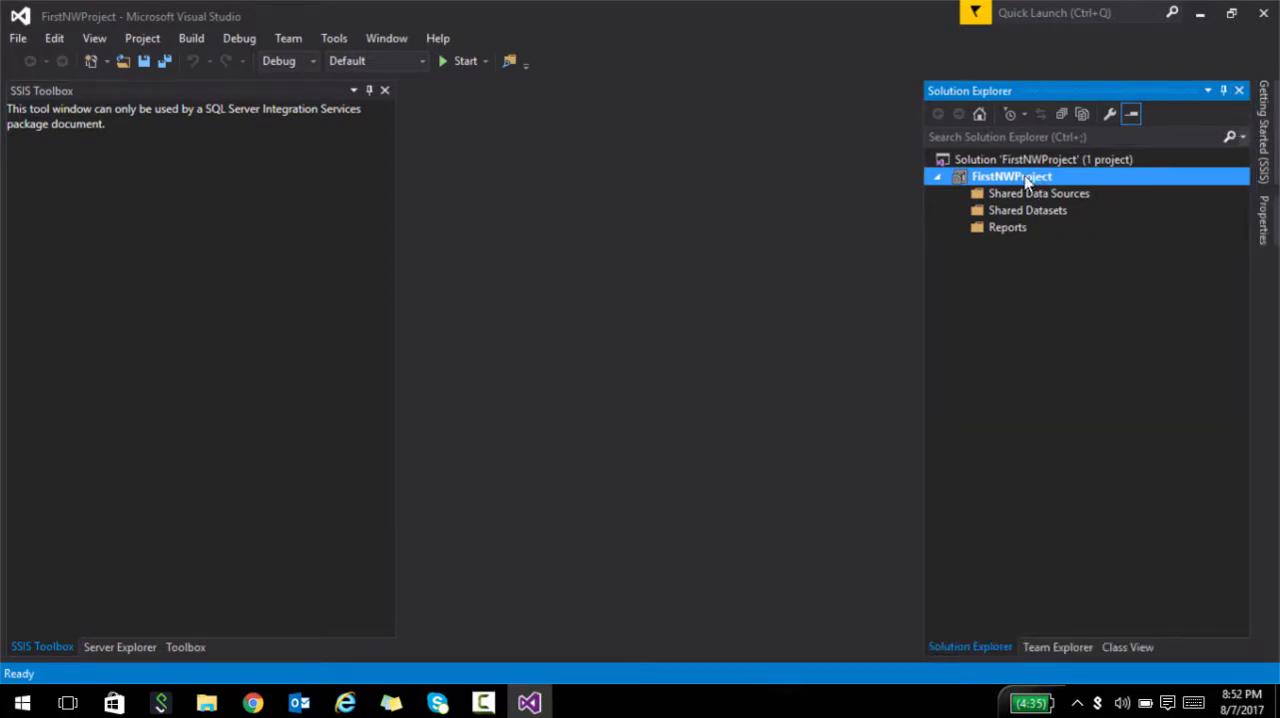
mouse_move(1030, 250)
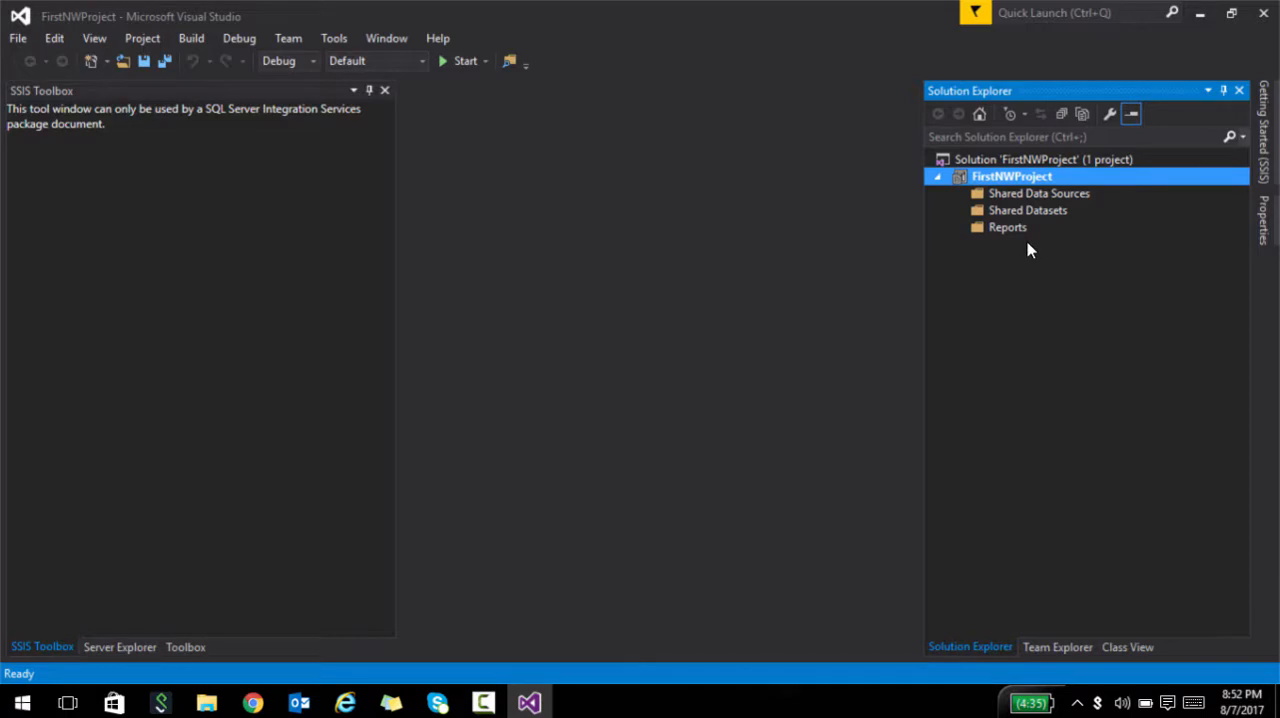
click(1008, 227)
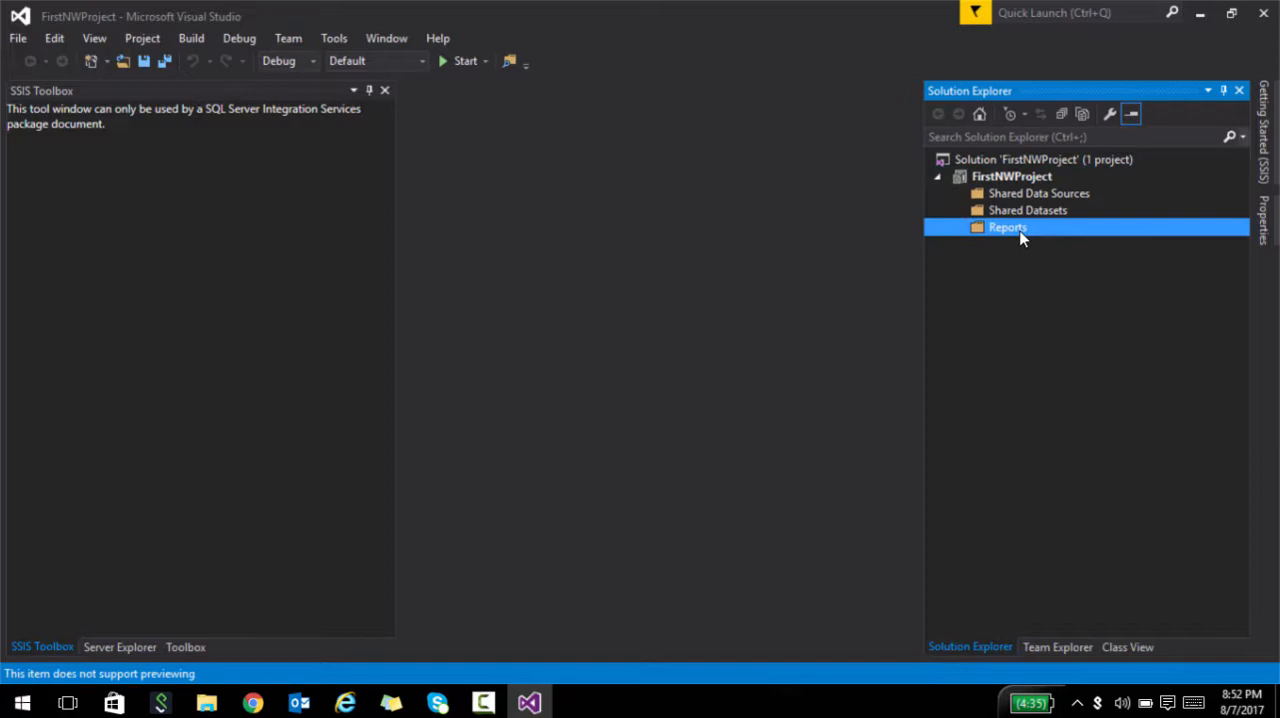
Add a blank Report item, NWreport.rdl, to the Reports folder.
right_click(1007, 227)
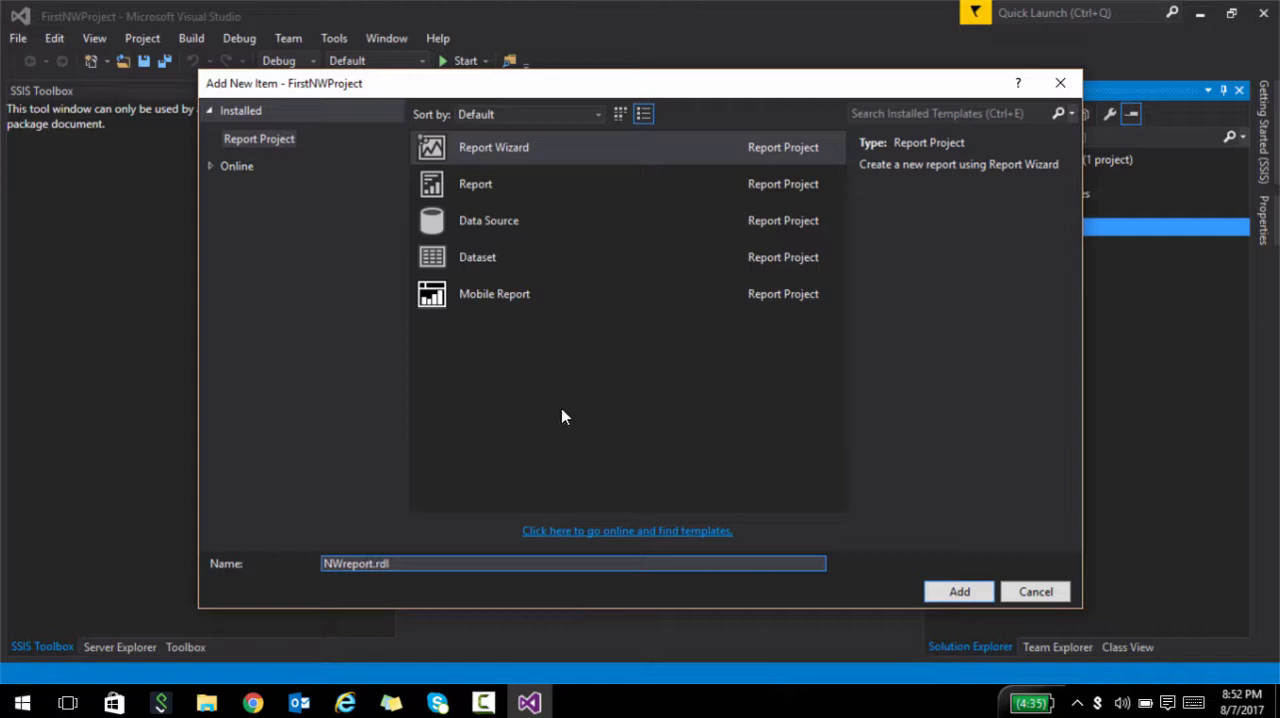
click(475, 183)
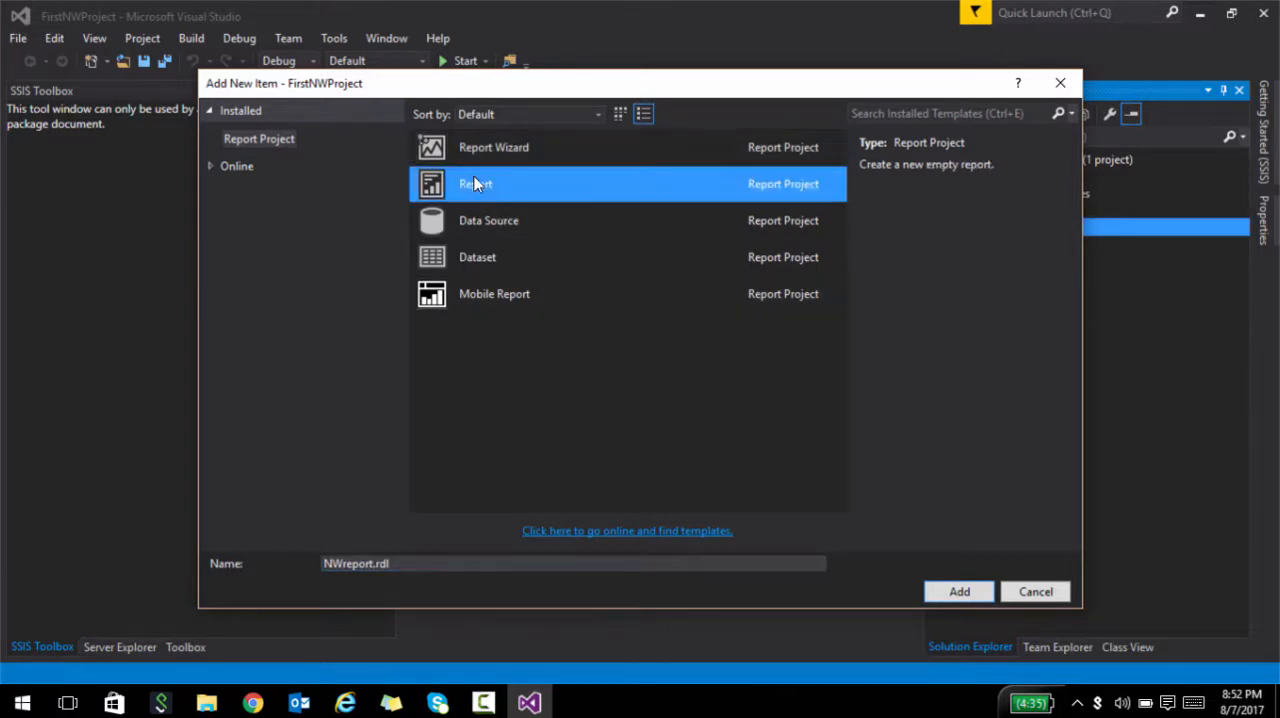
click(957, 591)
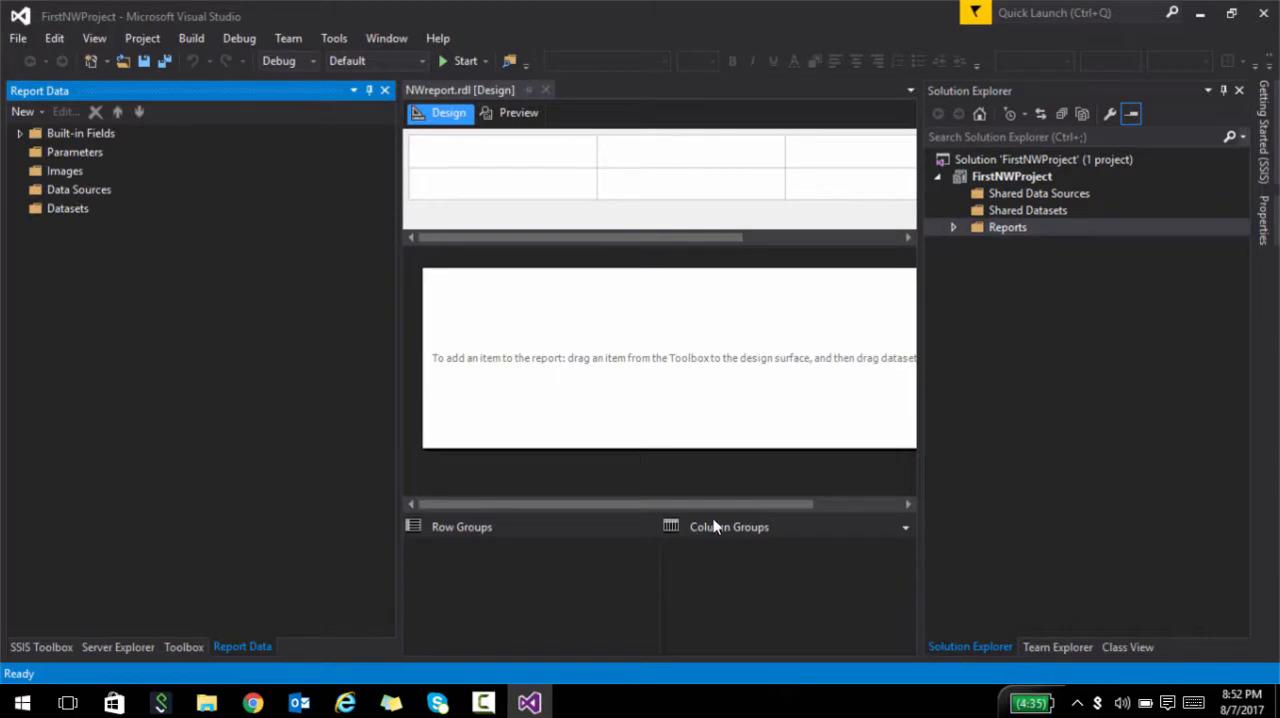
mouse_move(398, 325)
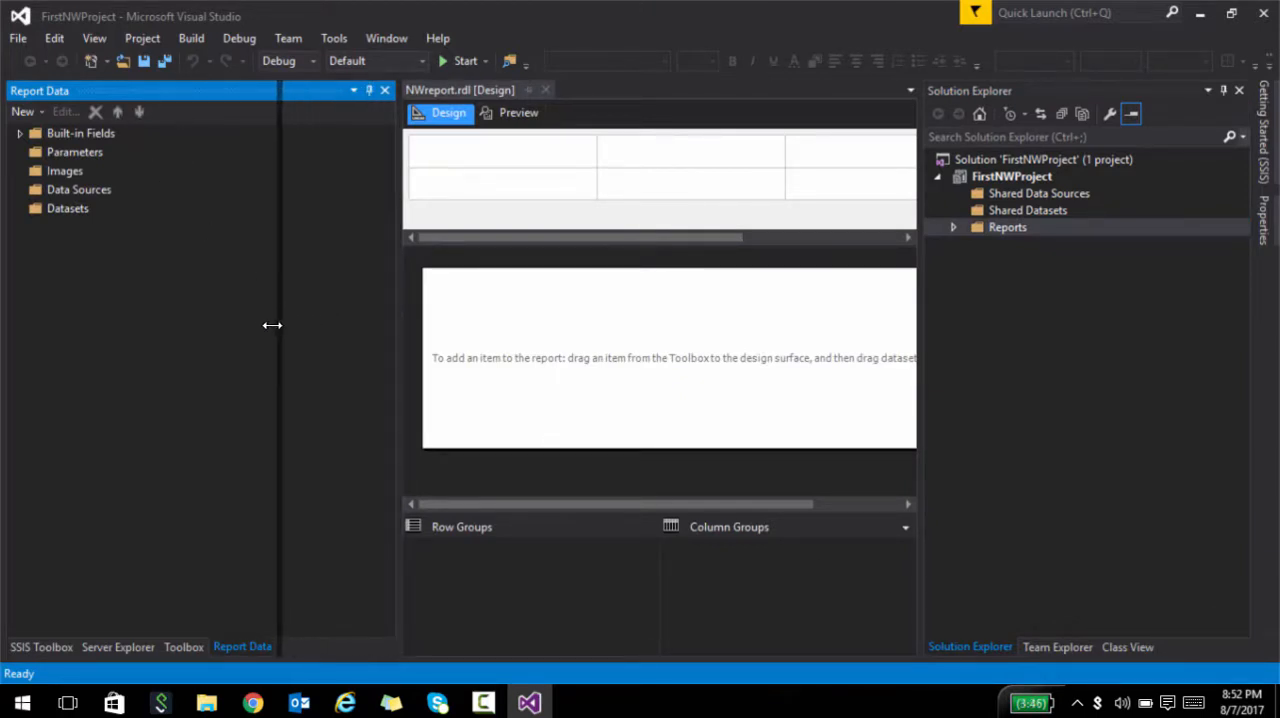
Narrow the Report Data pane, glance at the Toolbox, and bring up Data Sources actions.
drag(273, 325, 237, 325)
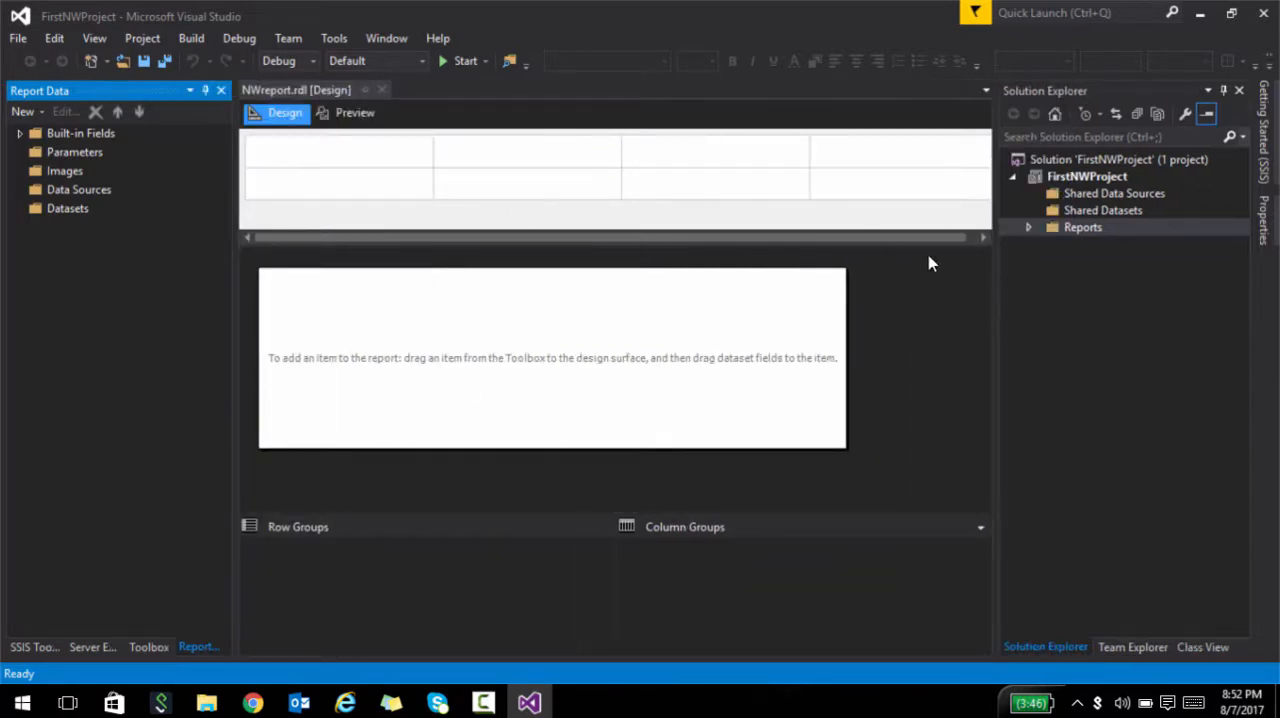
mouse_move(750, 303)
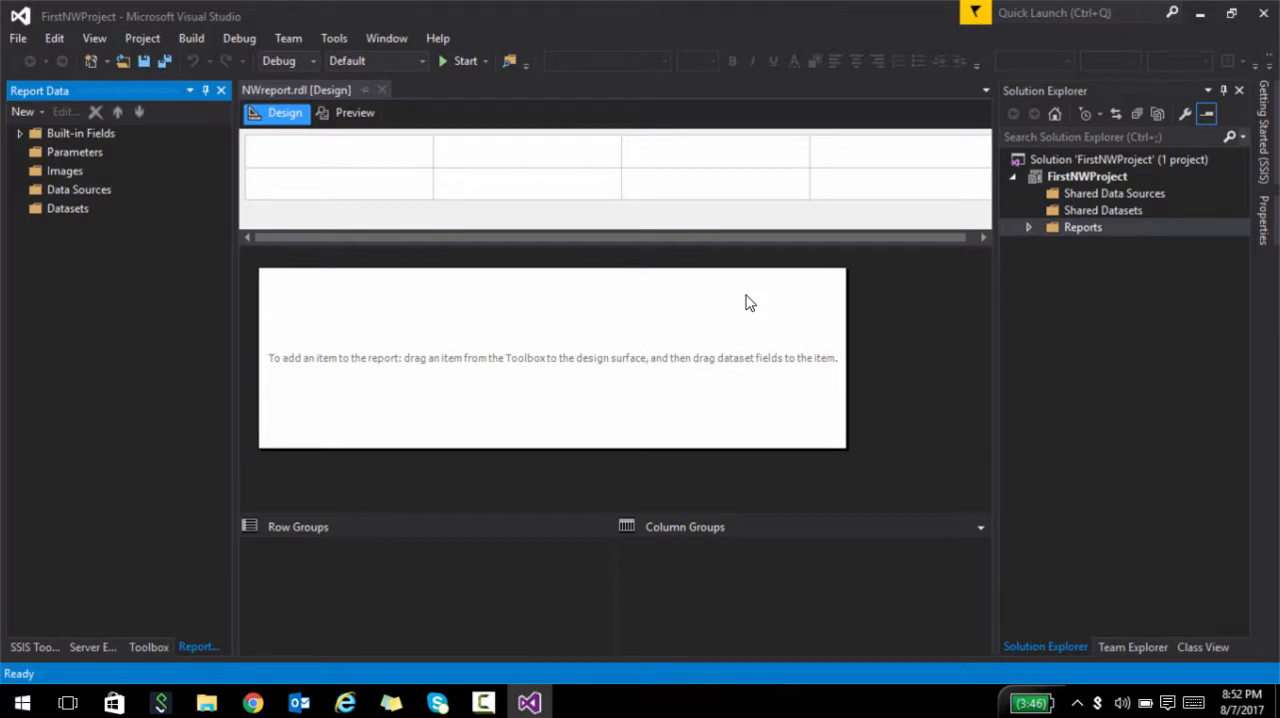
mouse_move(44, 157)
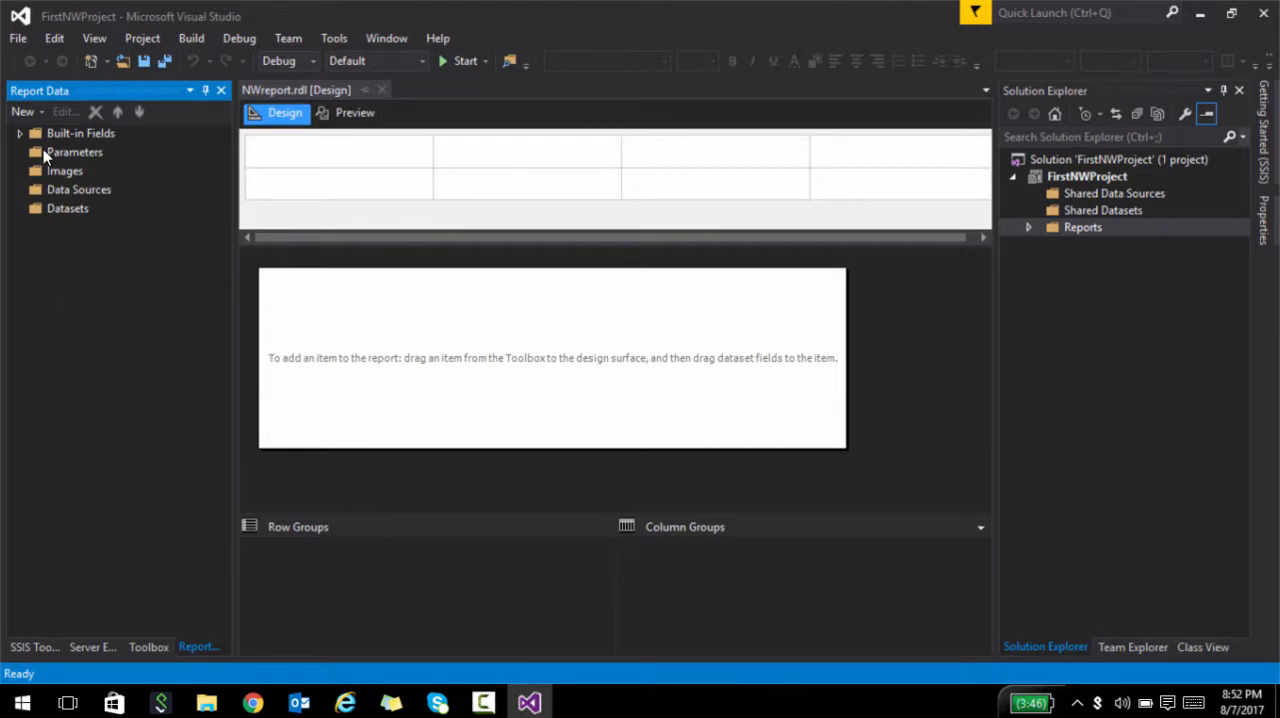
mouse_move(155, 604)
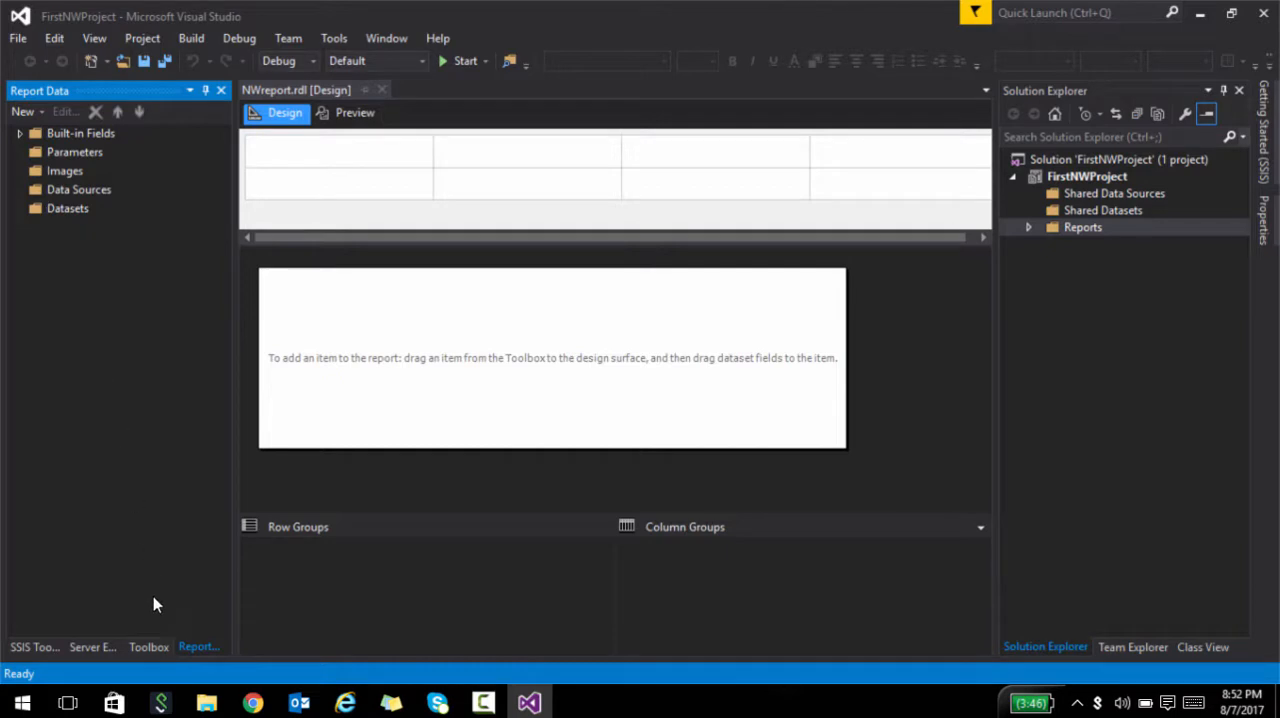
click(148, 647)
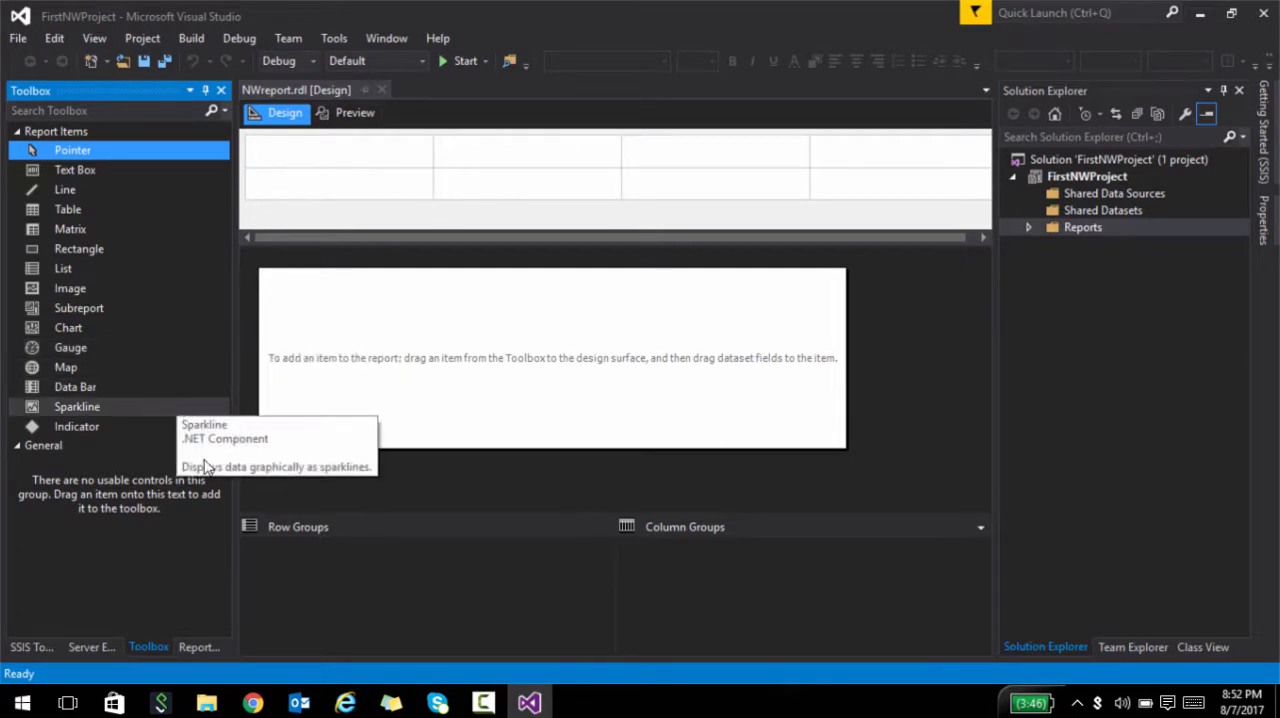
click(198, 647)
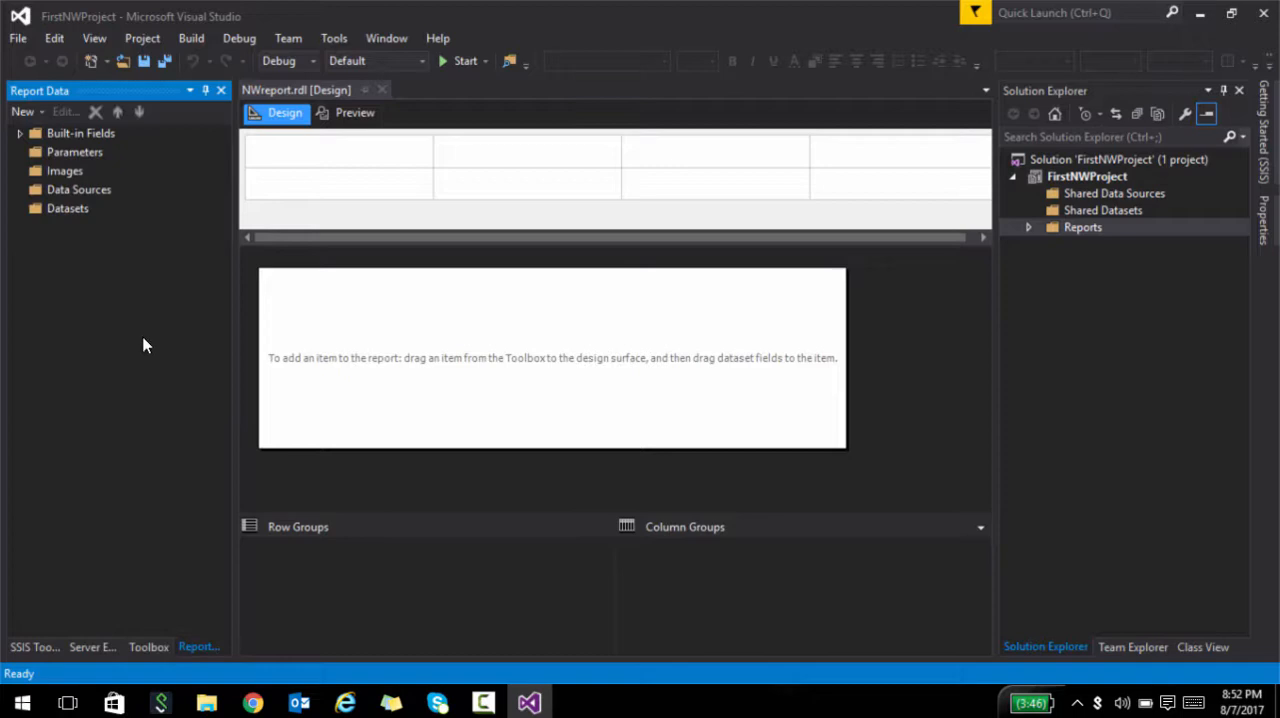
click(78, 189)
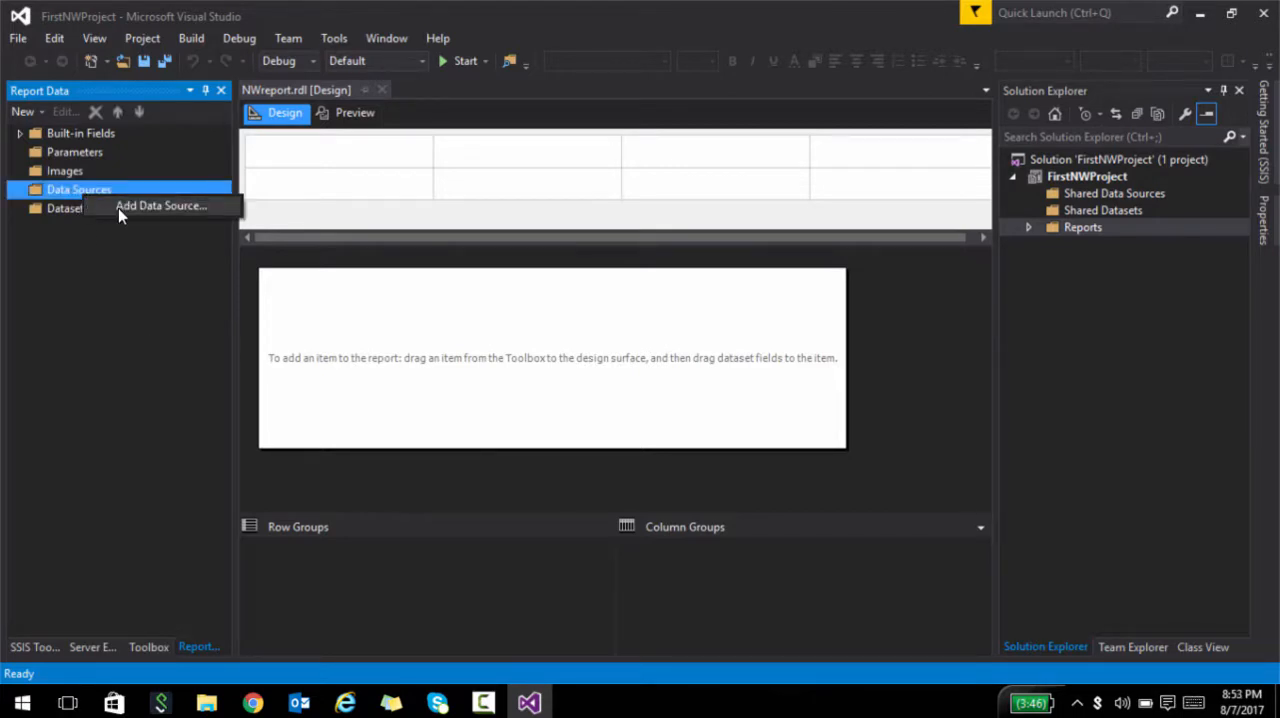
Add a new embedded data source and name it Myds.
click(161, 205)
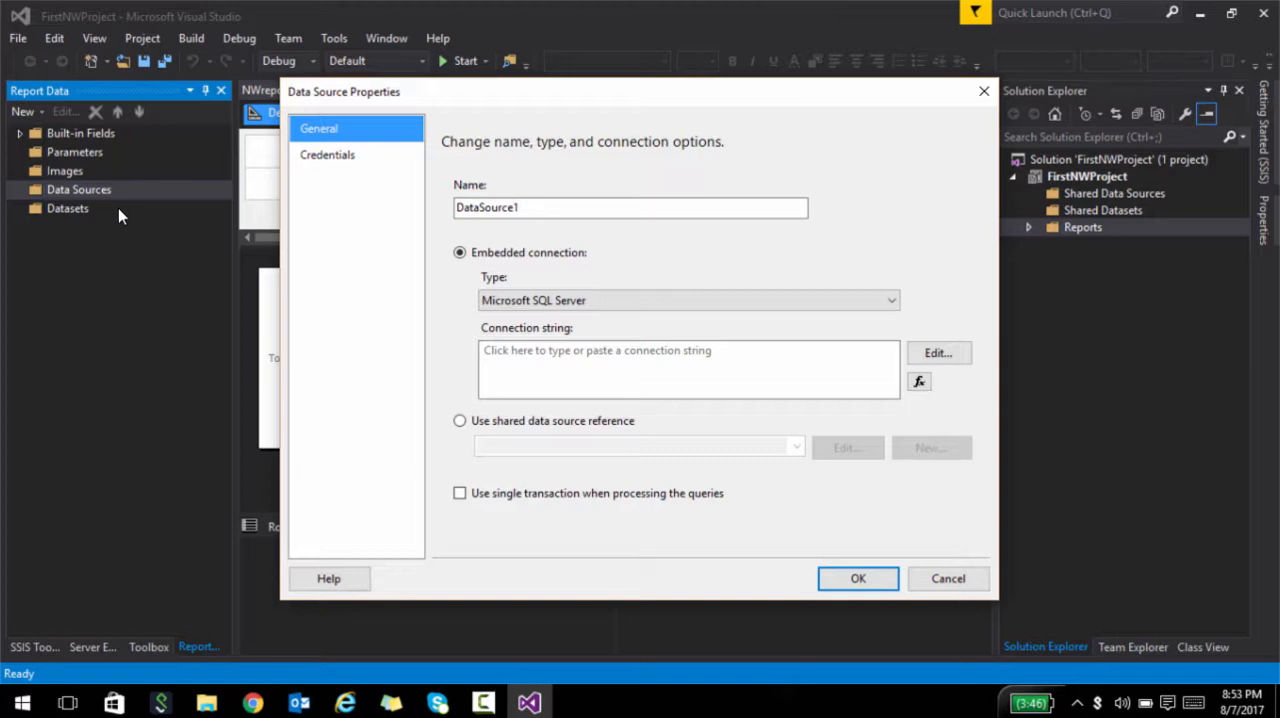
click(630, 207)
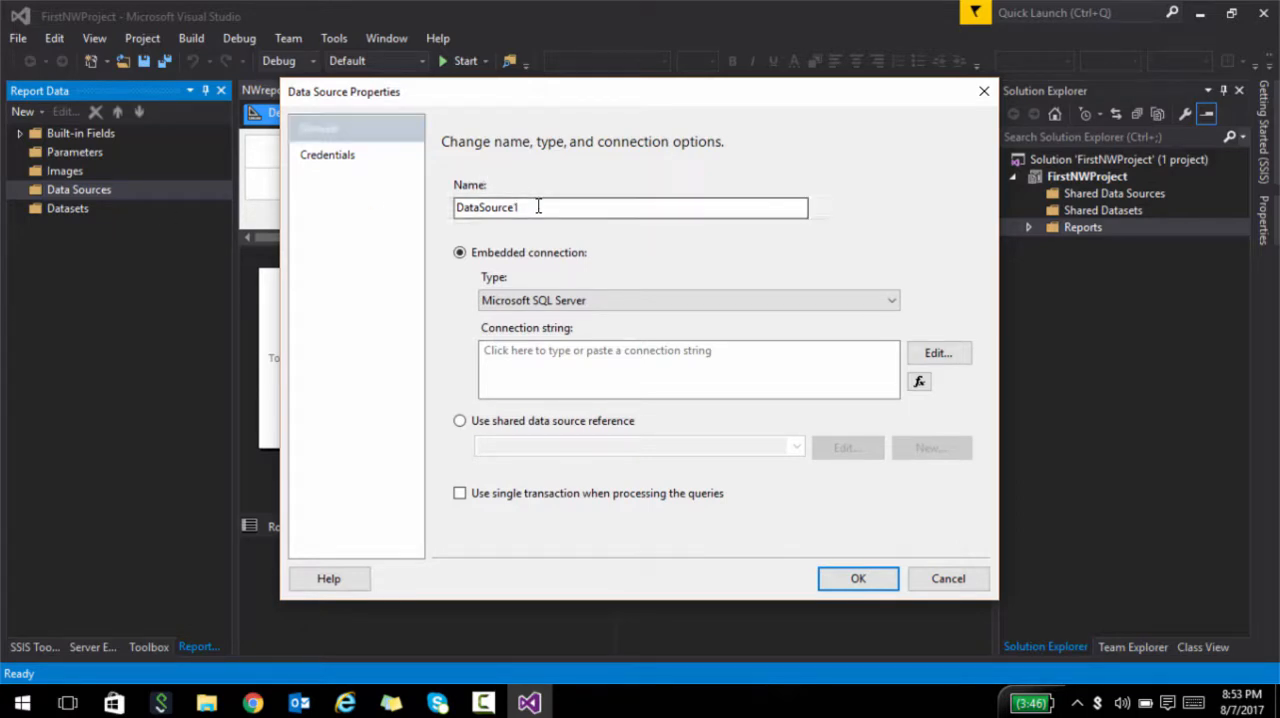
triple_click(630, 207)
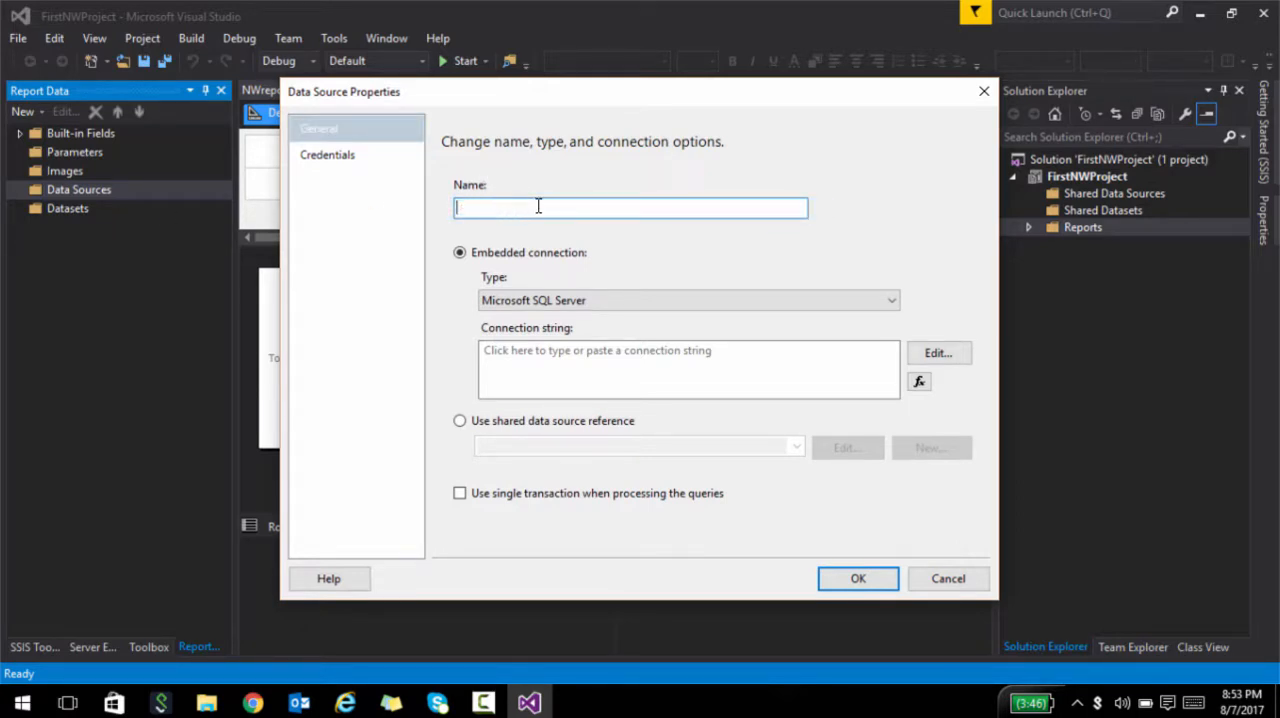
text(Myds)
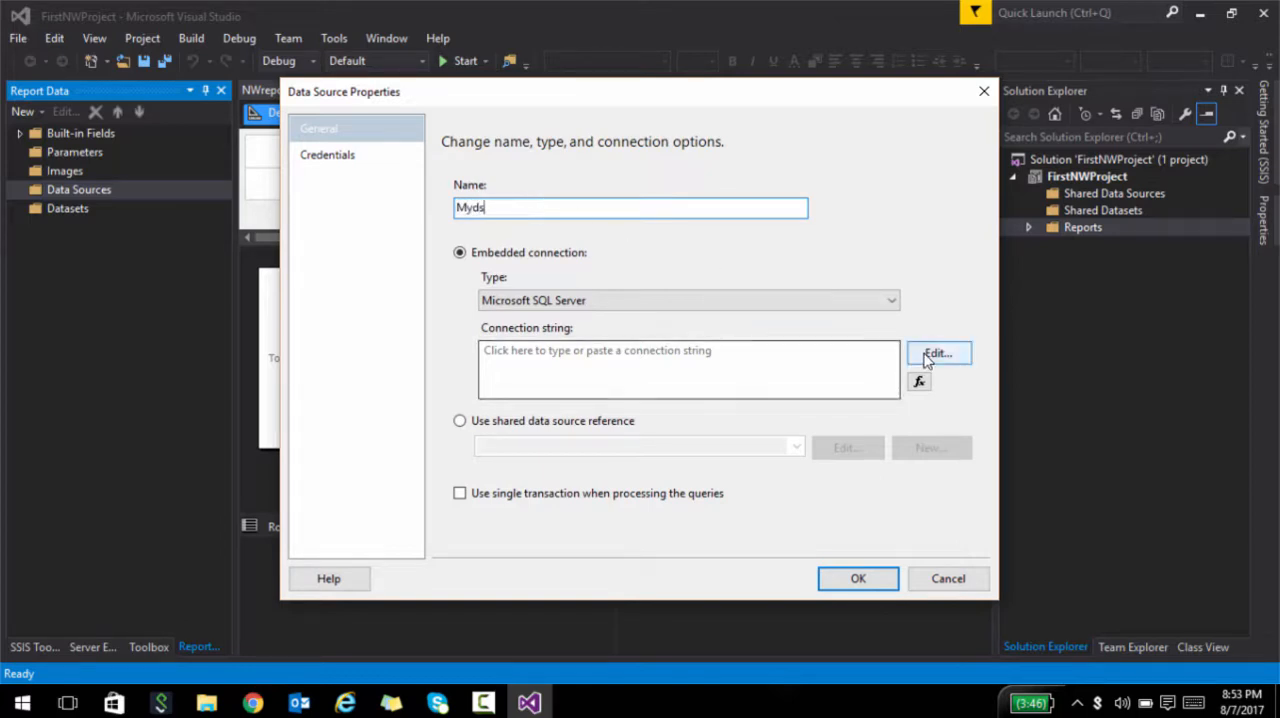
Connect Myds to AdventureWorks2016CTP3 on .\sql2016 using SQL Server authentication.
click(937, 353)
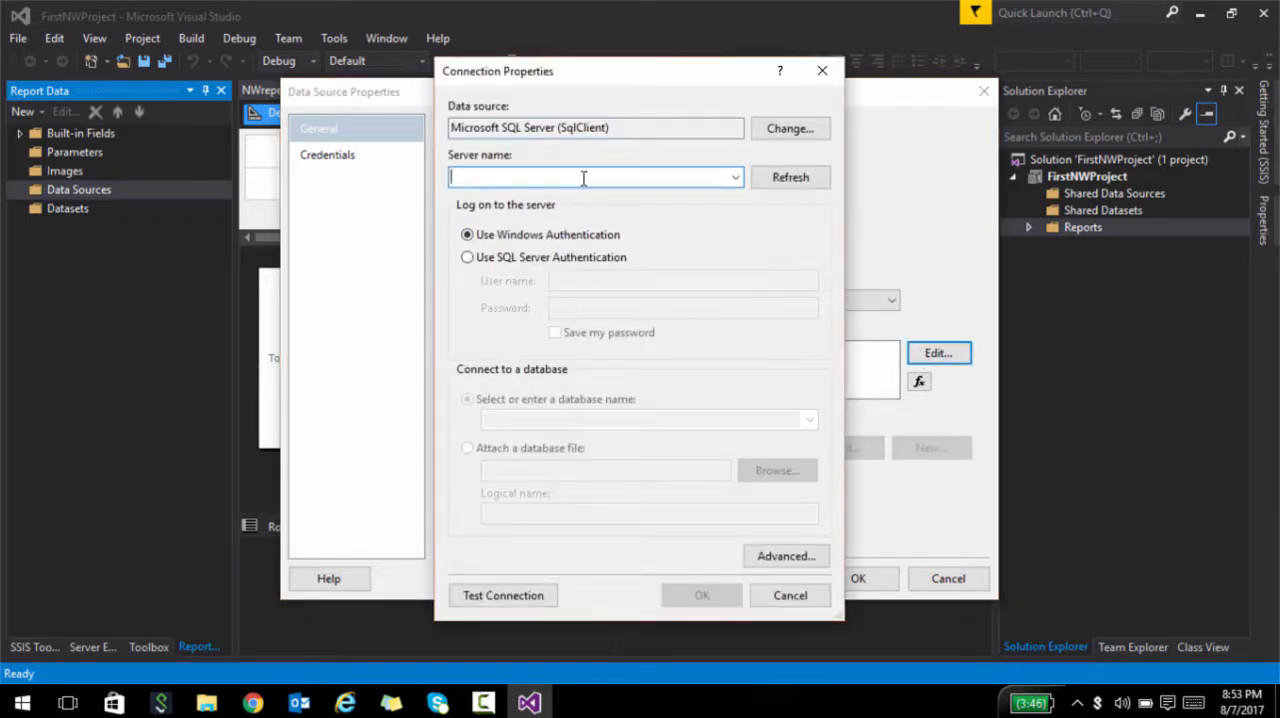
text(.\sq)
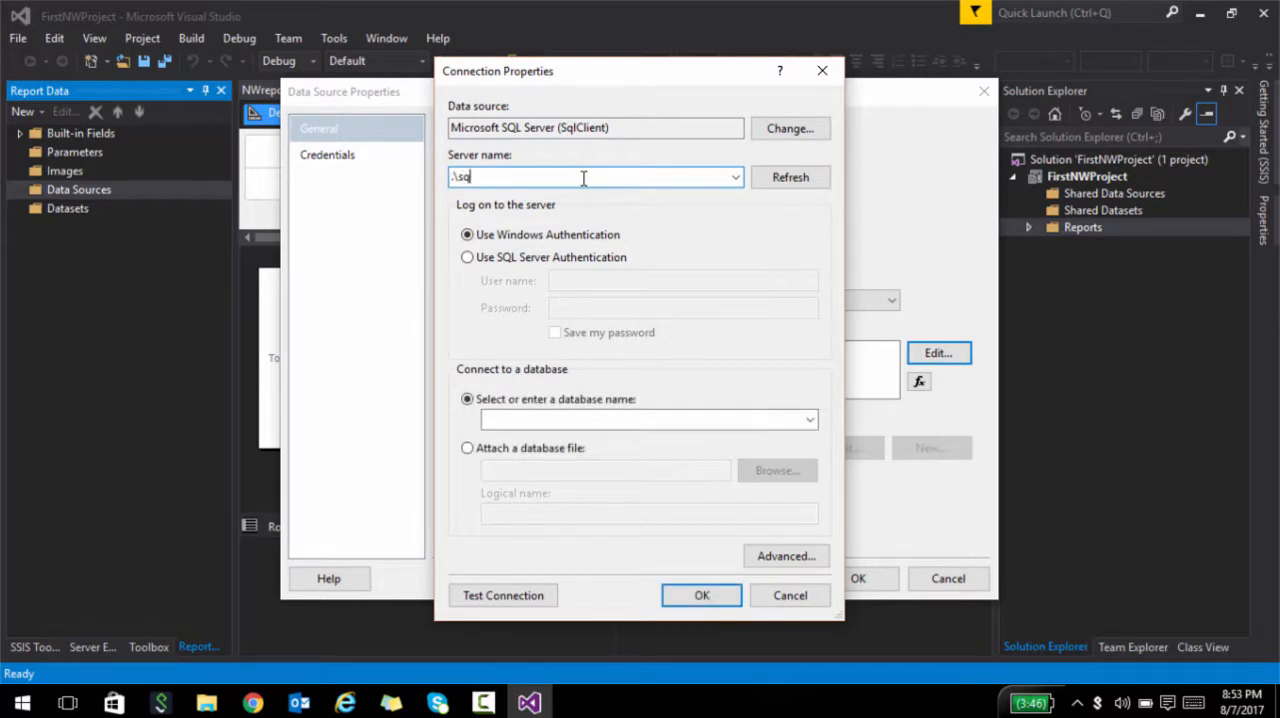
text(l2016)
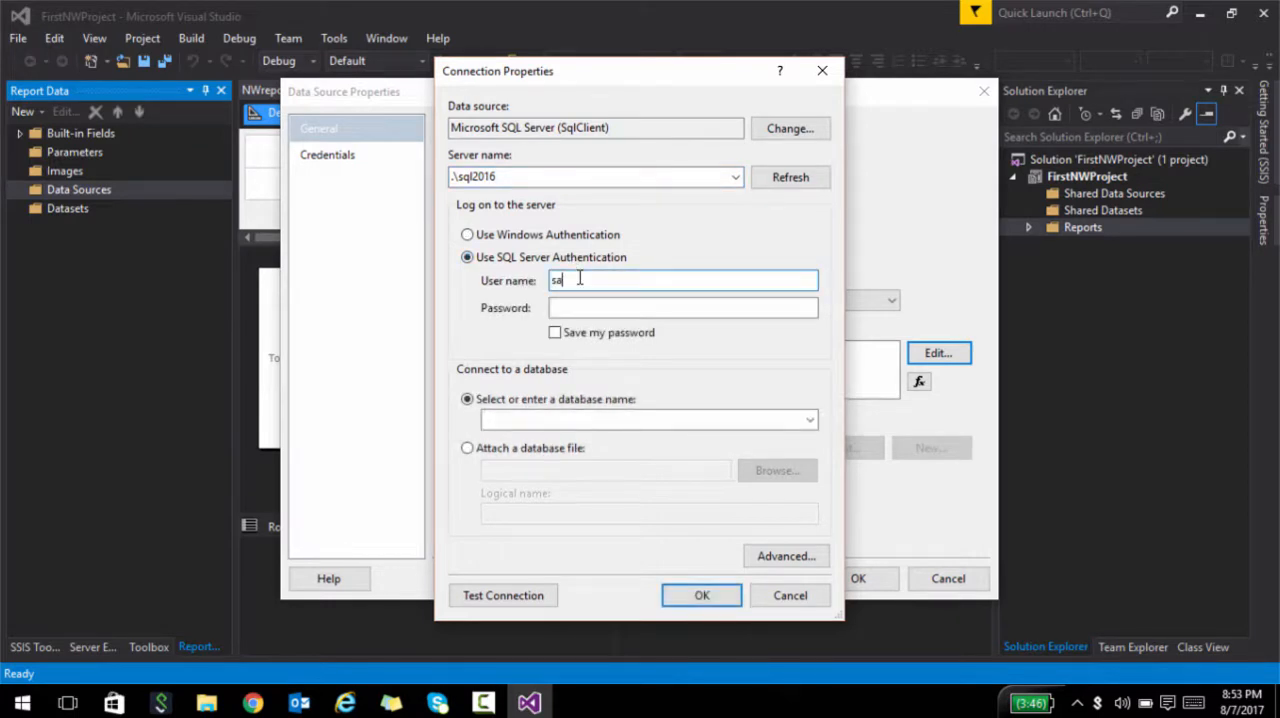
text(••••)
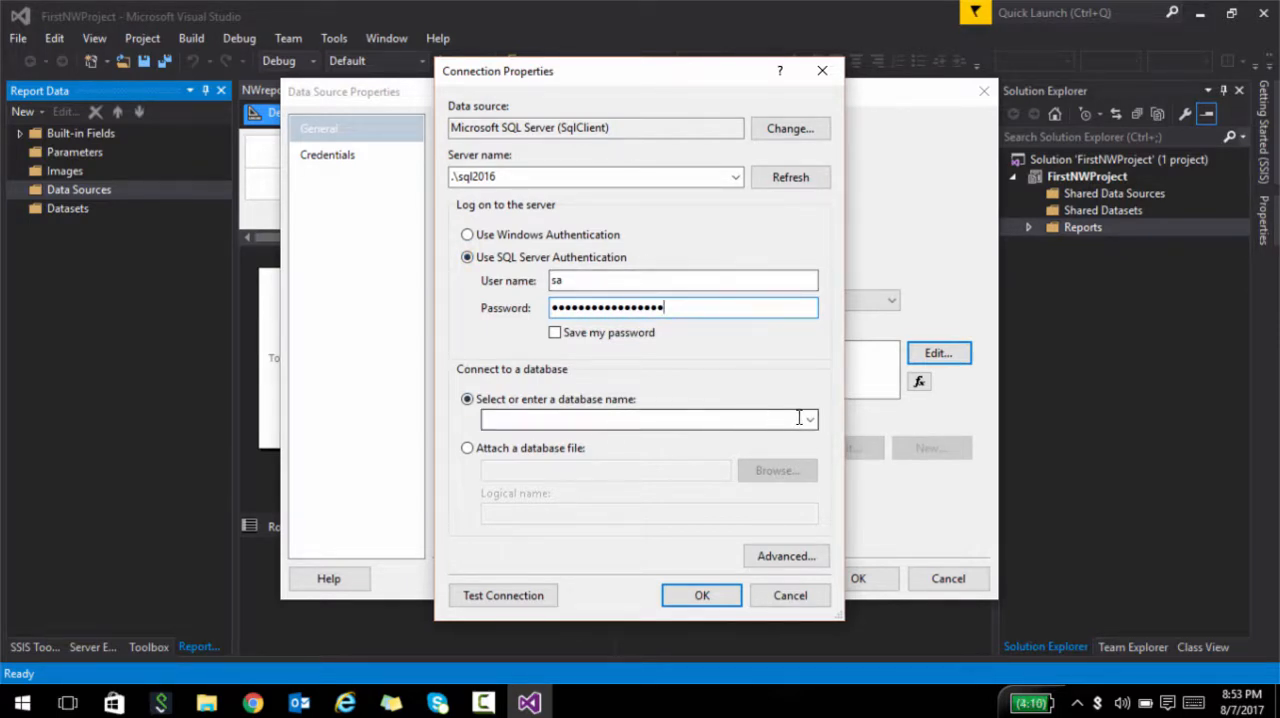
click(808, 419)
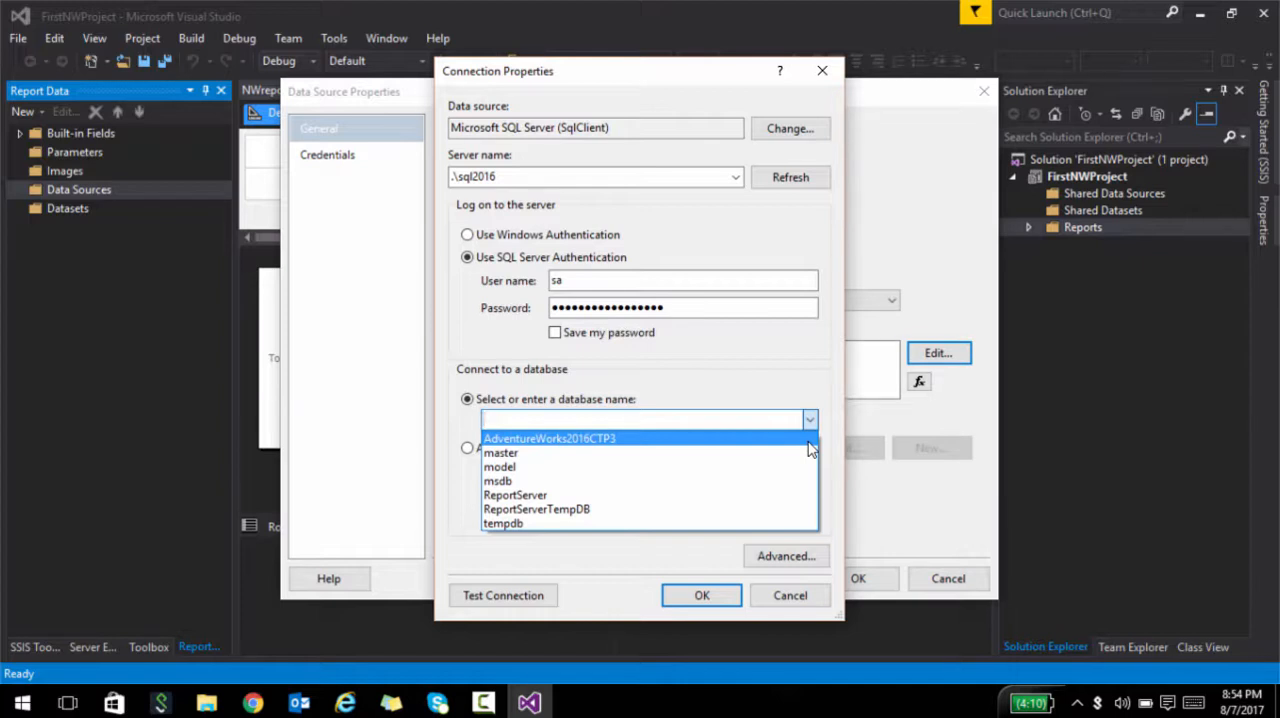
click(549, 438)
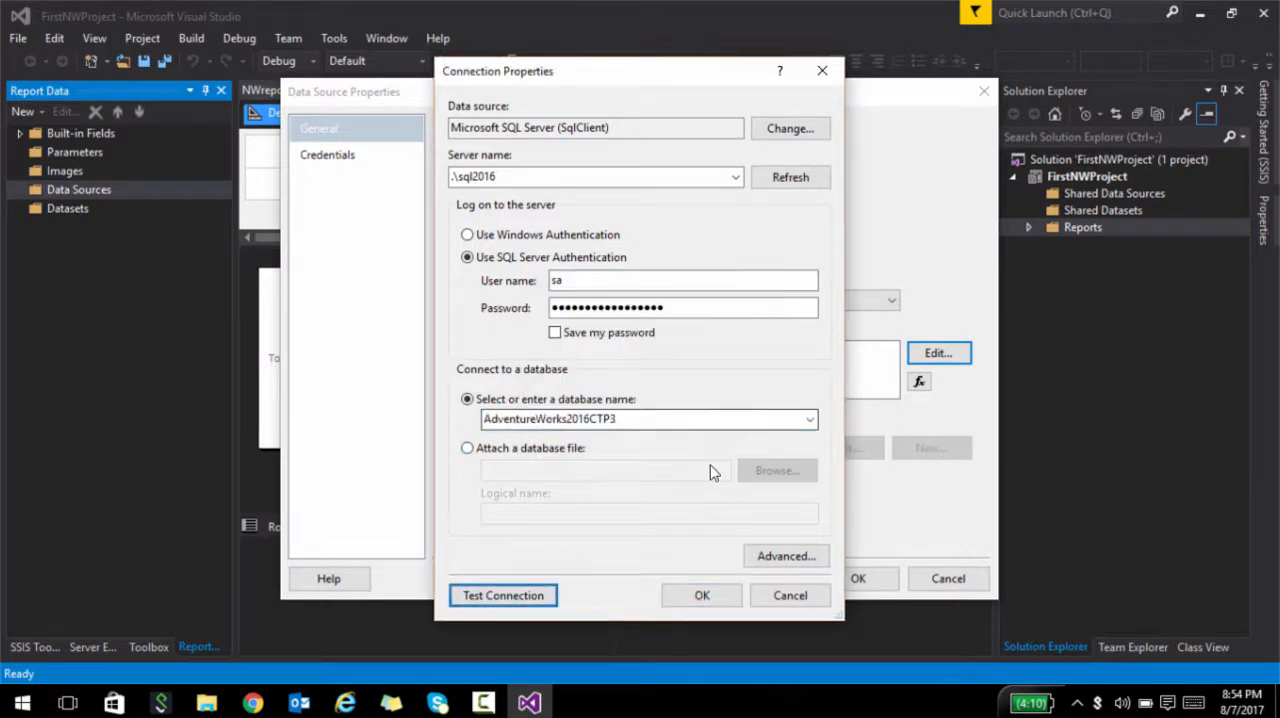
click(701, 595)
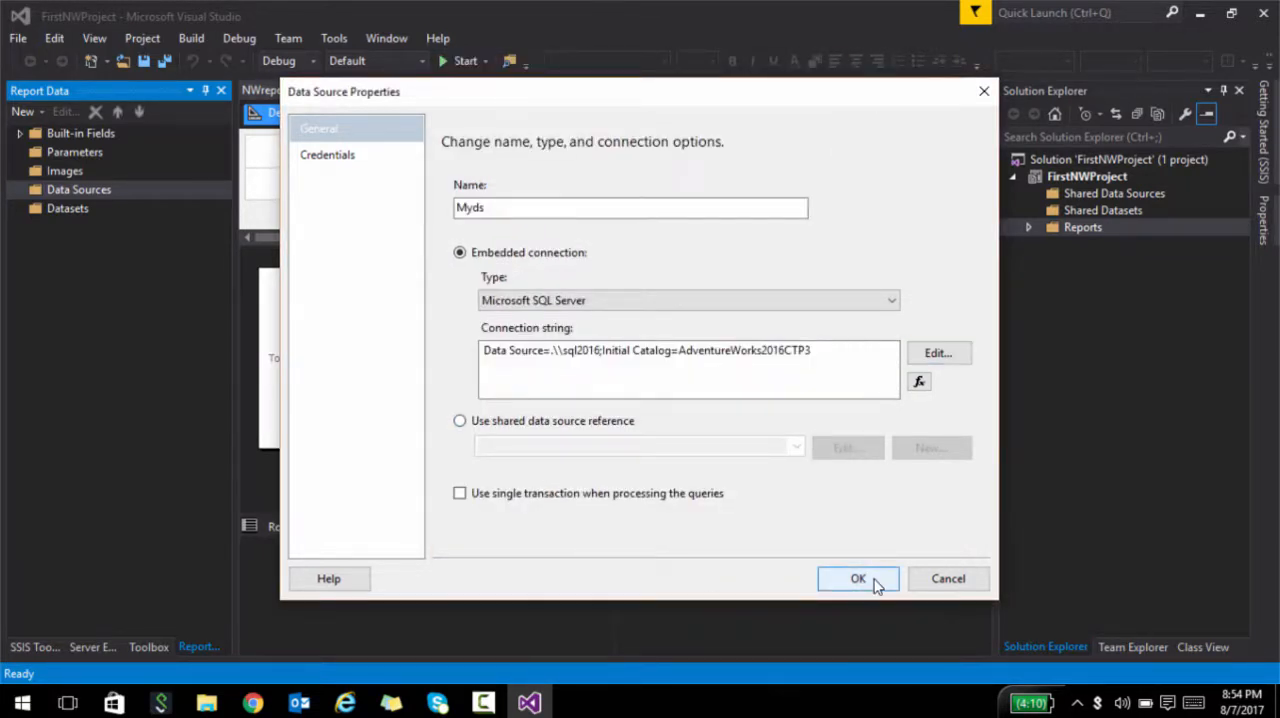
click(857, 578)
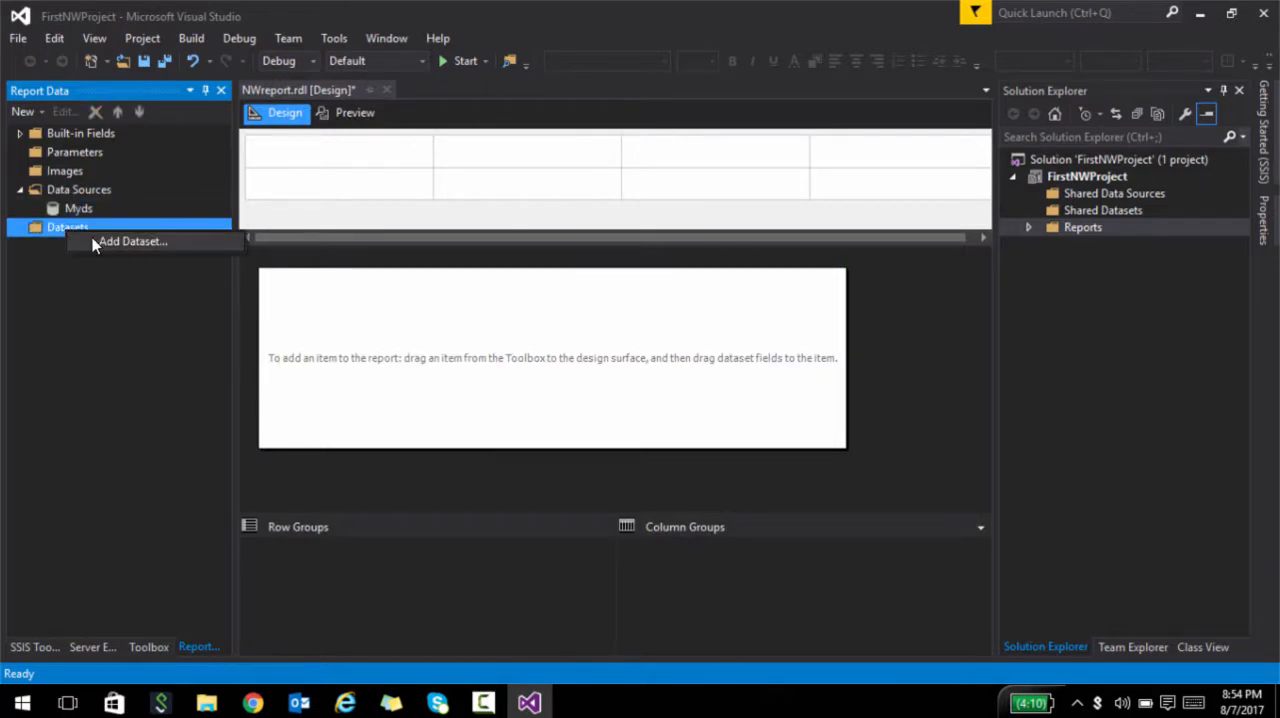
Add a dataset named my_st_ds, embedded in the report, using Myds.
click(133, 241)
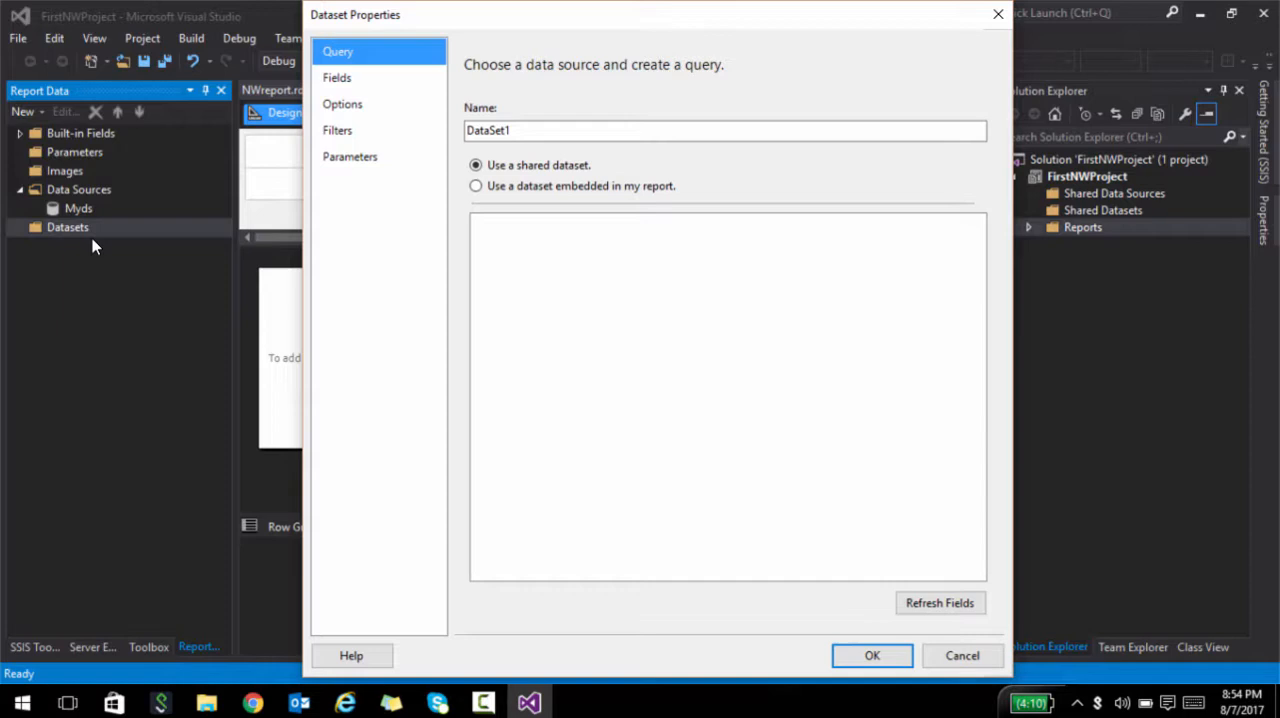
click(725, 130)
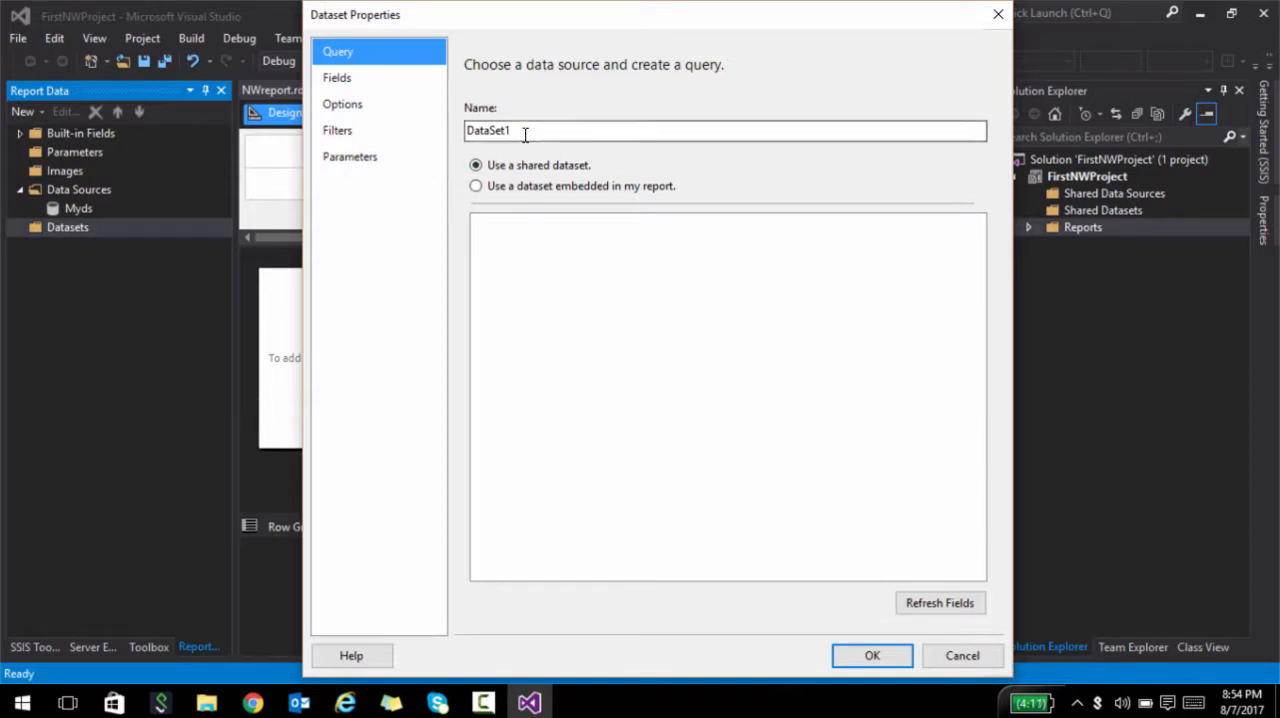
triple_click(525, 130)
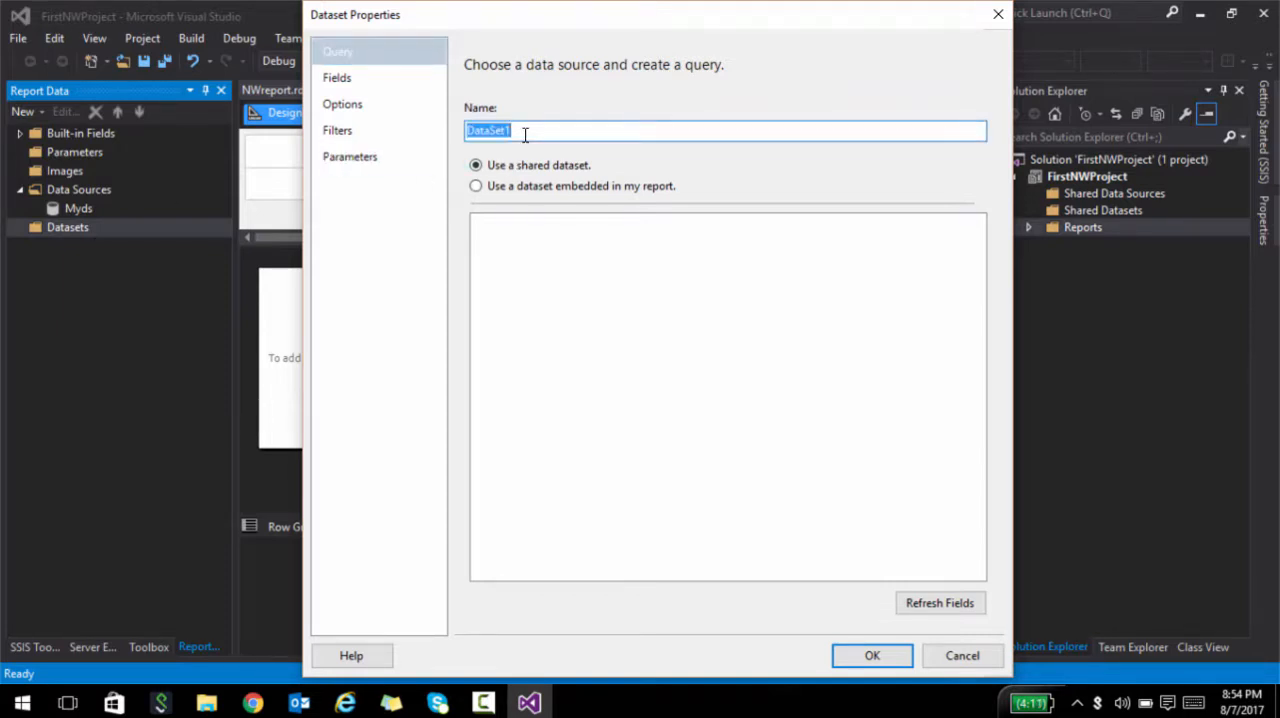
text(my)
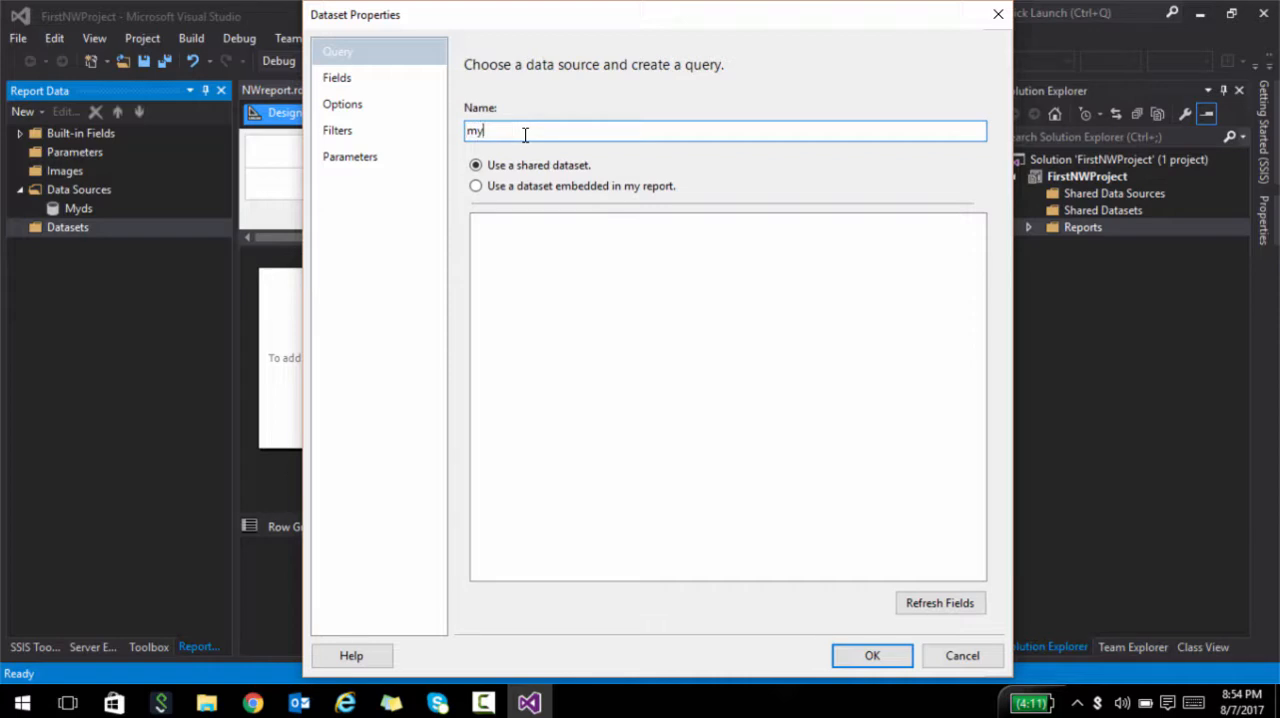
text(_st)
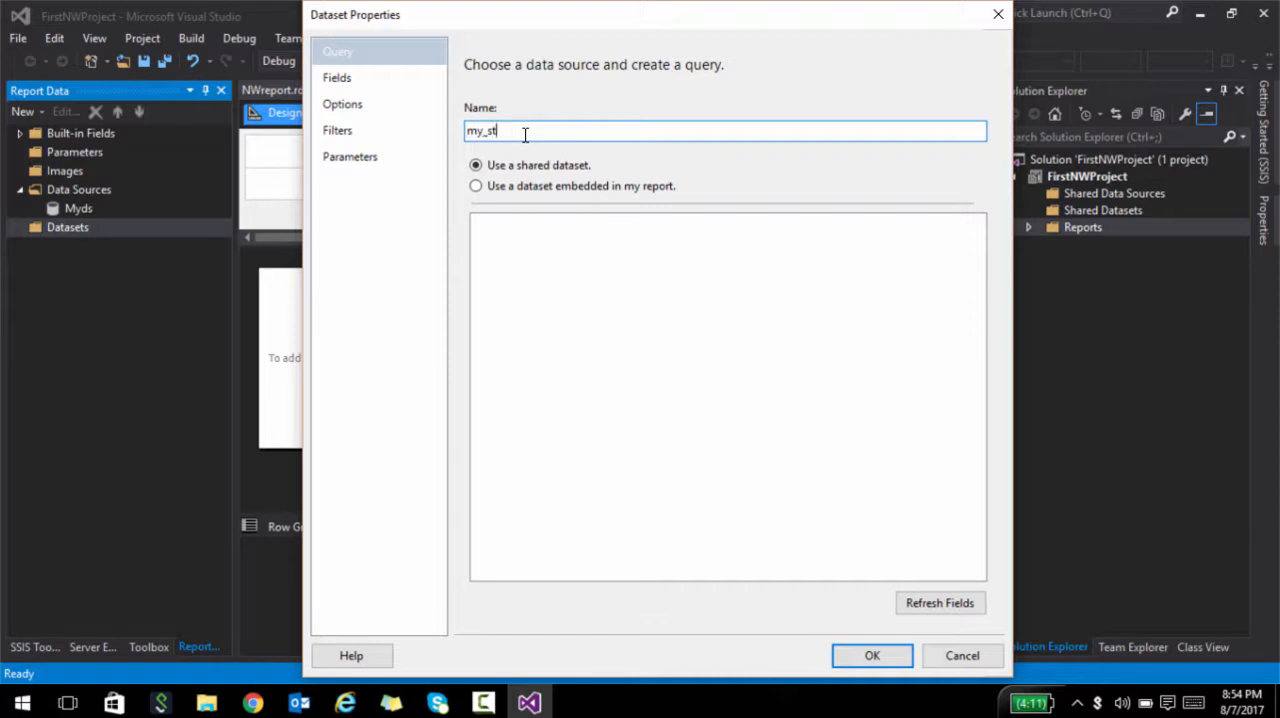
text(_ds)
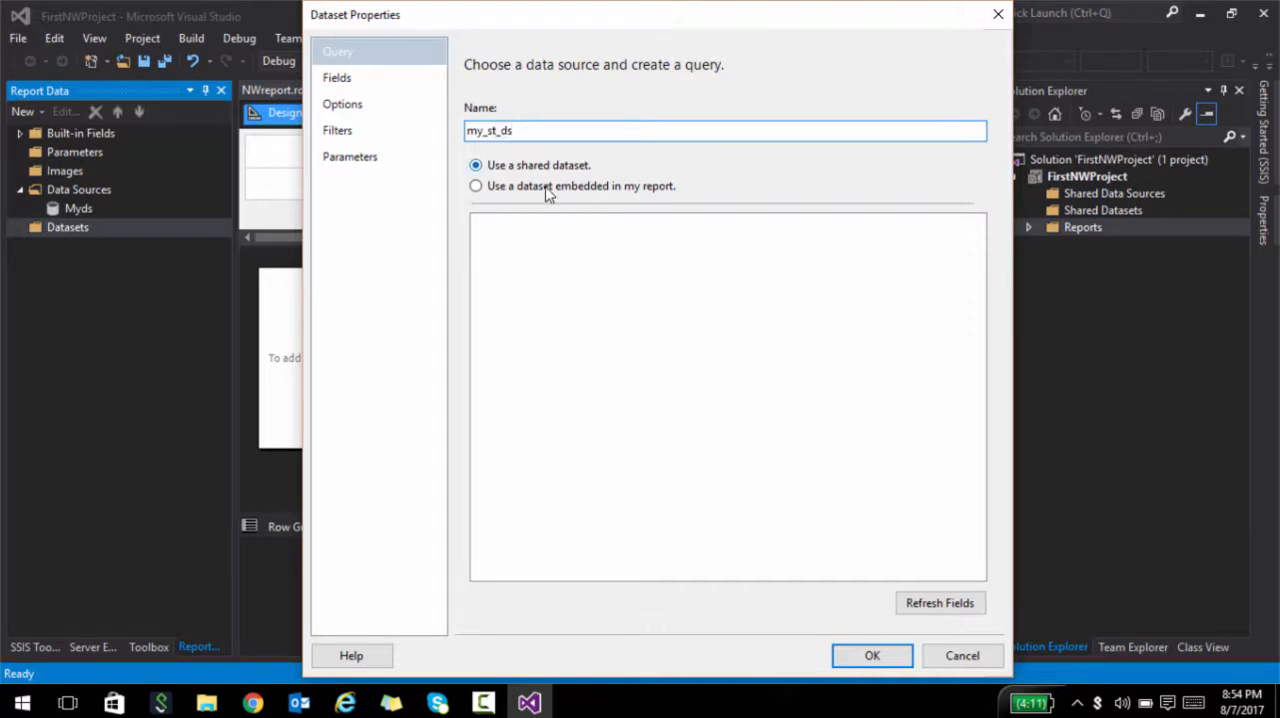
click(476, 186)
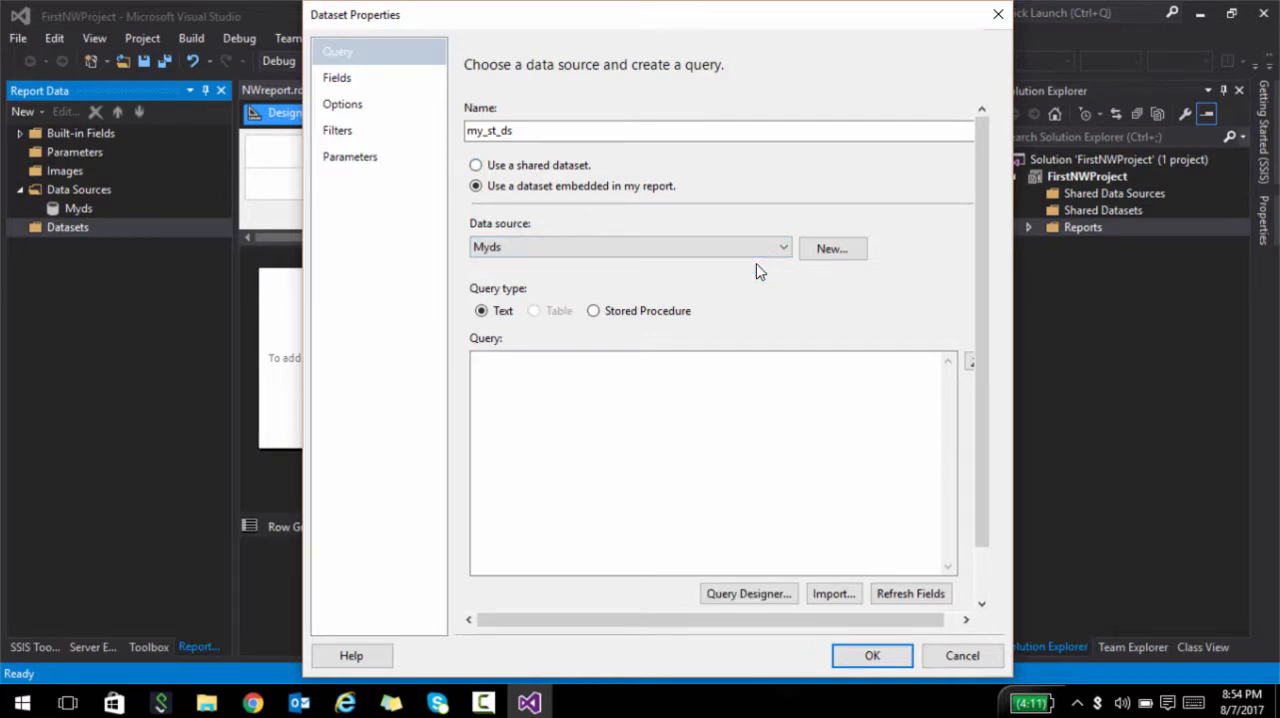
mouse_move(748, 593)
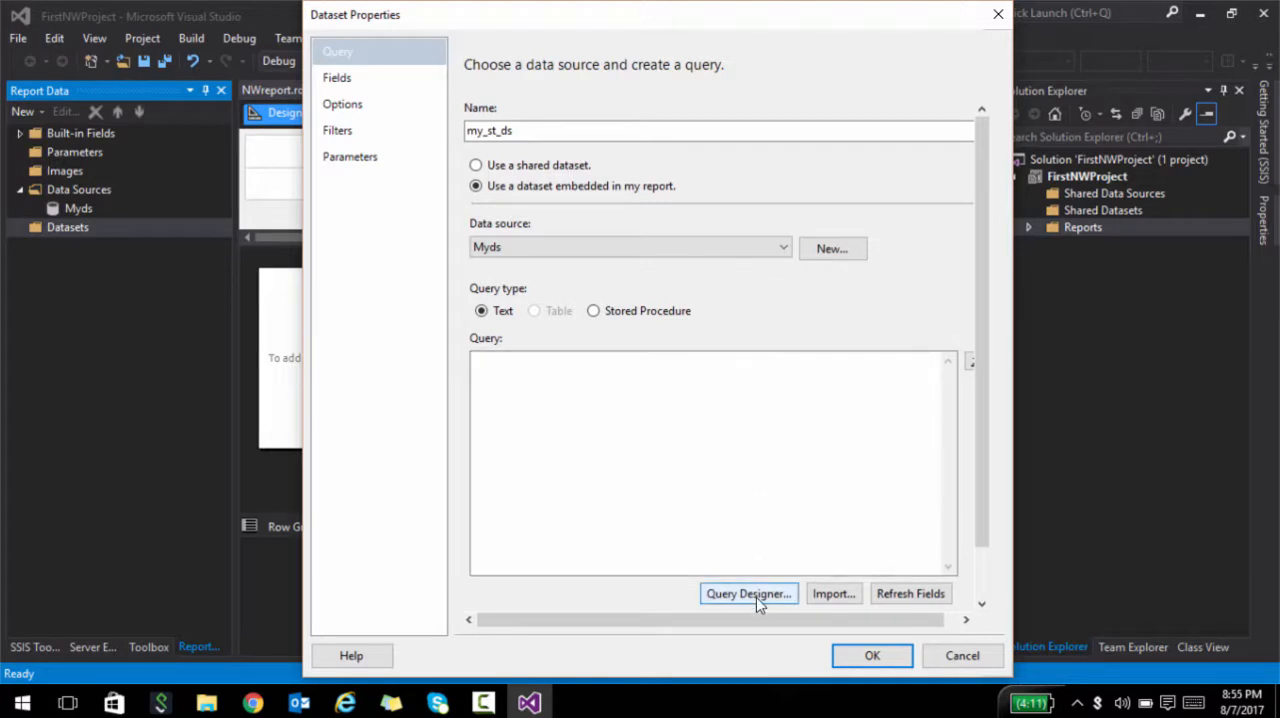
Enter login 'sa' and password for Myds to open the Query Designer.
click(748, 593)
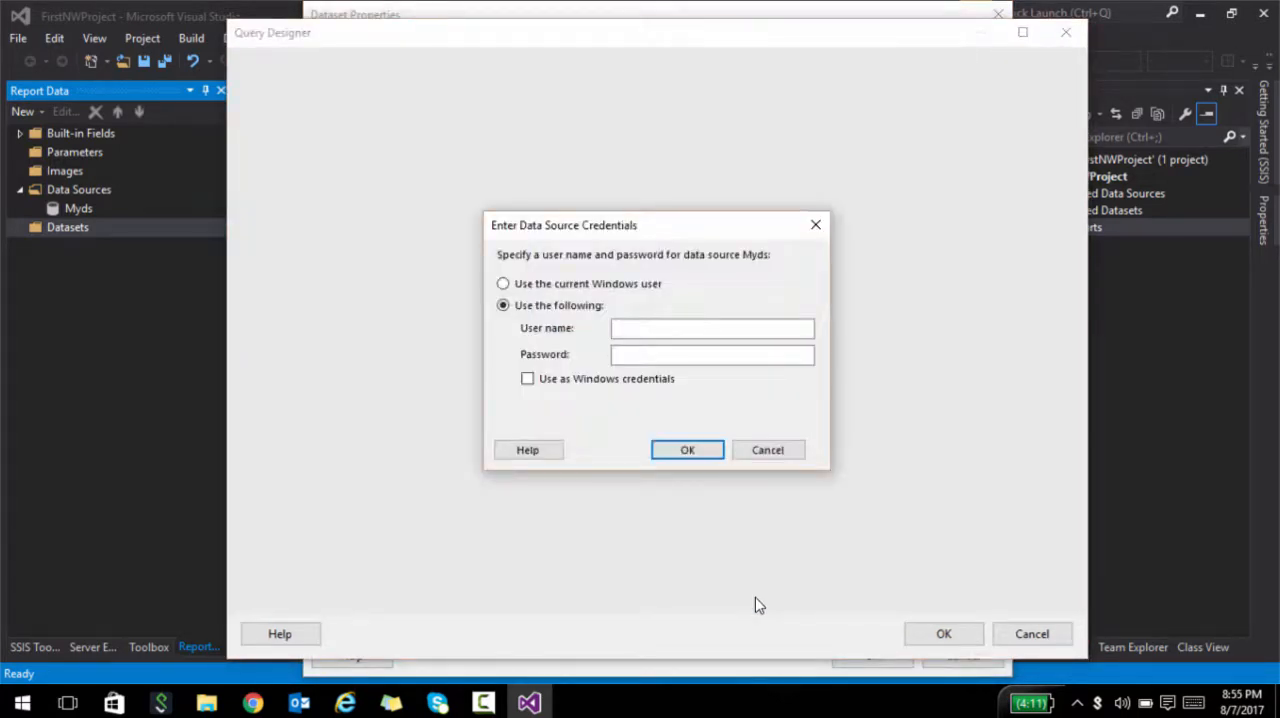
click(711, 328)
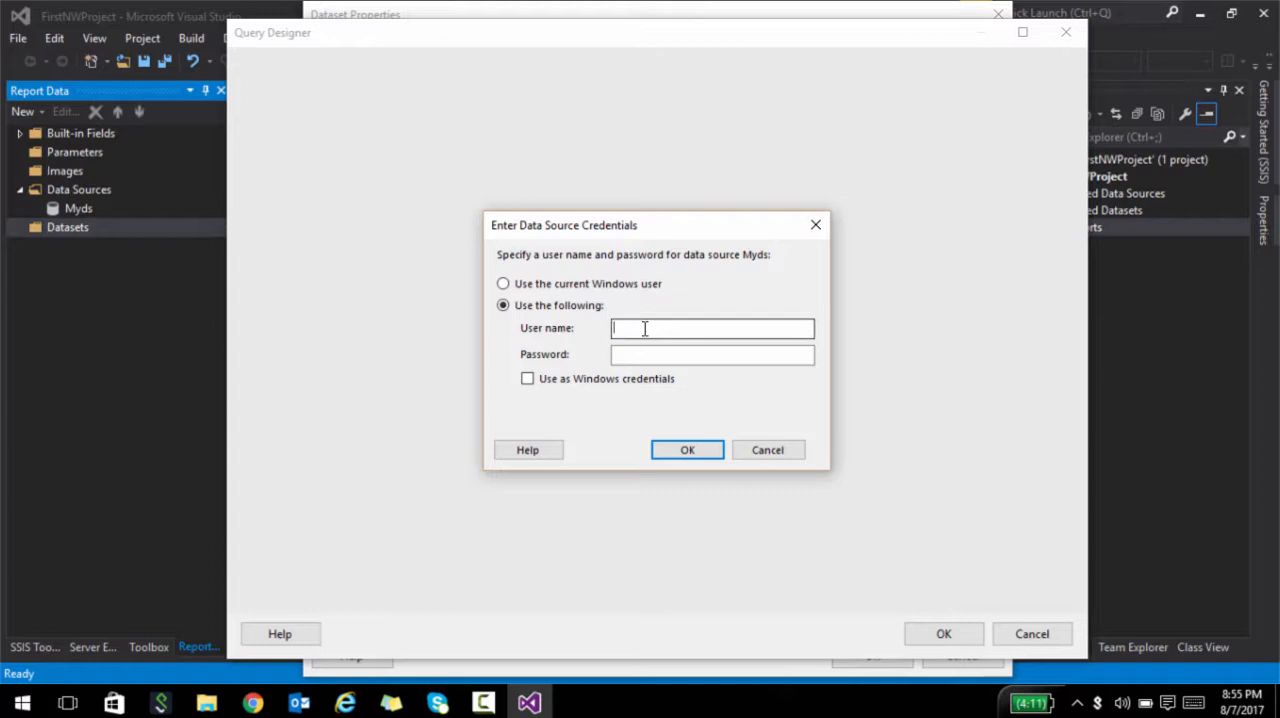
text(sa)
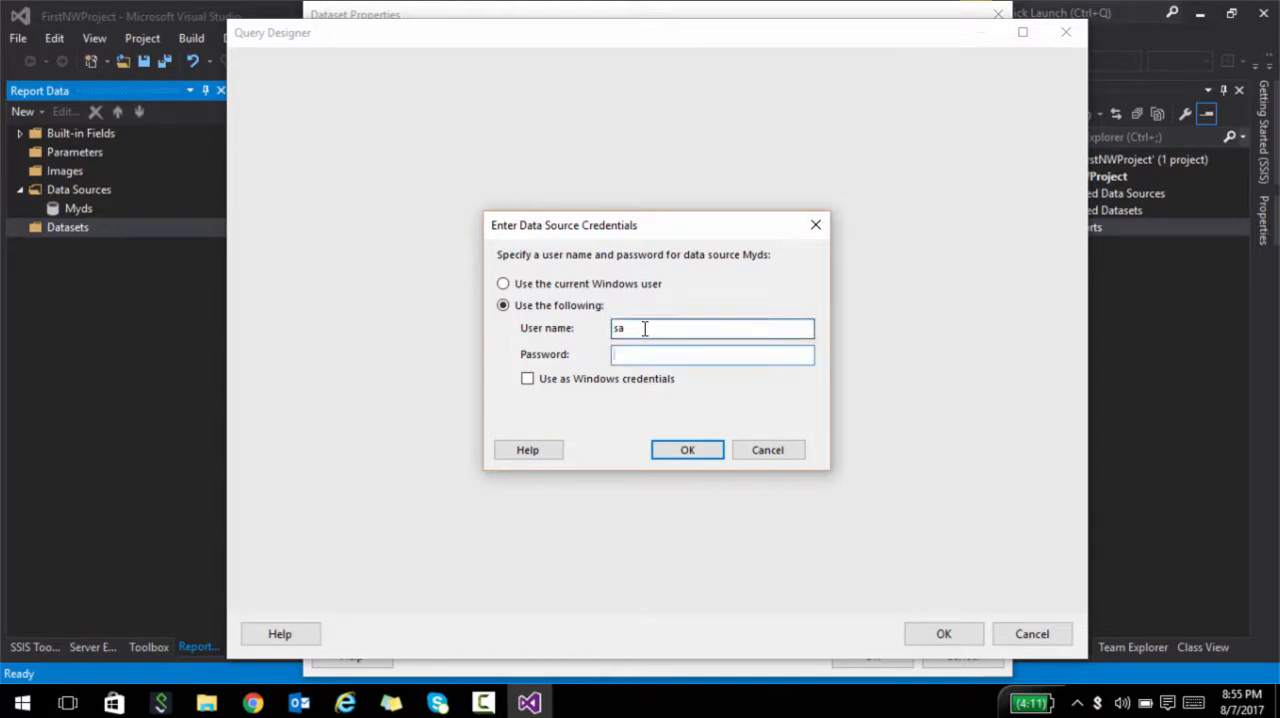
text(*****)
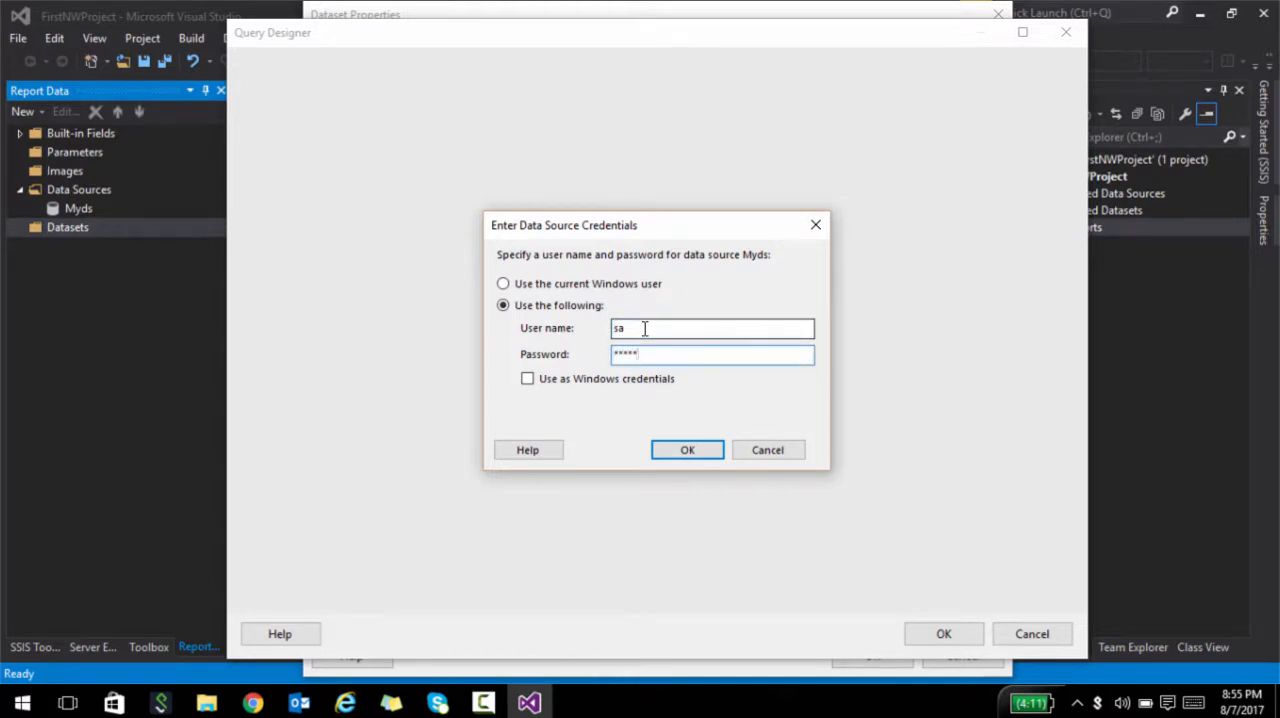
text(password)
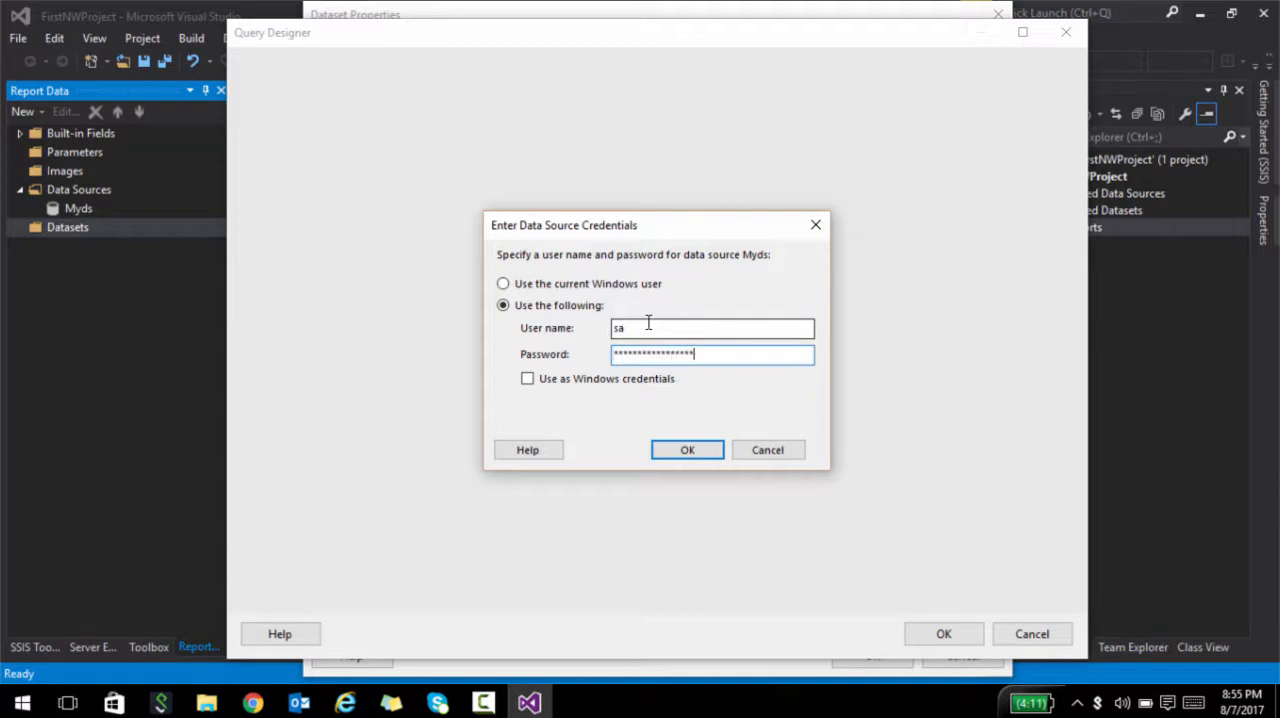
click(687, 449)
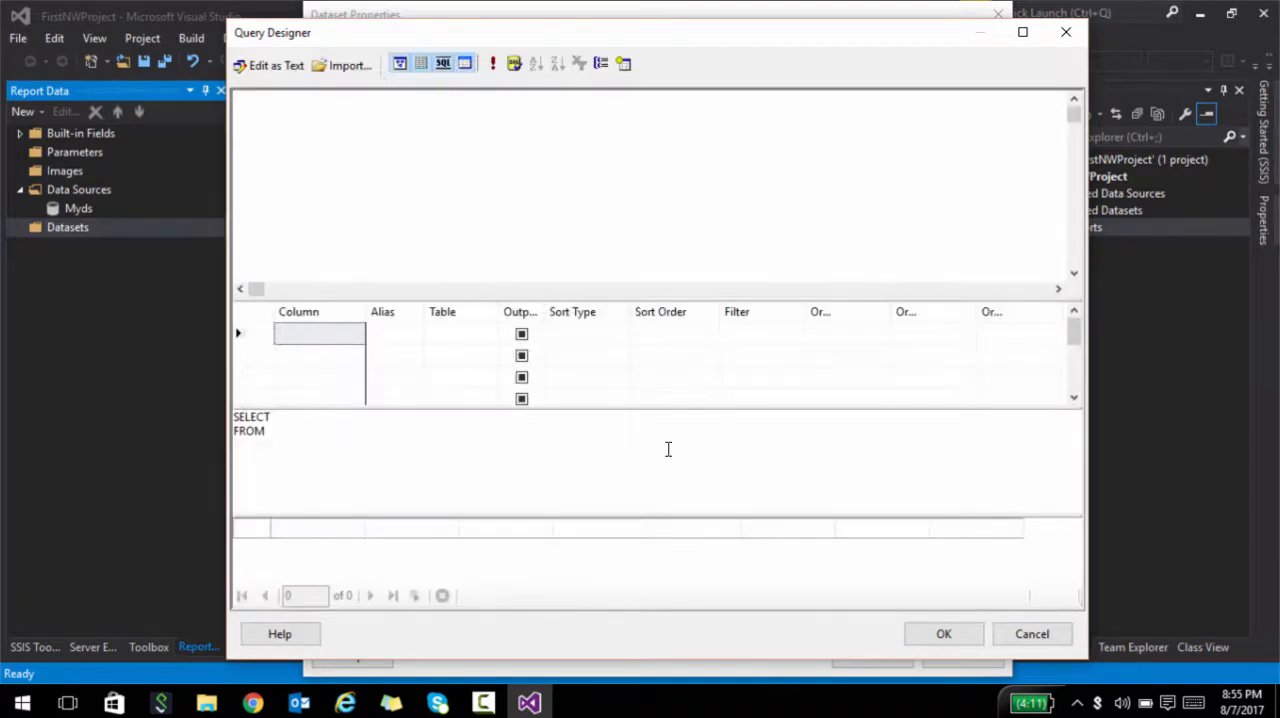
mouse_move(605, 221)
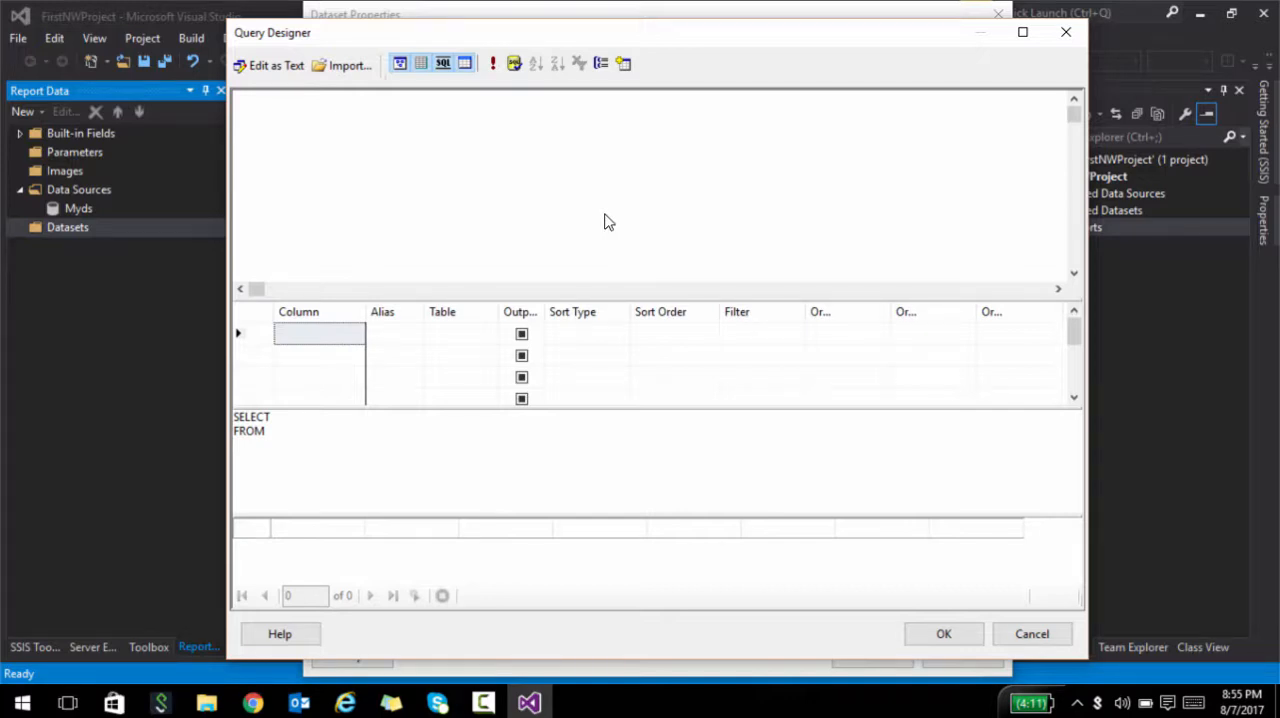
mouse_move(612, 86)
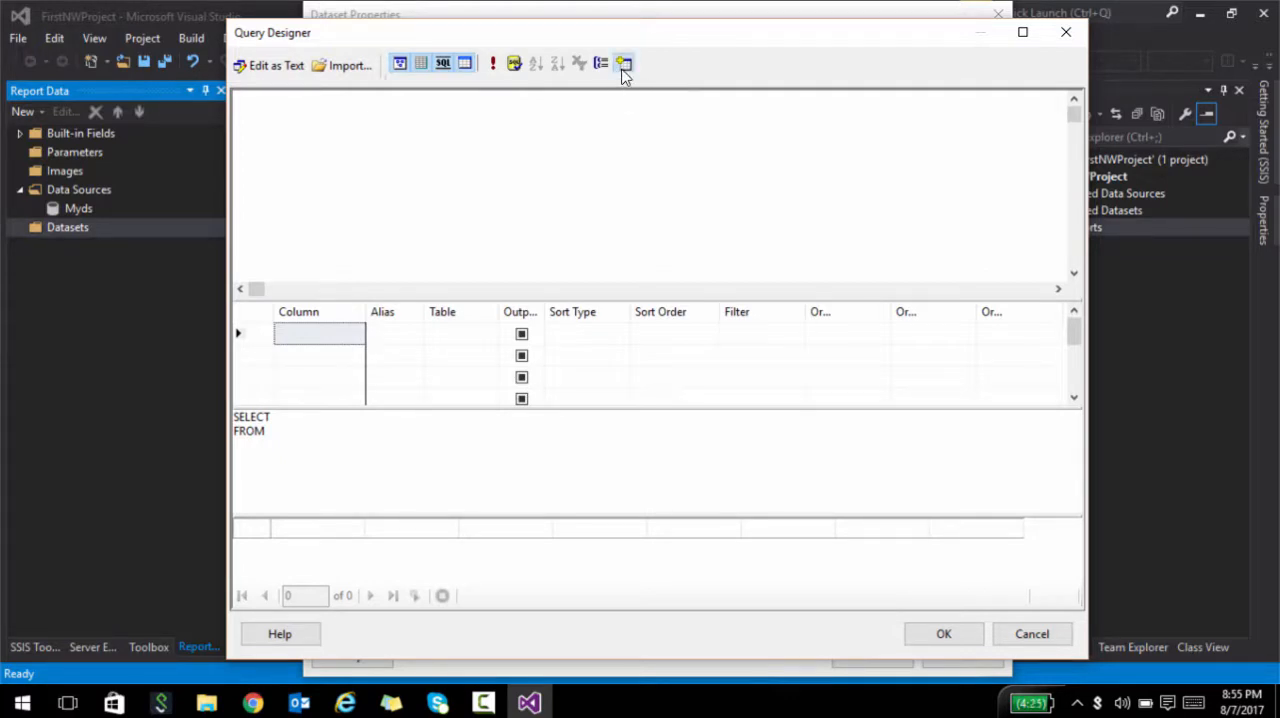
Add the SalesTerritory (Sales) table in the Query Designer's Add Table dialog.
click(623, 63)
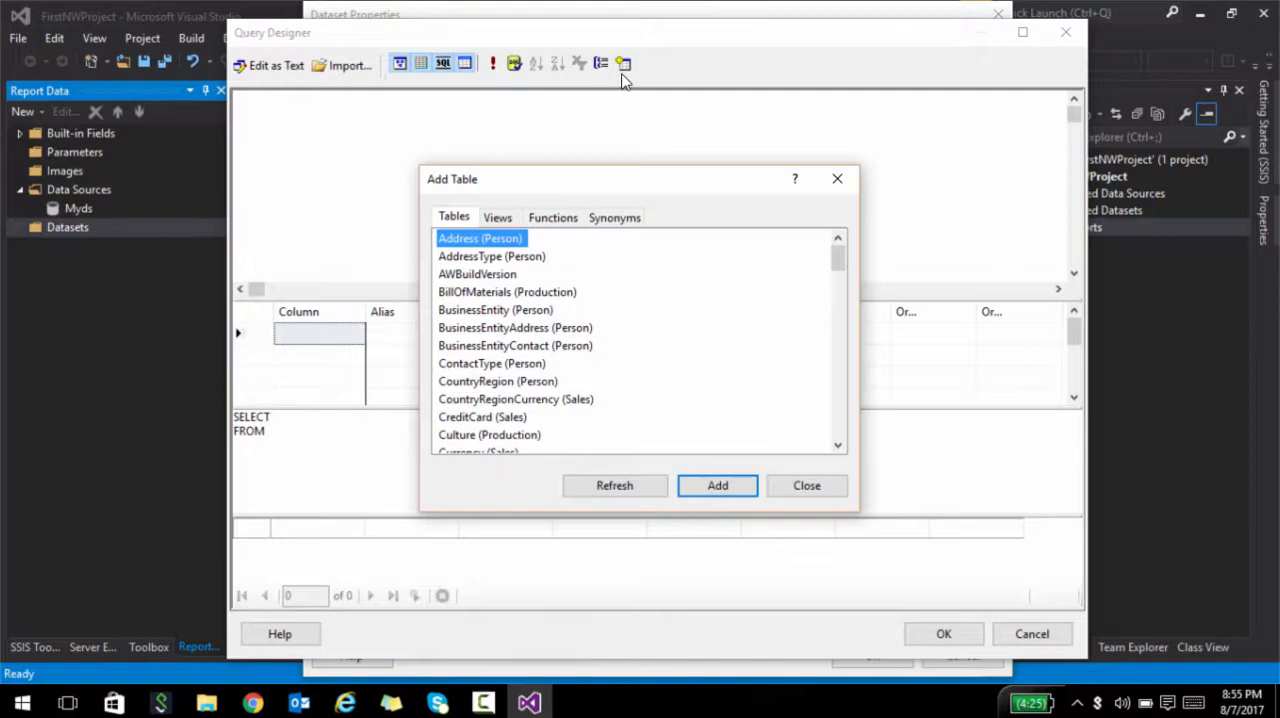
scroll(down, 3)
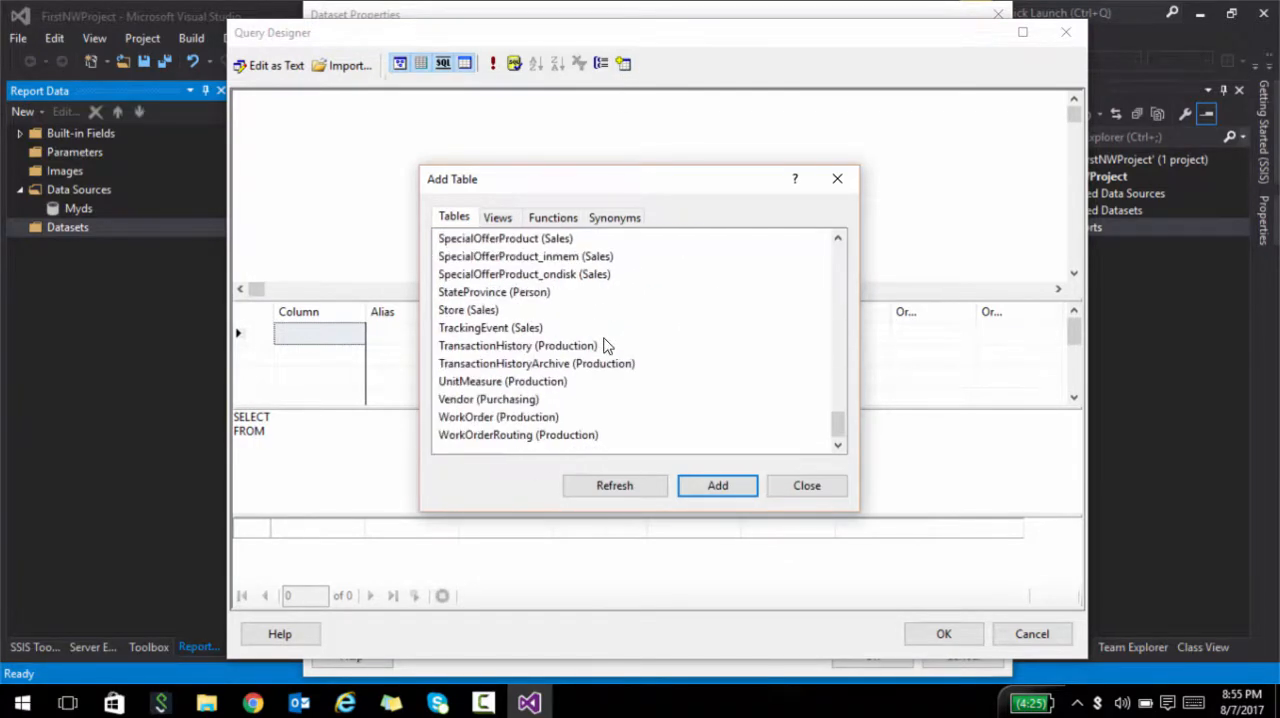
scroll(up, 3)
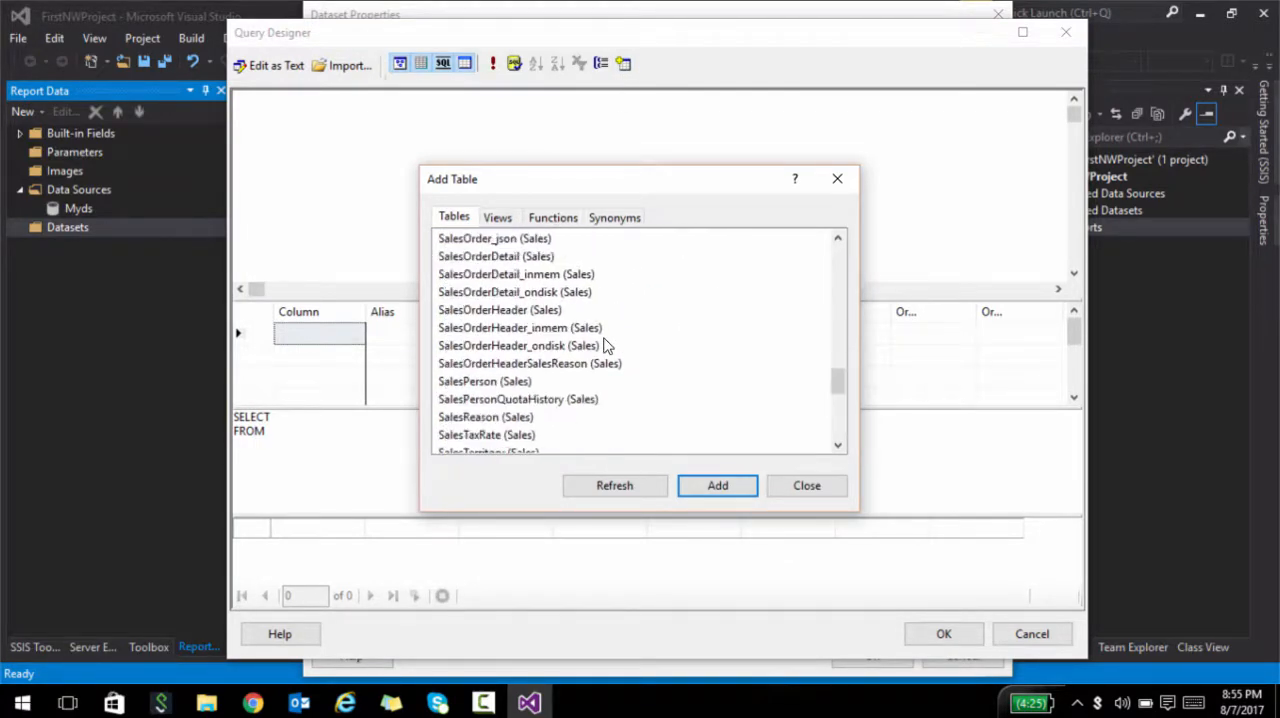
scroll(down, 3)
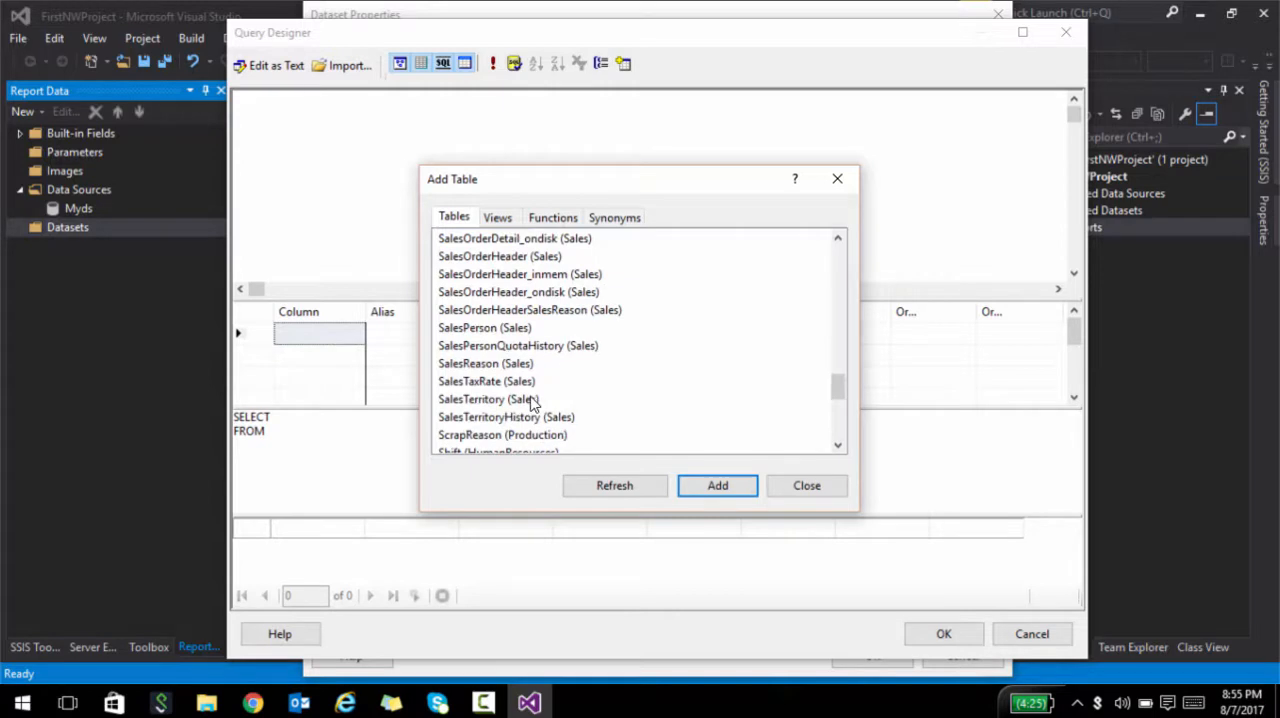
click(717, 485)
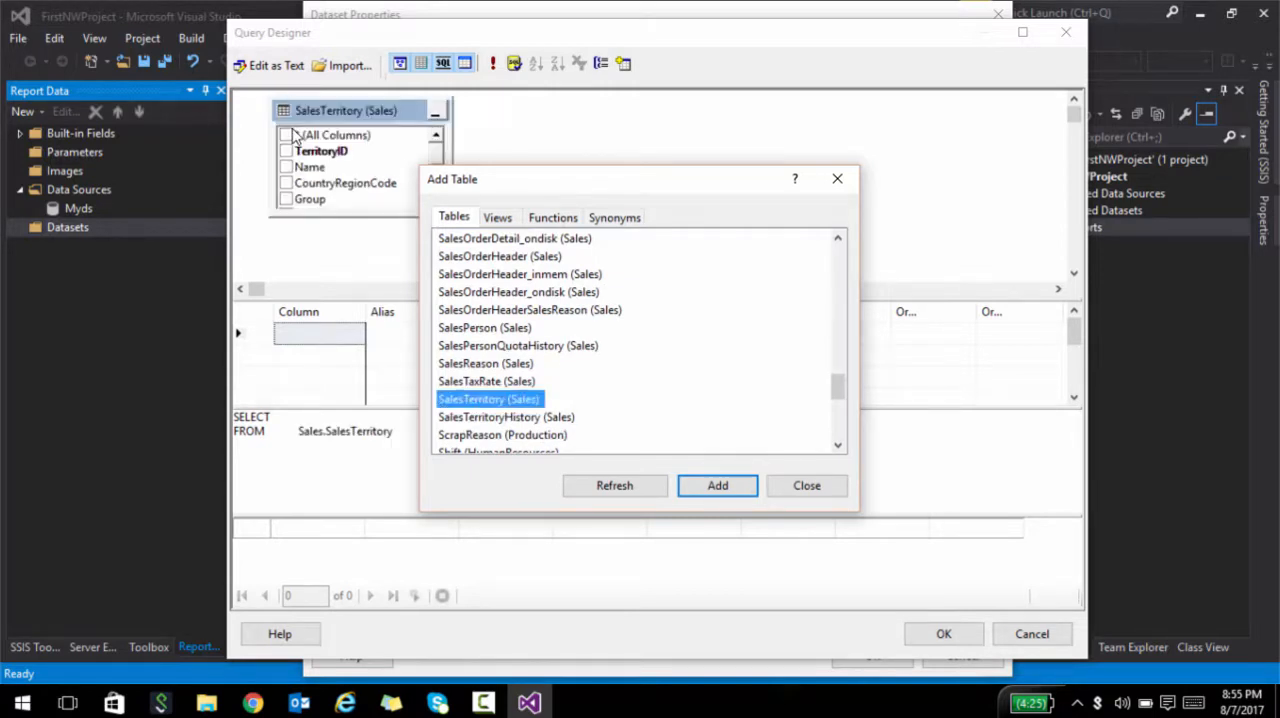
drag(620, 179, 715, 206)
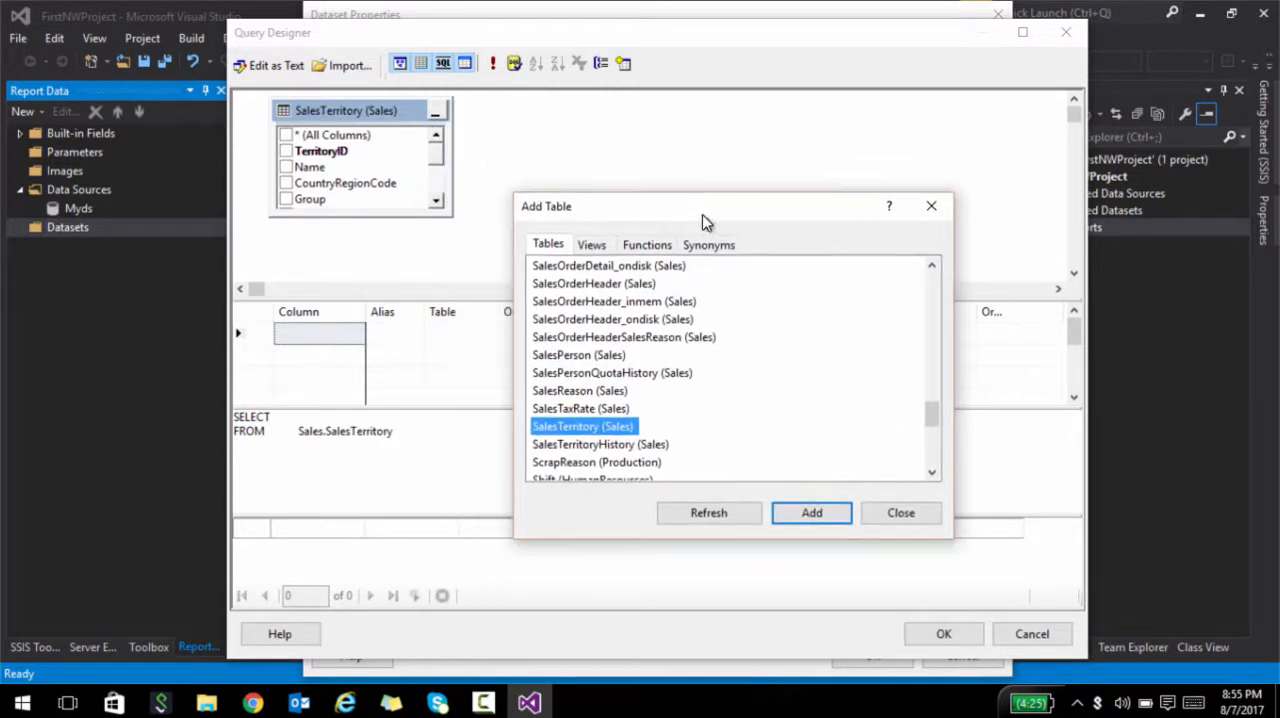
mouse_move(578, 463)
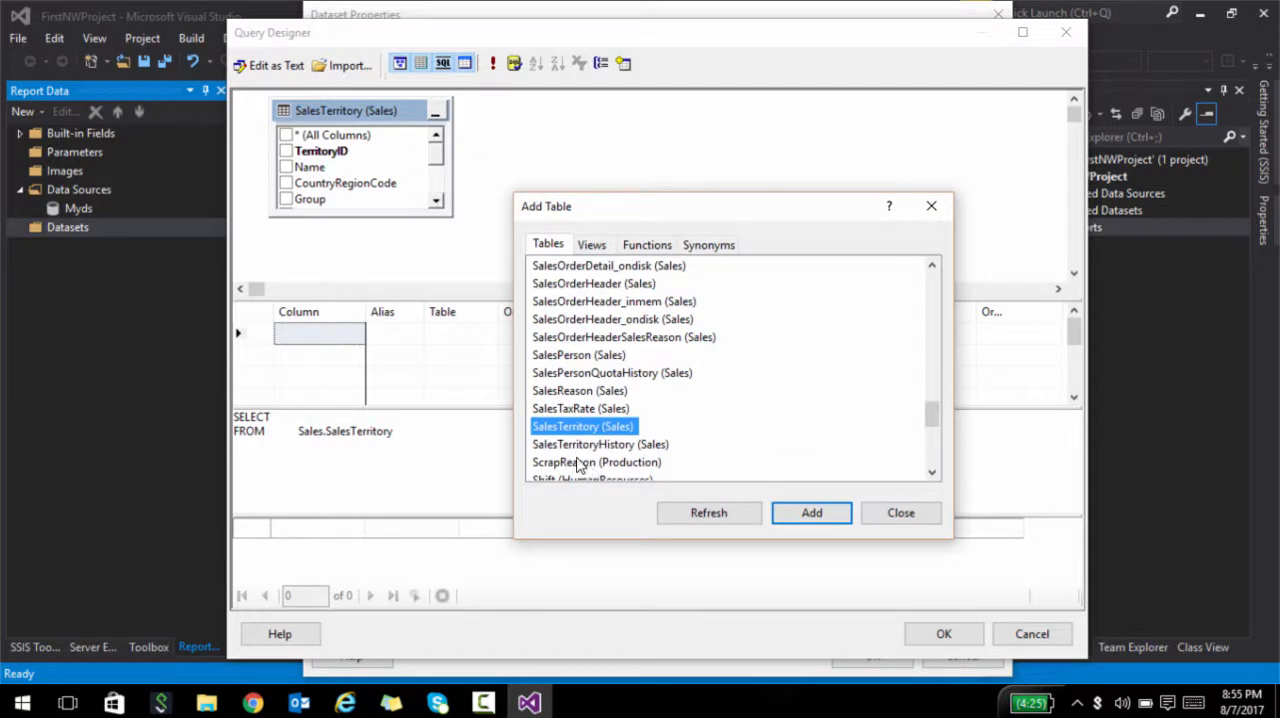
mouse_move(750, 395)
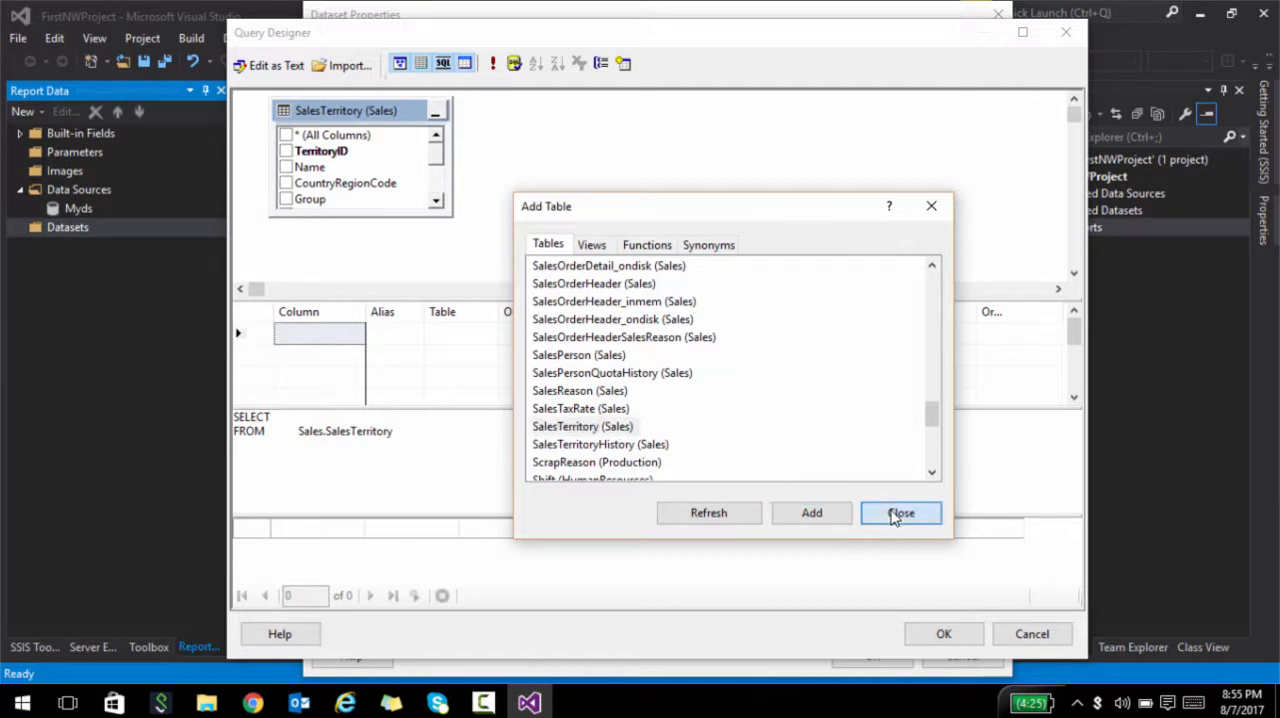
Tick Name, SalesYTD and CostYTD among the columns and run the query for 10 rows.
click(899, 512)
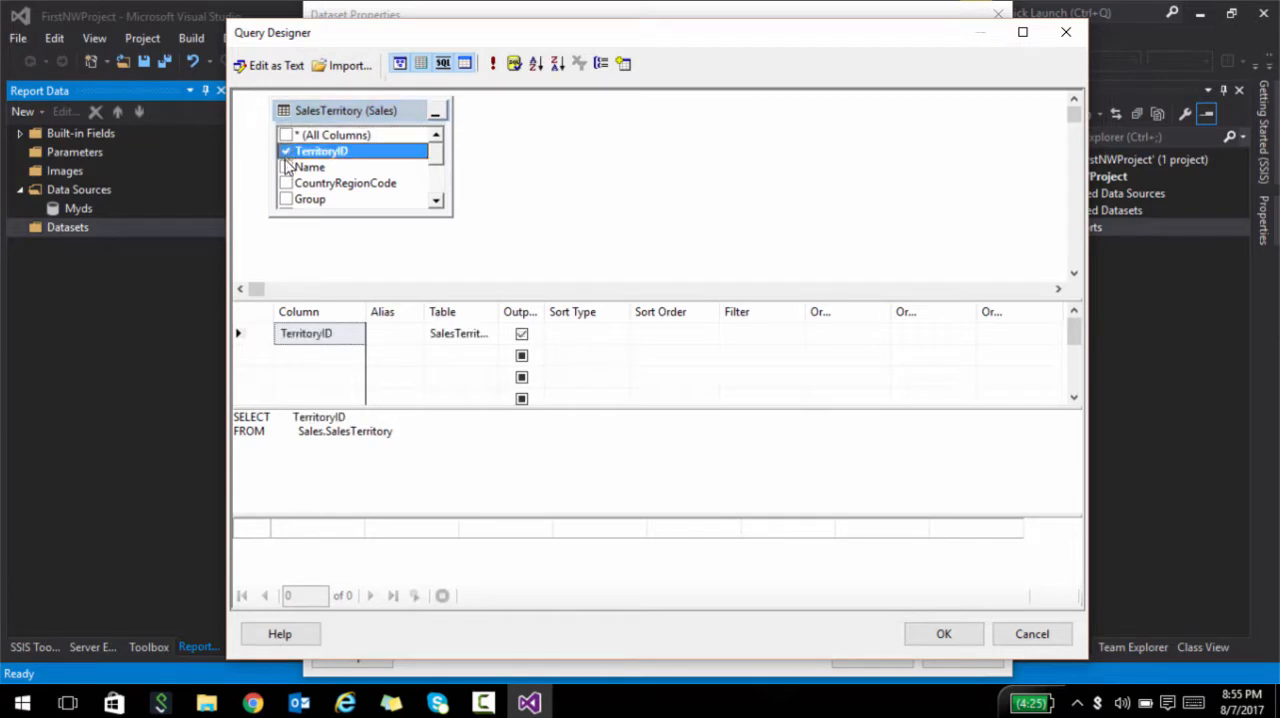
click(286, 182)
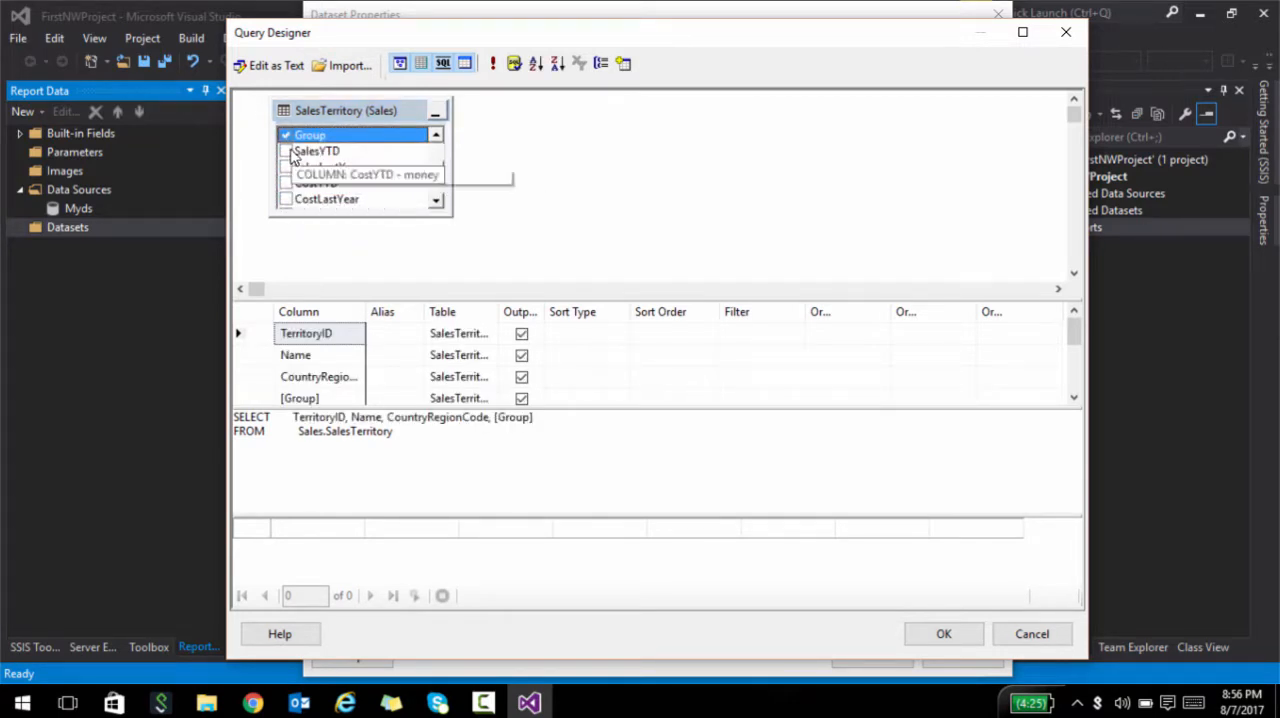
click(286, 167)
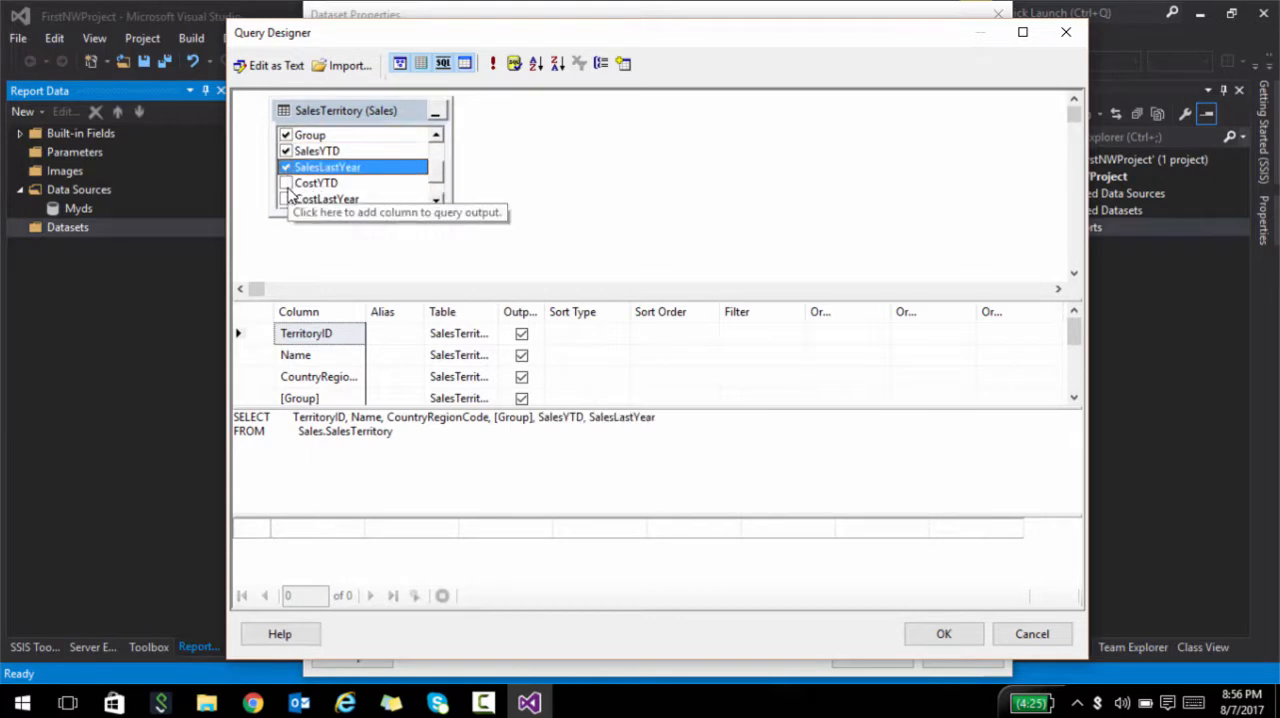
click(286, 183)
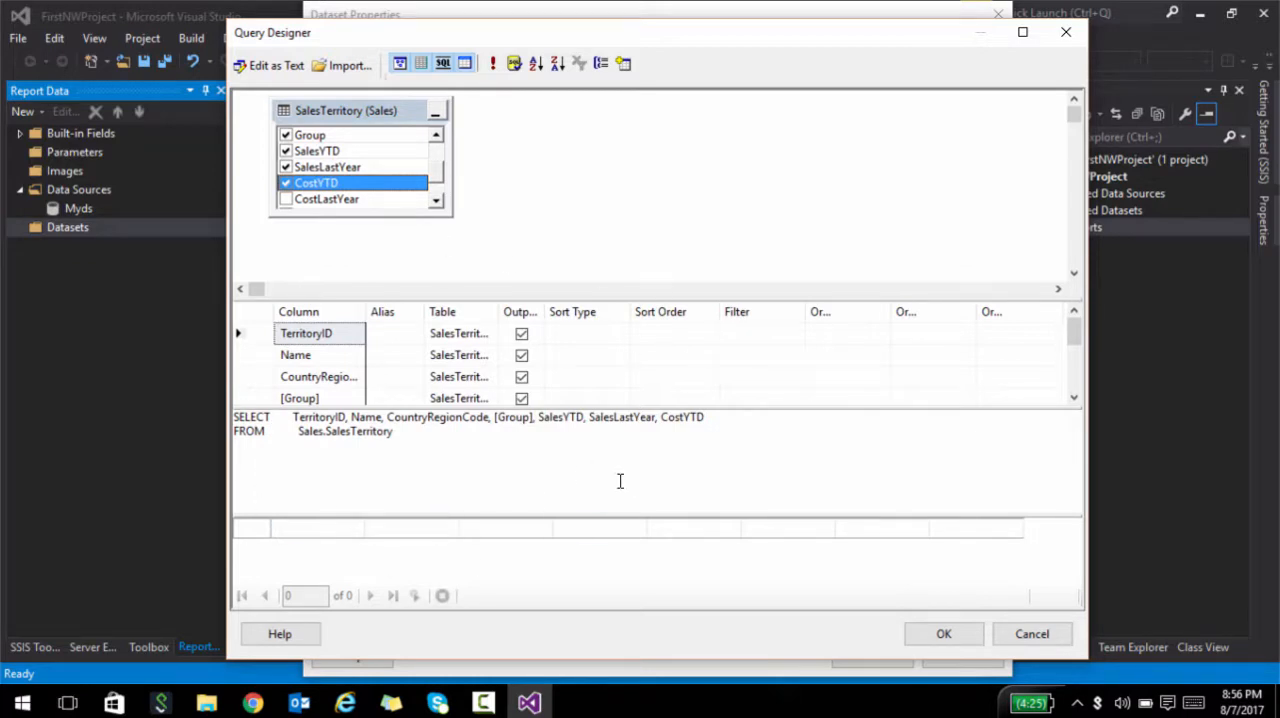
mouse_move(492, 64)
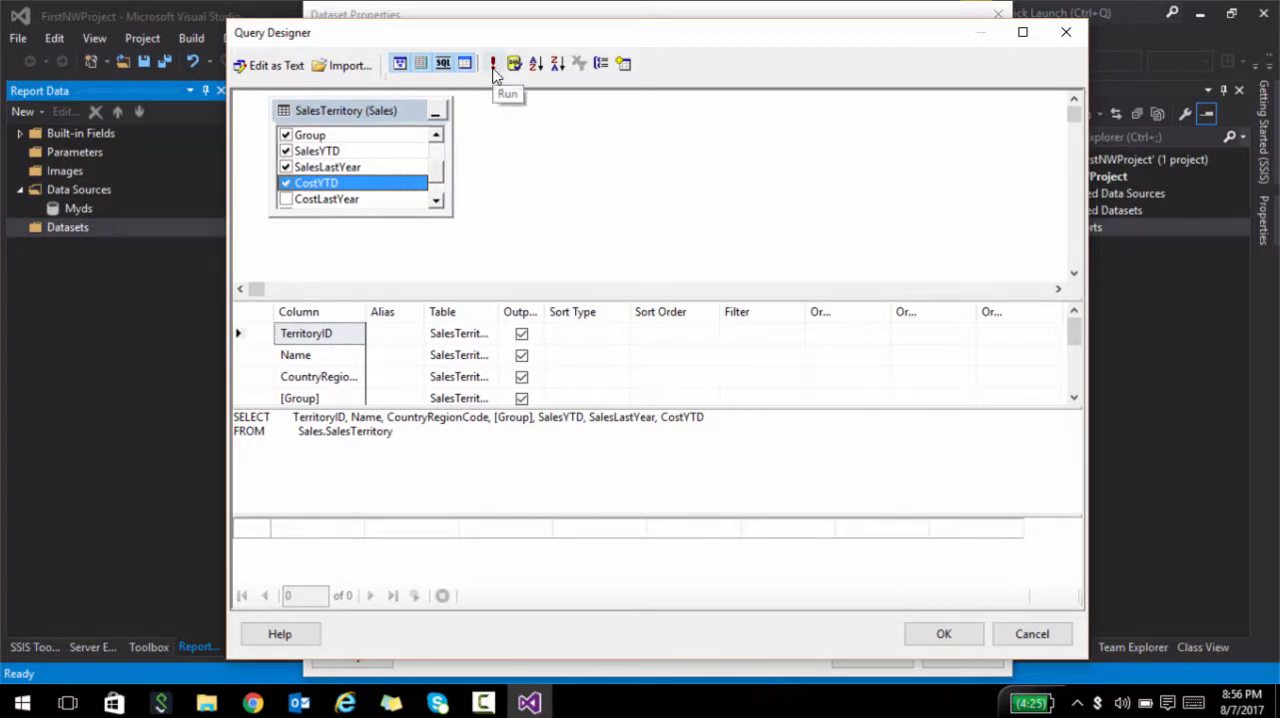
click(492, 63)
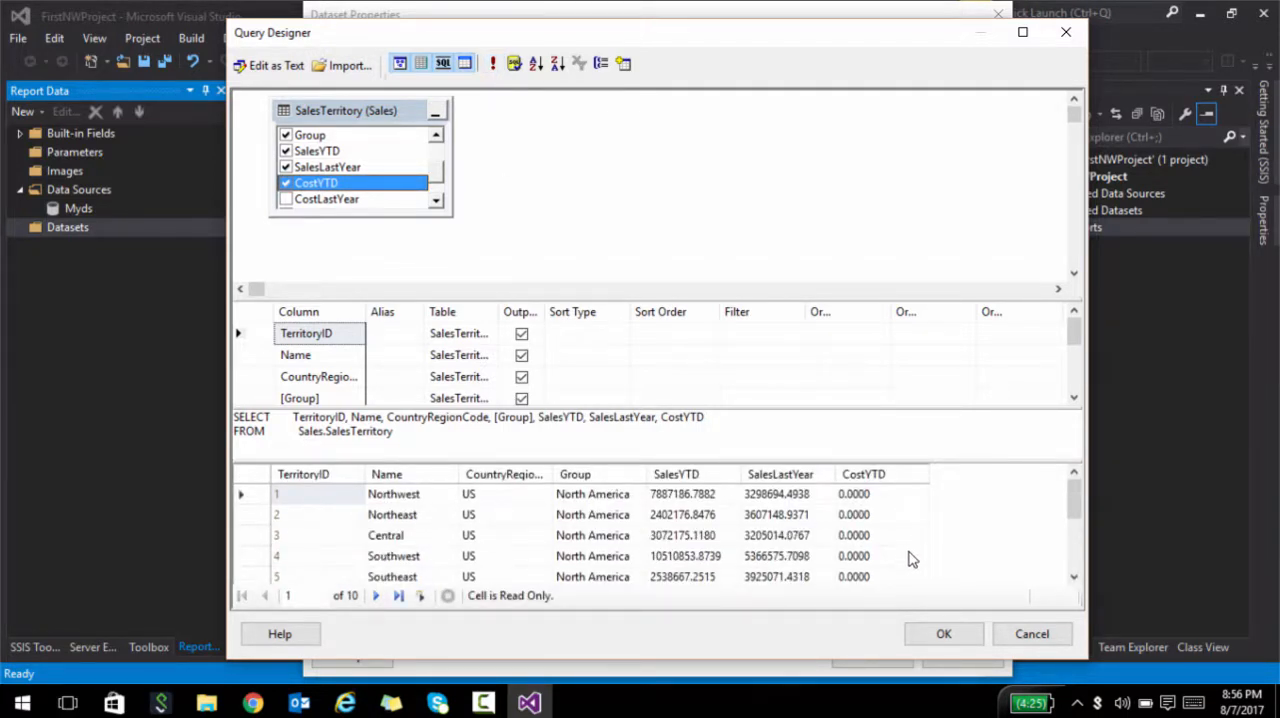
mouse_move(640, 503)
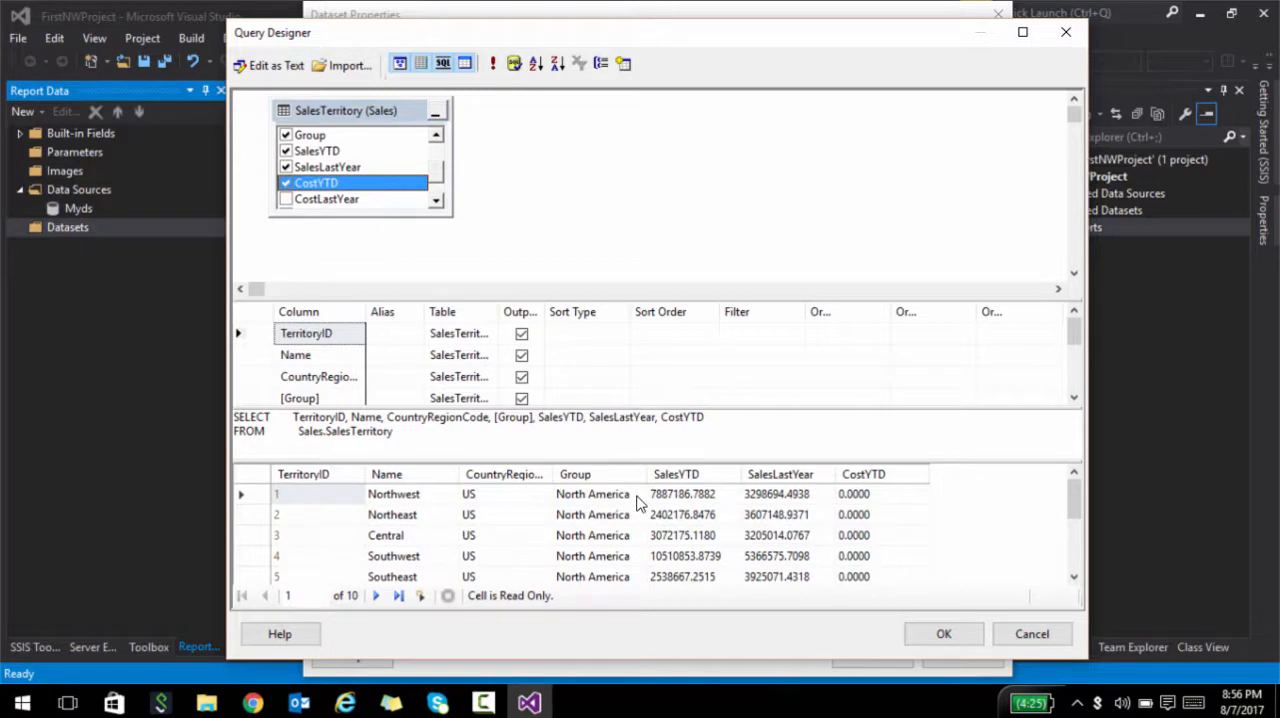
mouse_move(644, 504)
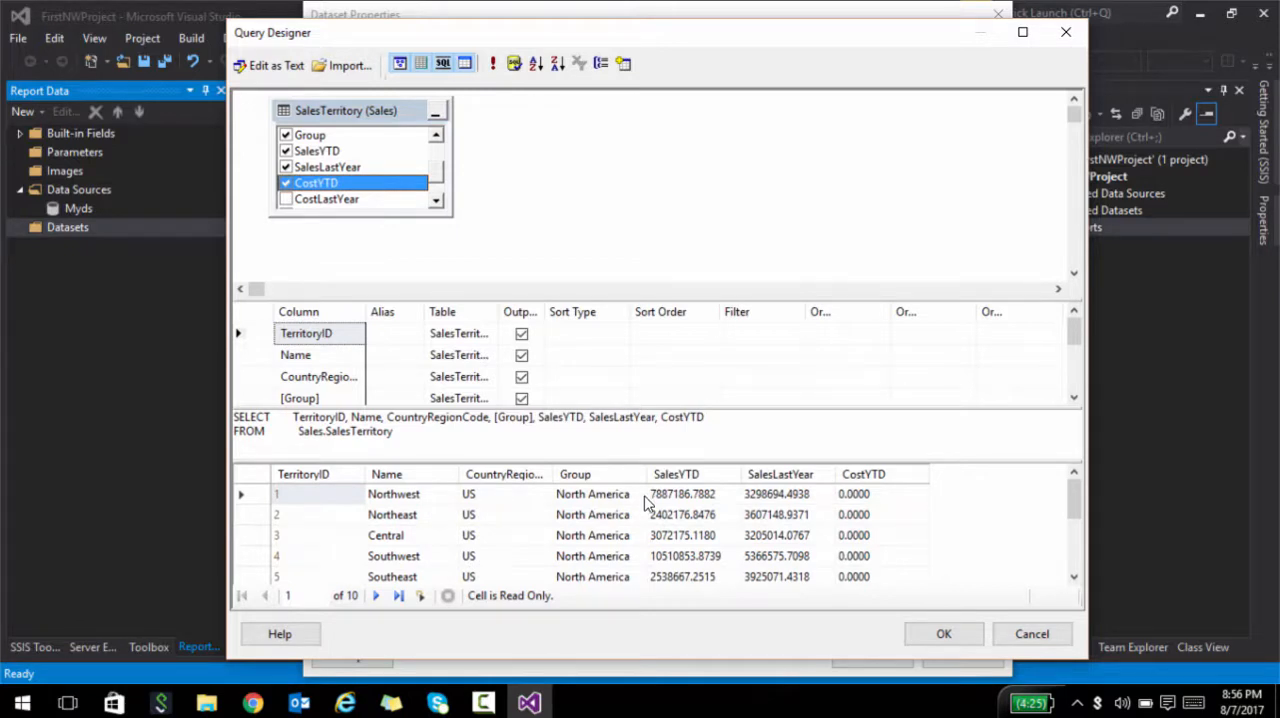
Accept the query, save the my_st_ds dataset, and show the Toolbox report items.
click(943, 633)
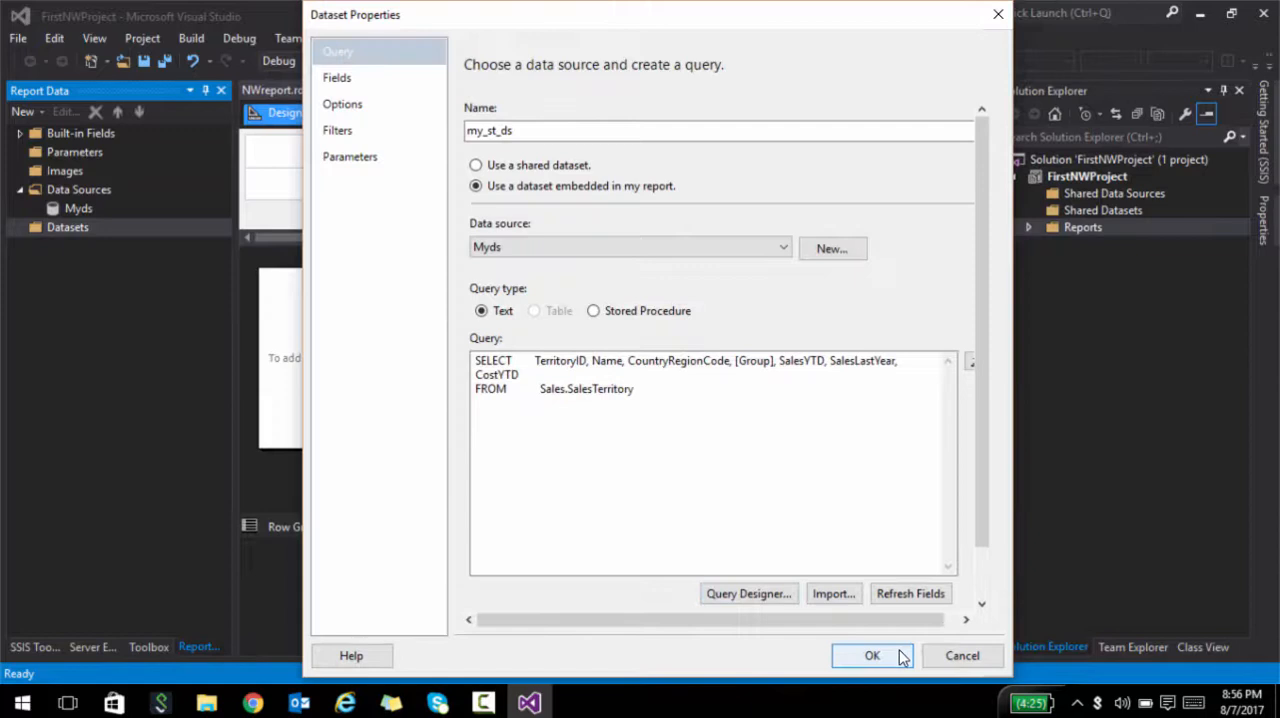
click(871, 655)
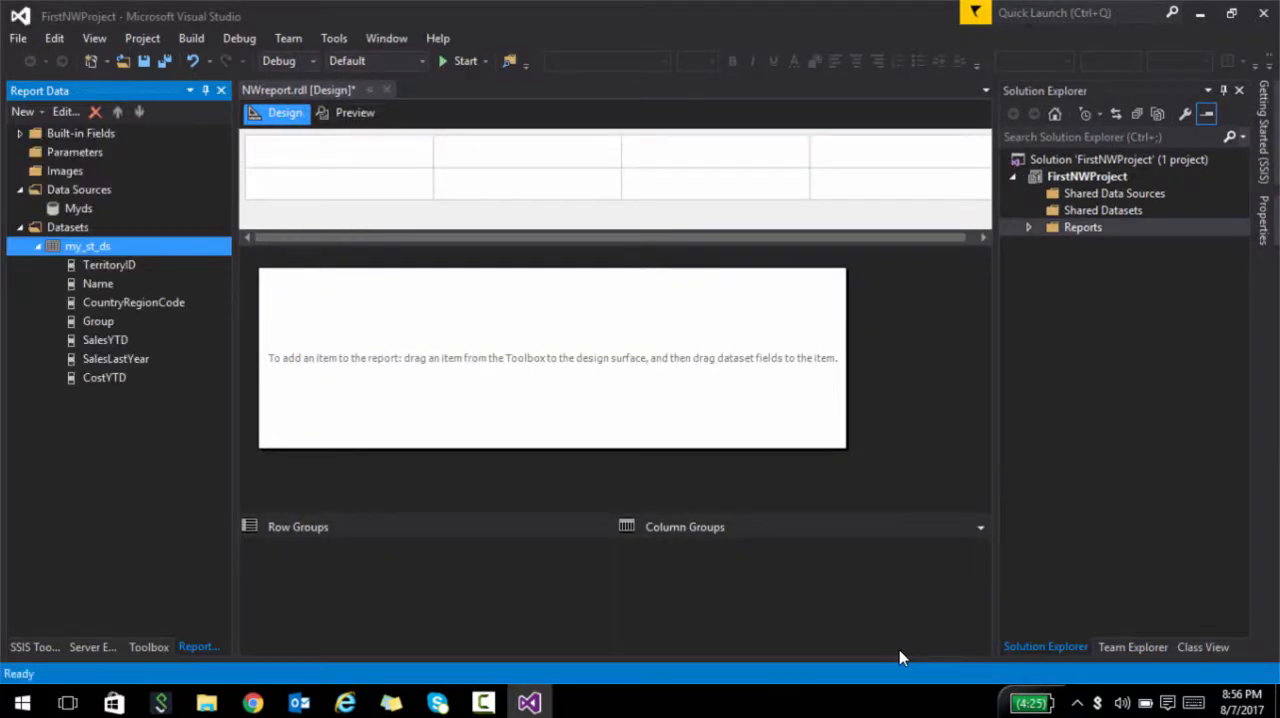
mouse_move(537, 654)
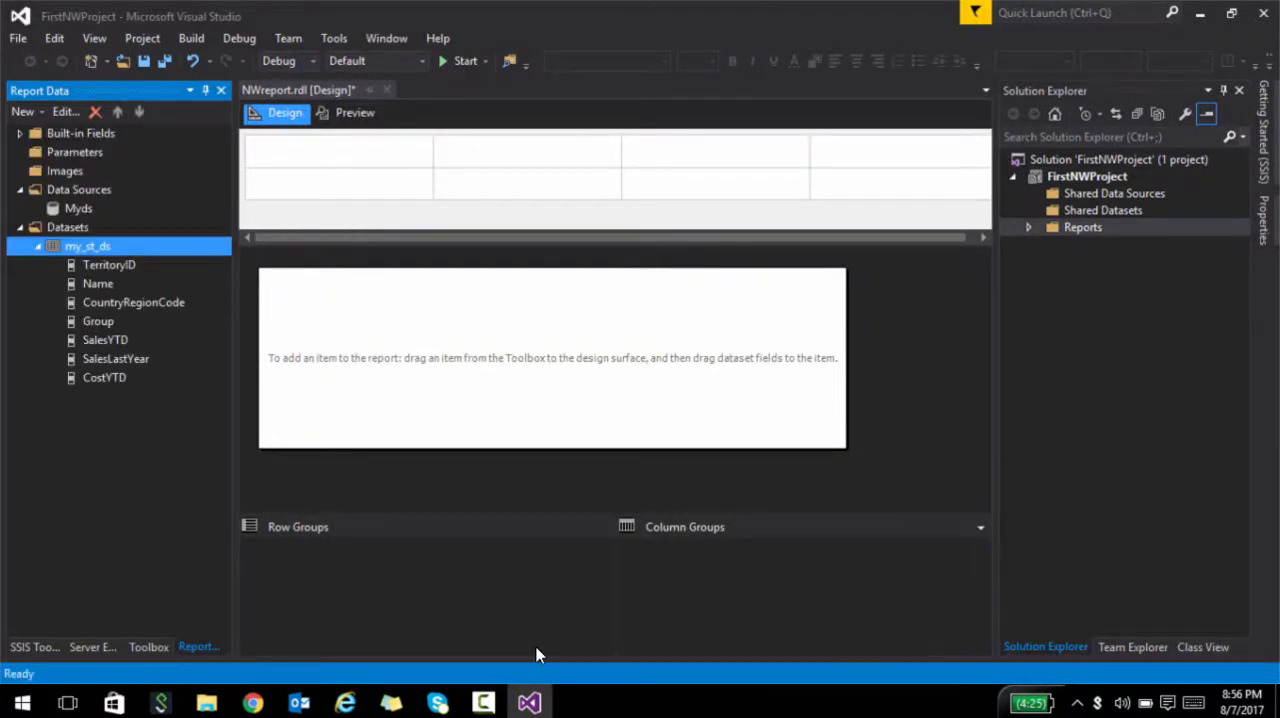
click(148, 647)
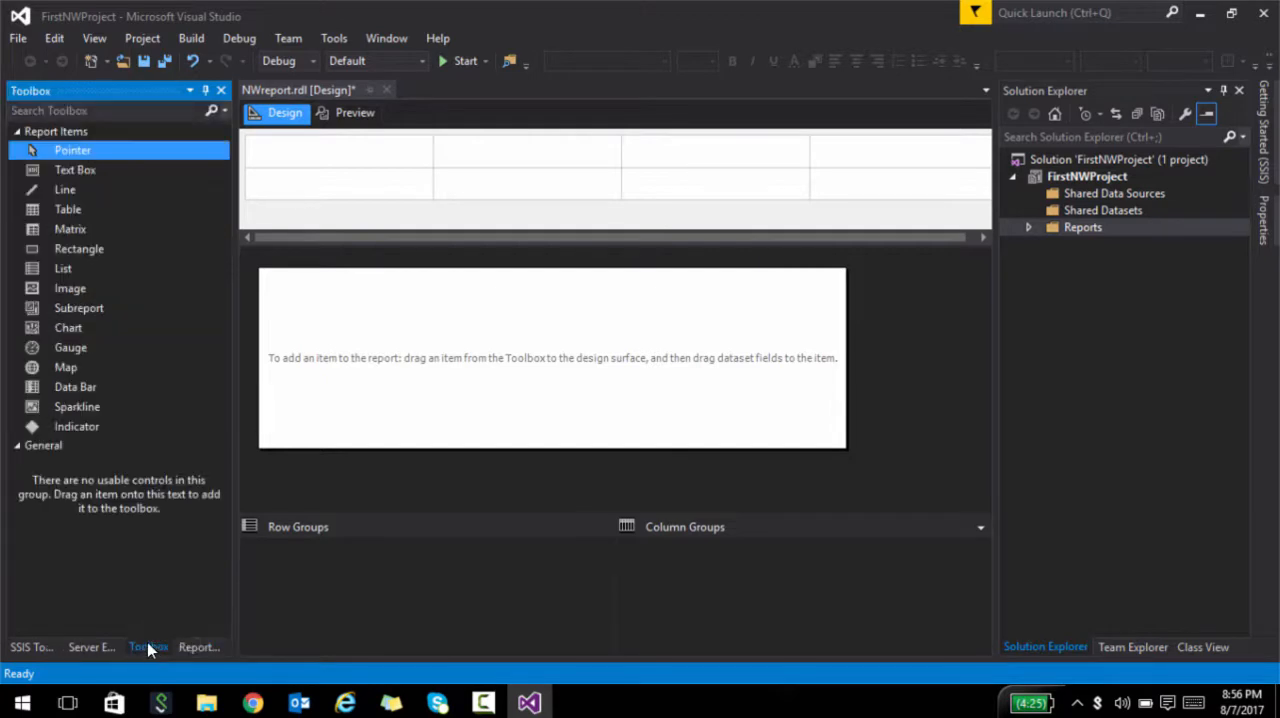
mouse_move(67, 209)
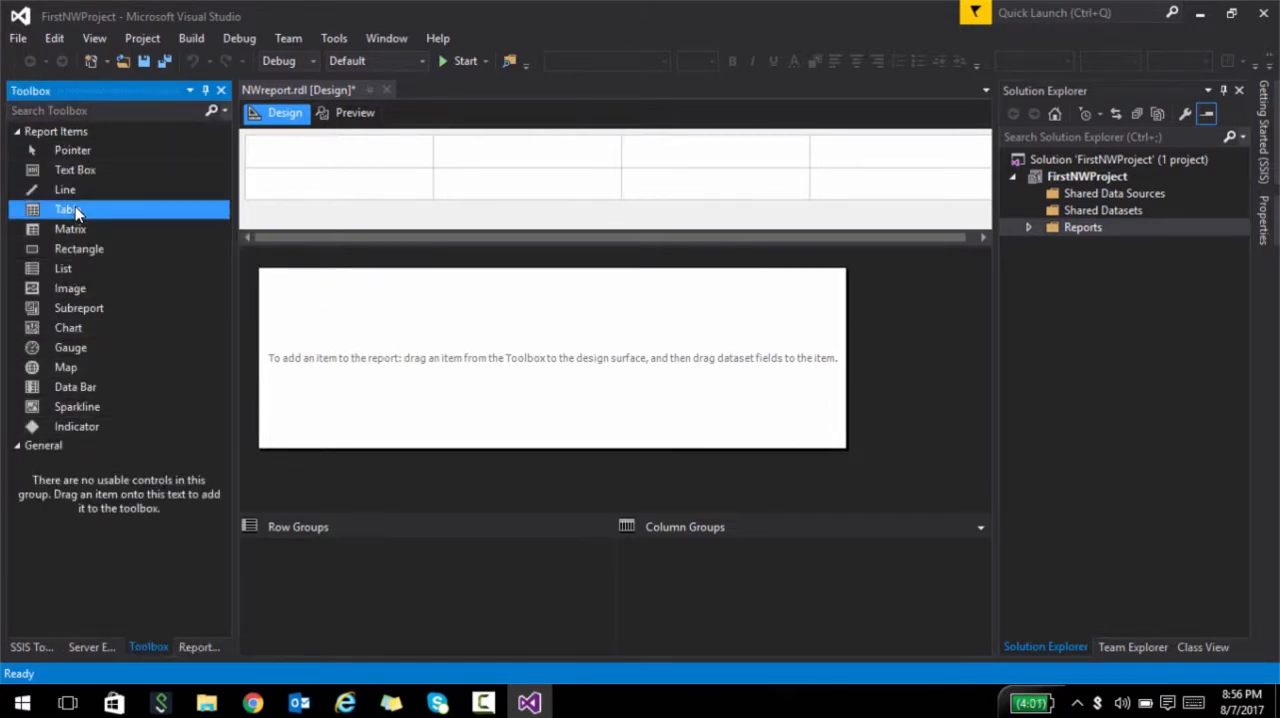
mouse_move(75, 170)
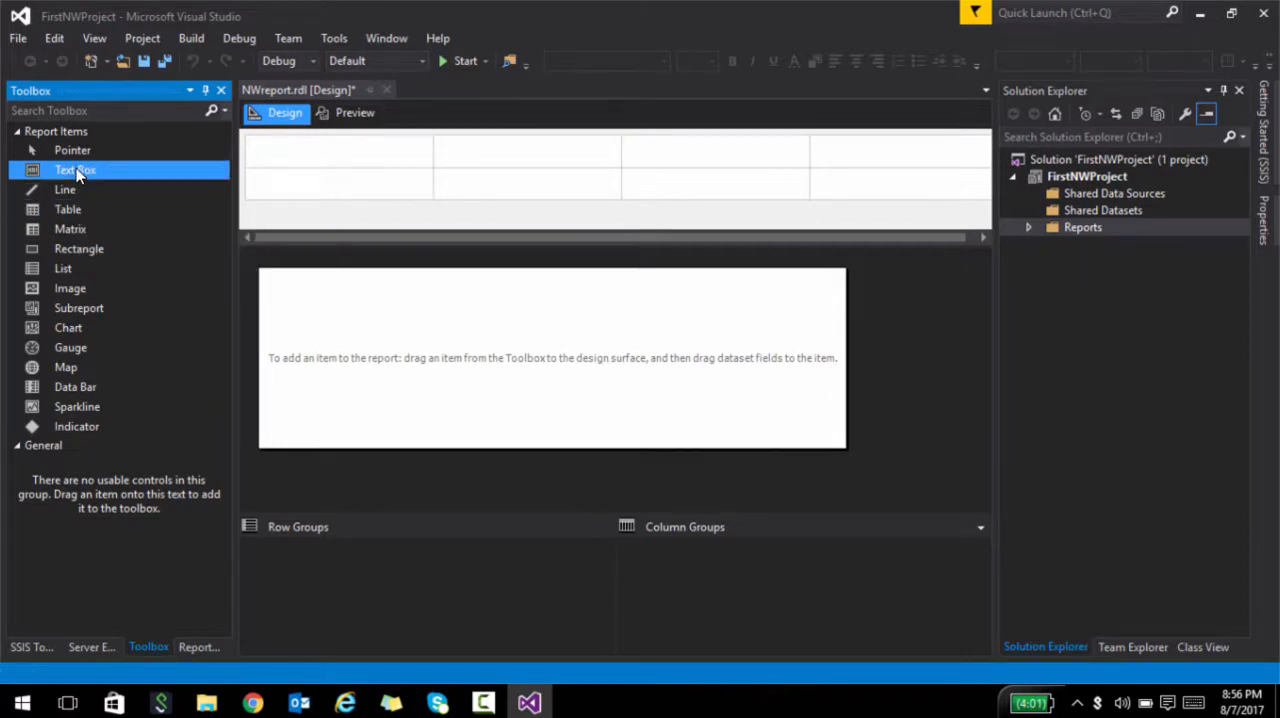
Add a widened text box titled 'My First Report' at the top, centered.
drag(75, 169, 365, 308)
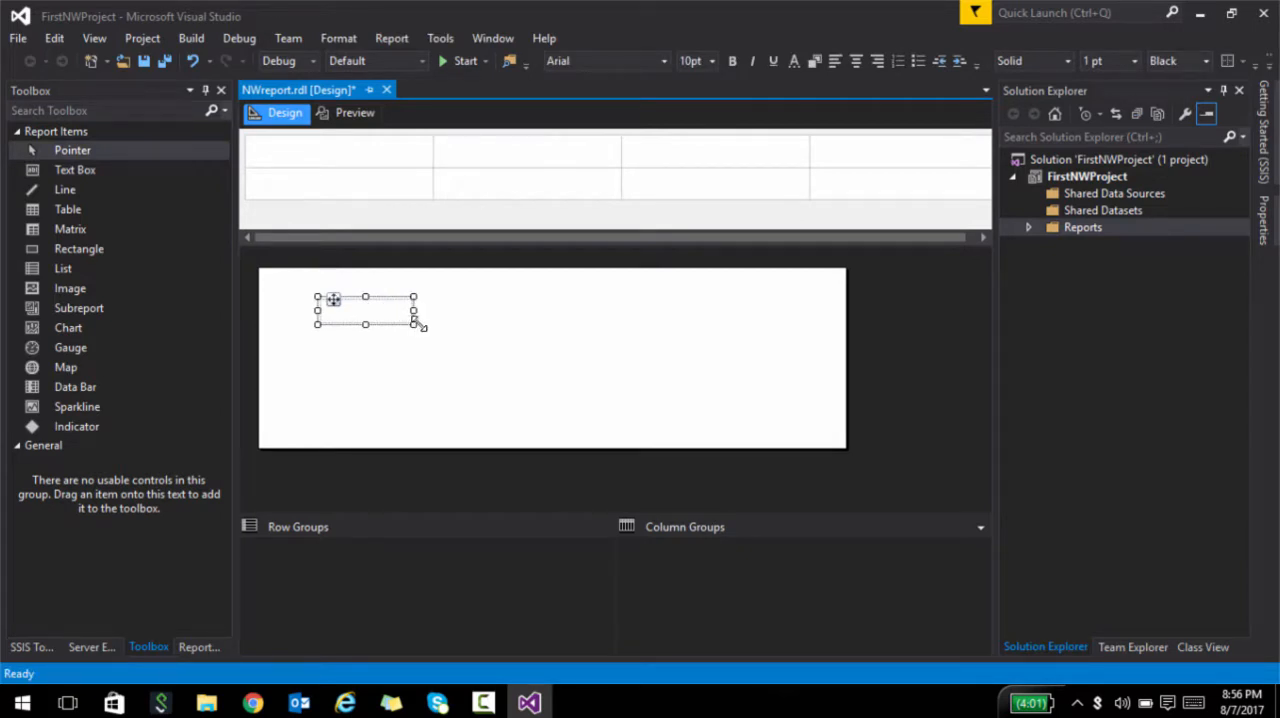
drag(412, 315, 760, 335)
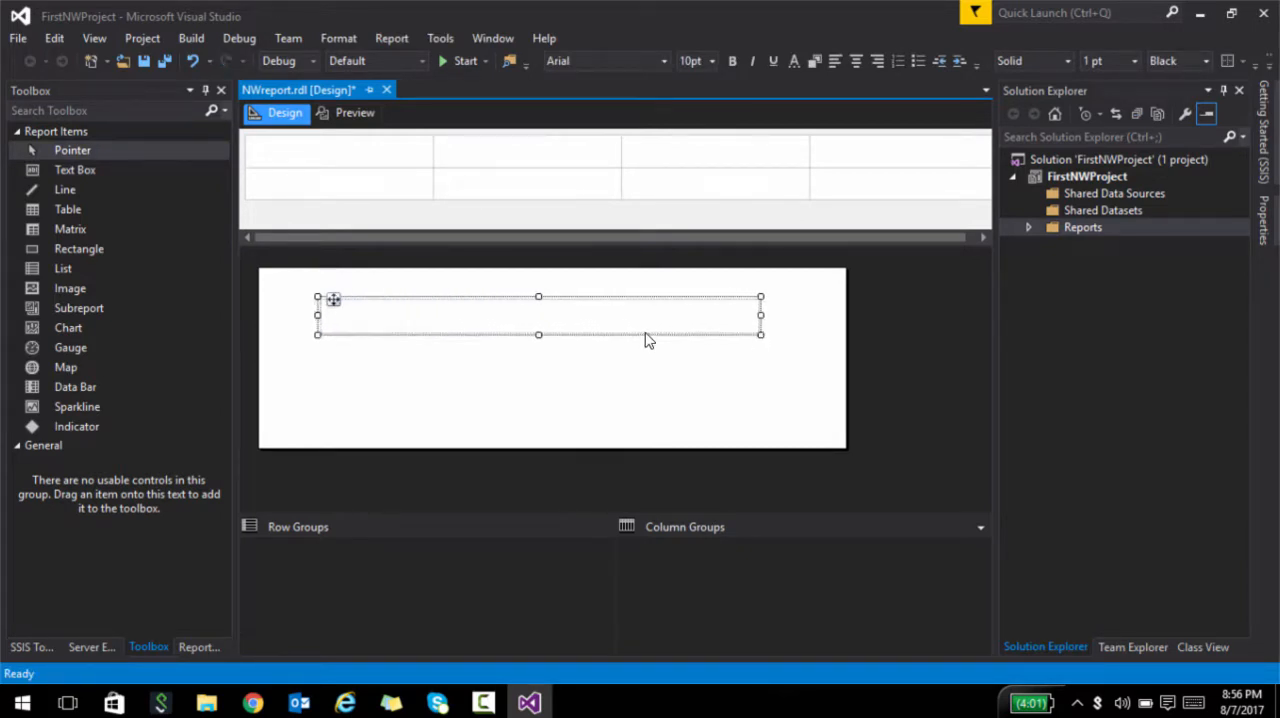
text(My Firs)
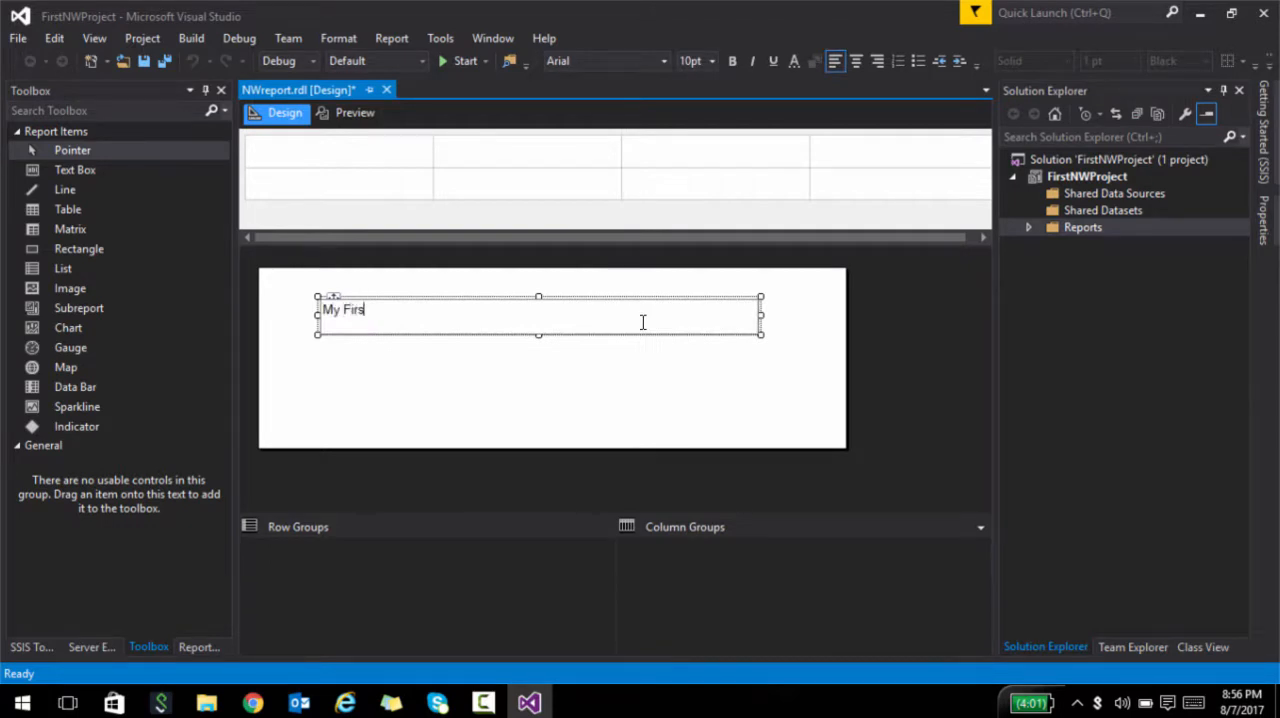
text(t Report)
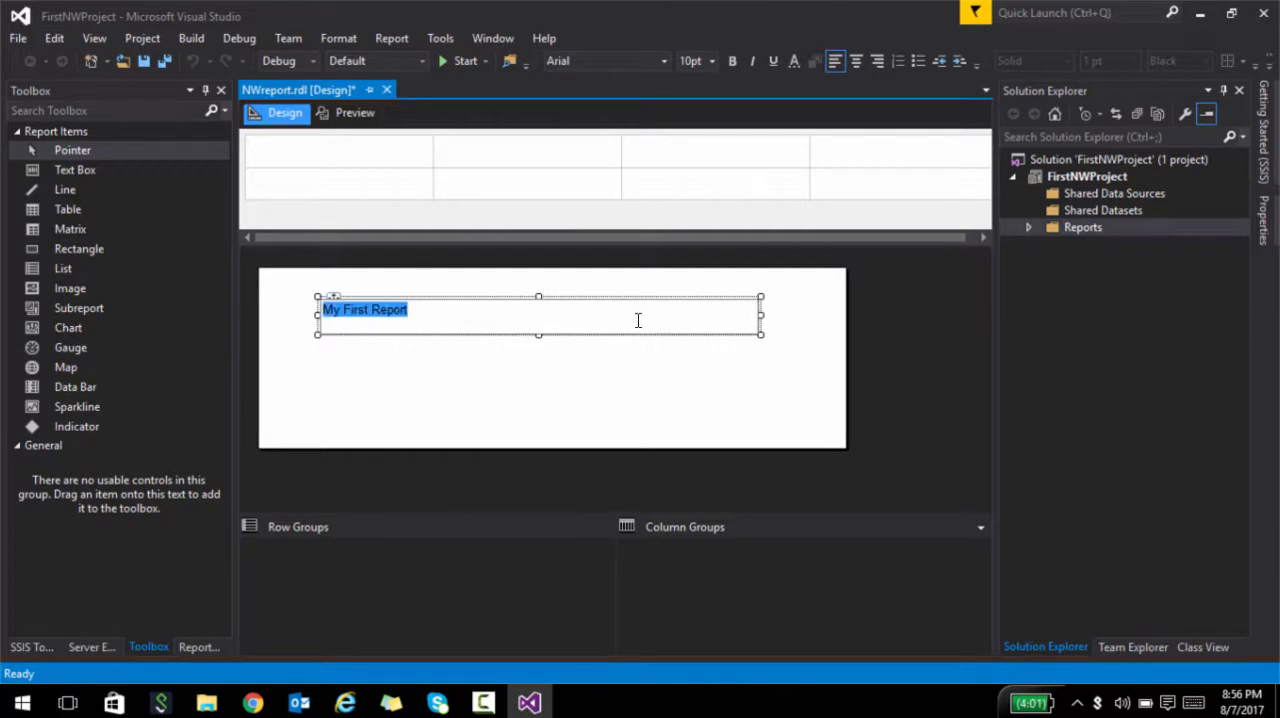
mouse_move(735, 283)
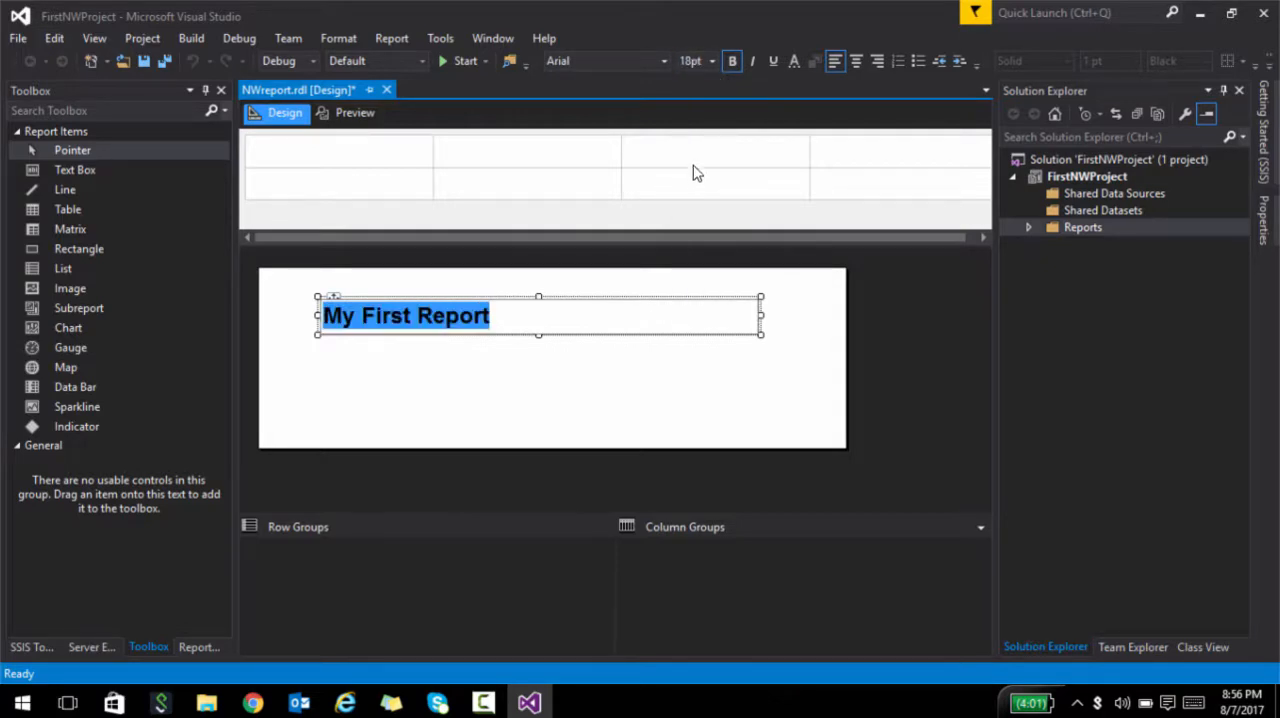
click(856, 61)
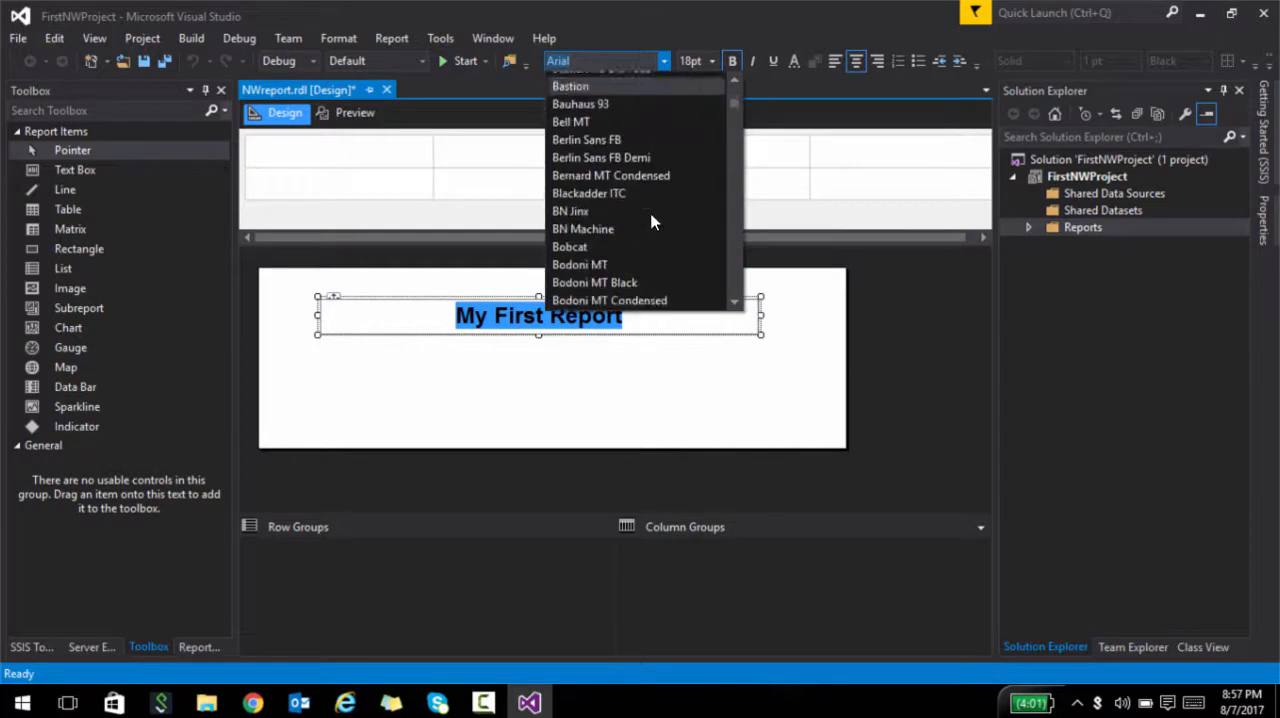
scroll(down, 3)
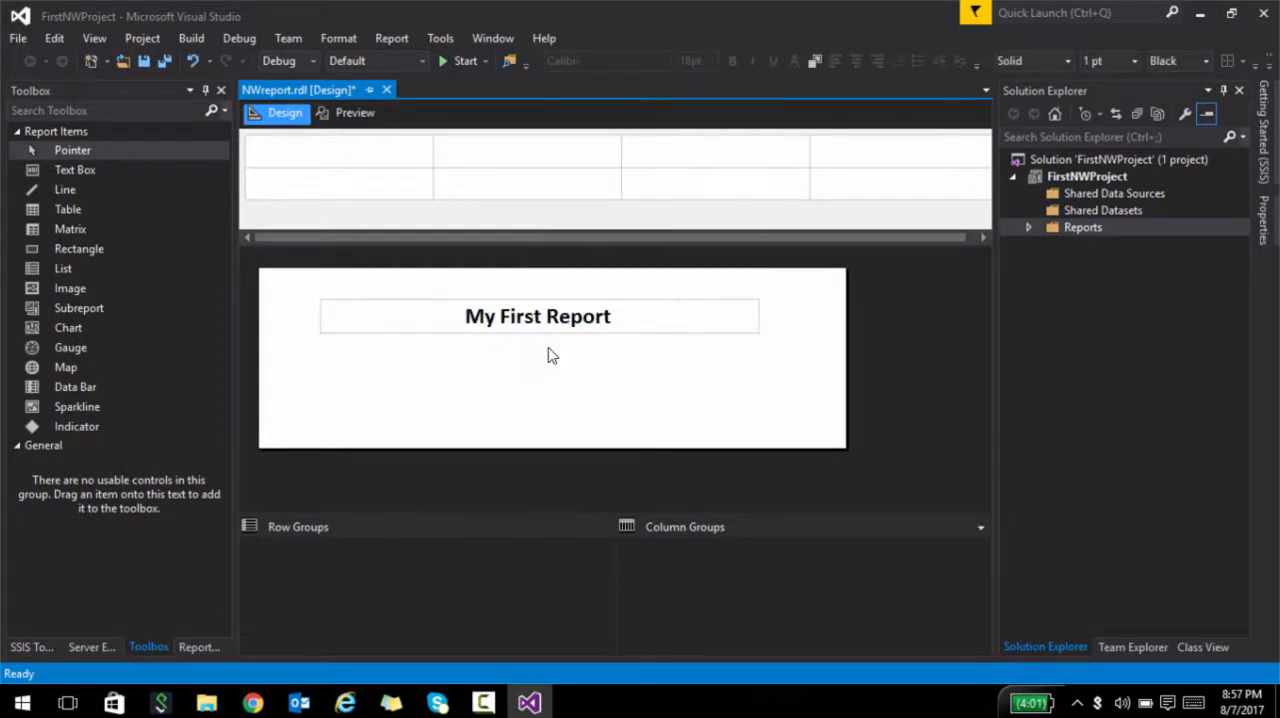
mouse_move(67, 209)
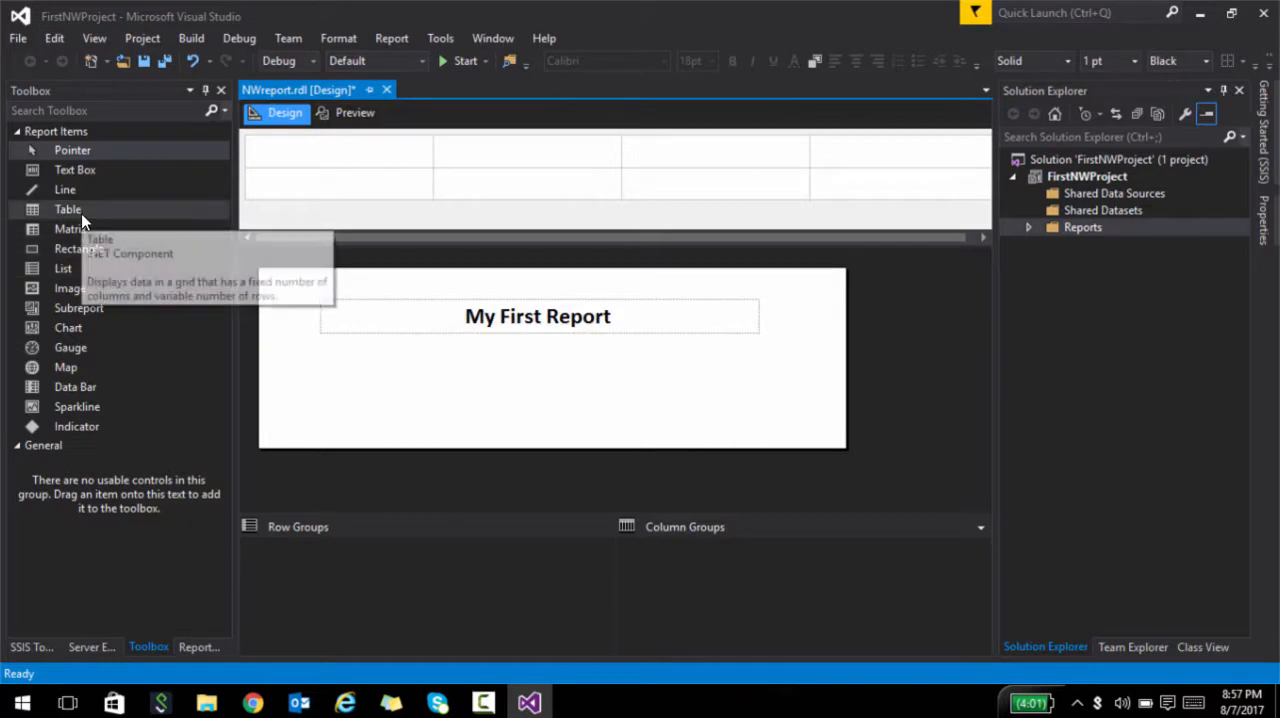
Add a table filled with Name, CountryRegionCode, Group and SalesYTD fields from my_st_ds.
drag(67, 209, 456, 371)
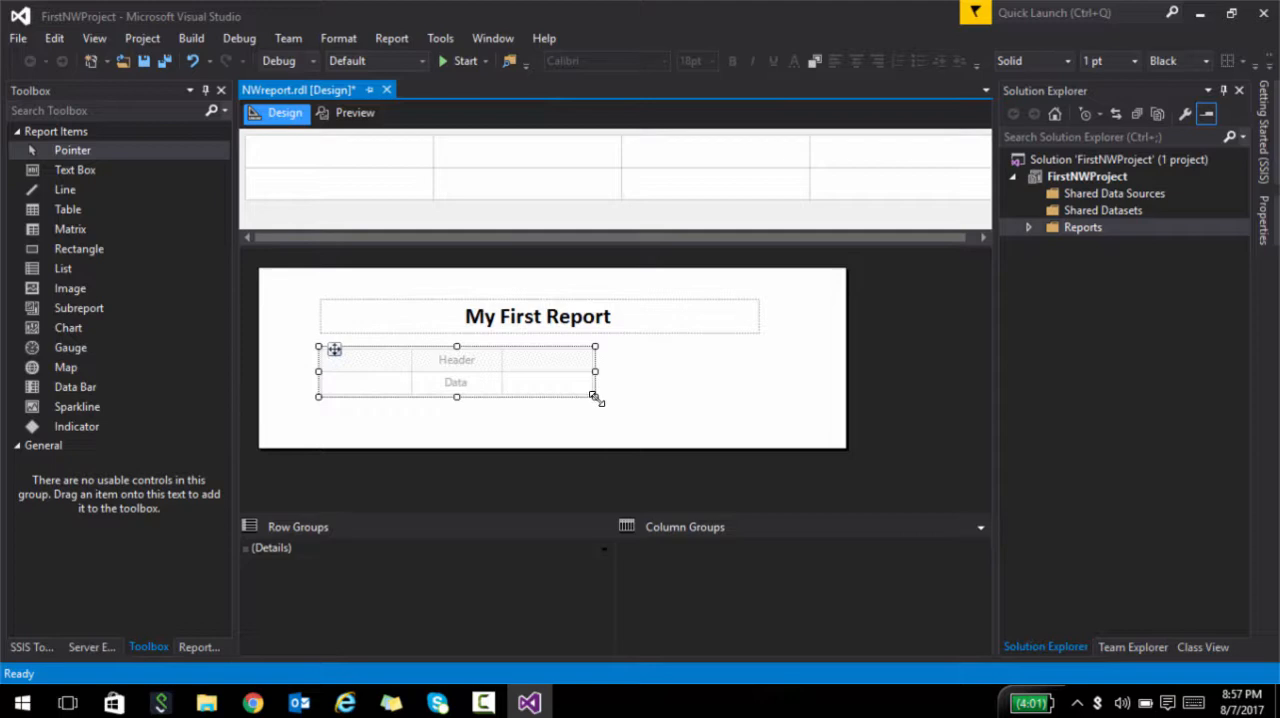
drag(595, 396, 655, 396)
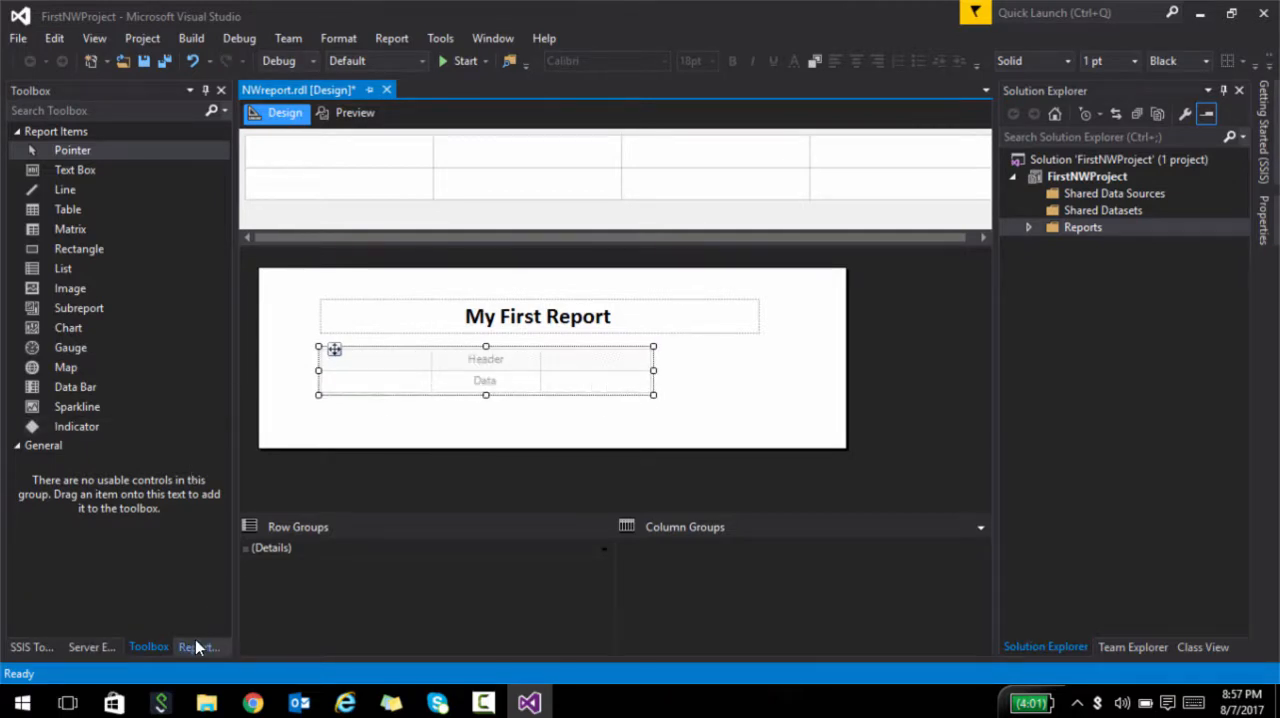
click(199, 647)
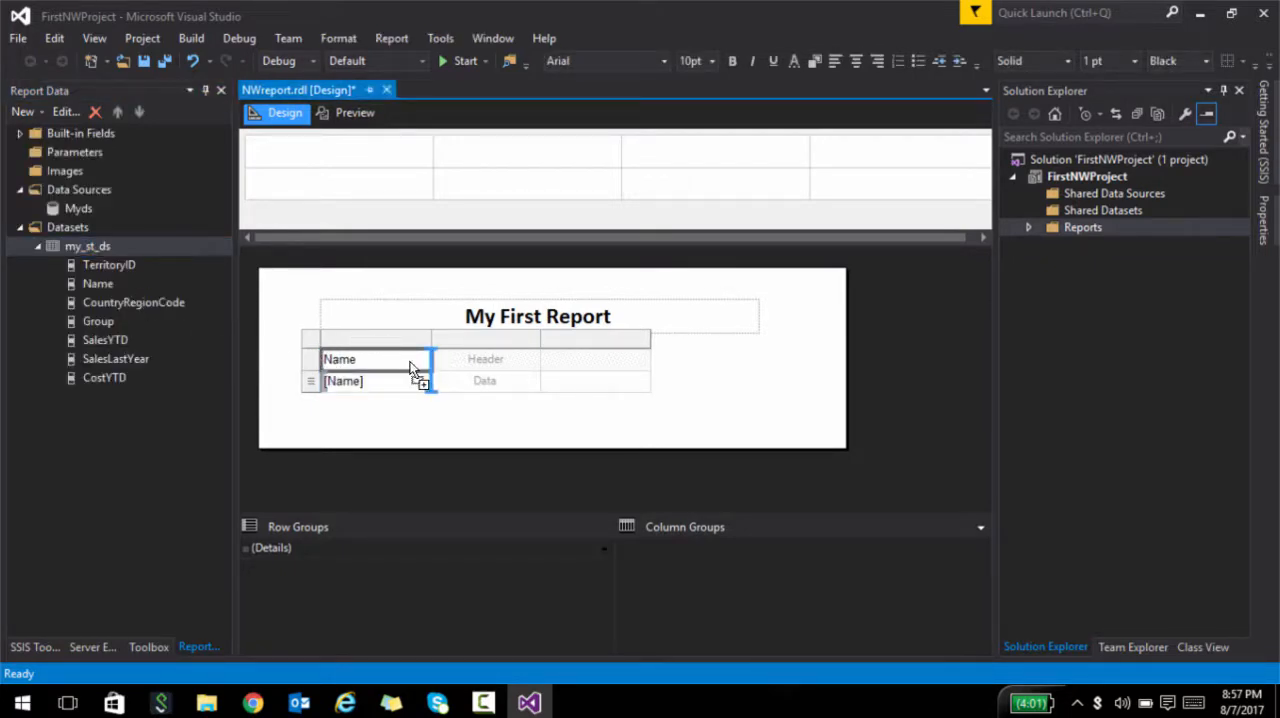
drag(133, 302, 475, 380)
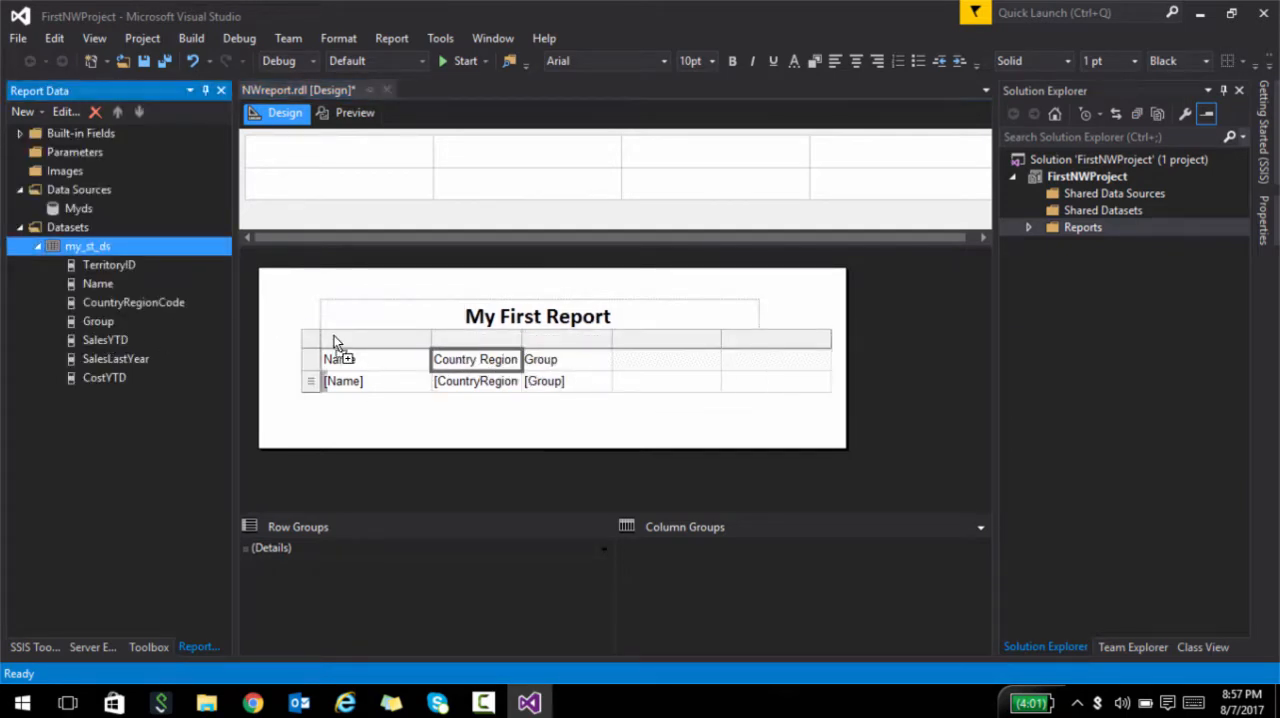
drag(105, 339, 644, 359)
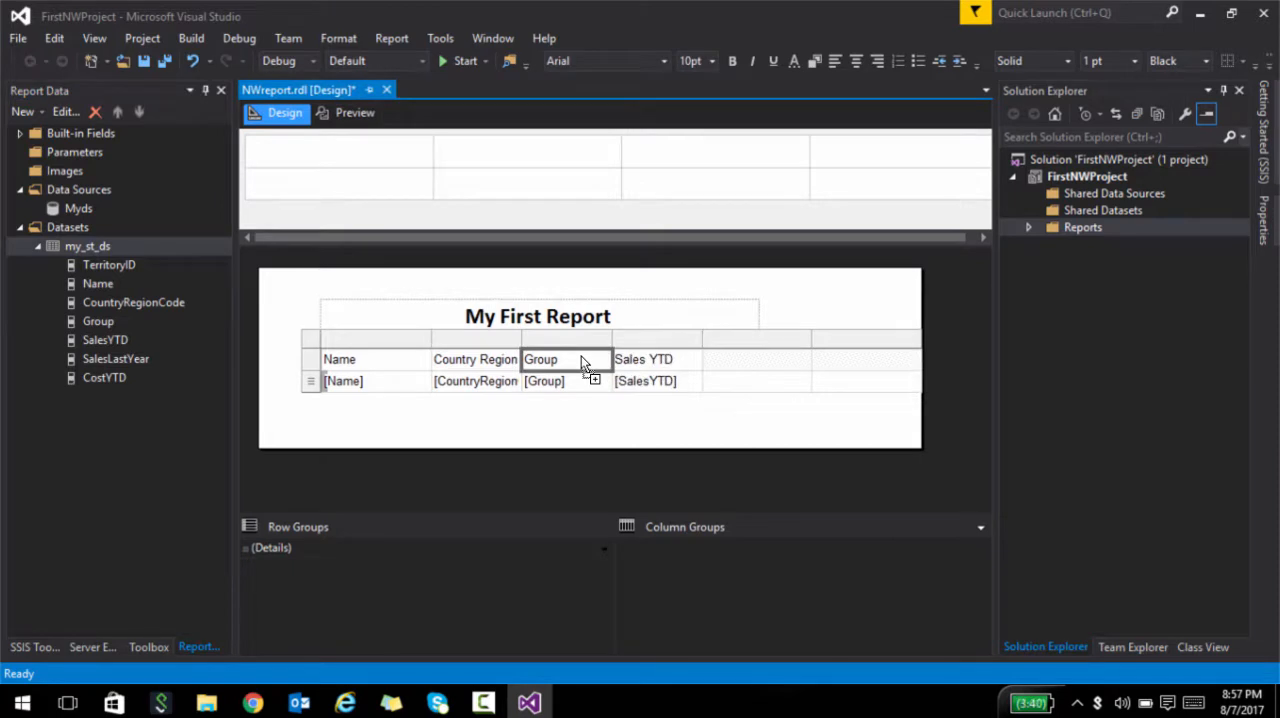
click(757, 359)
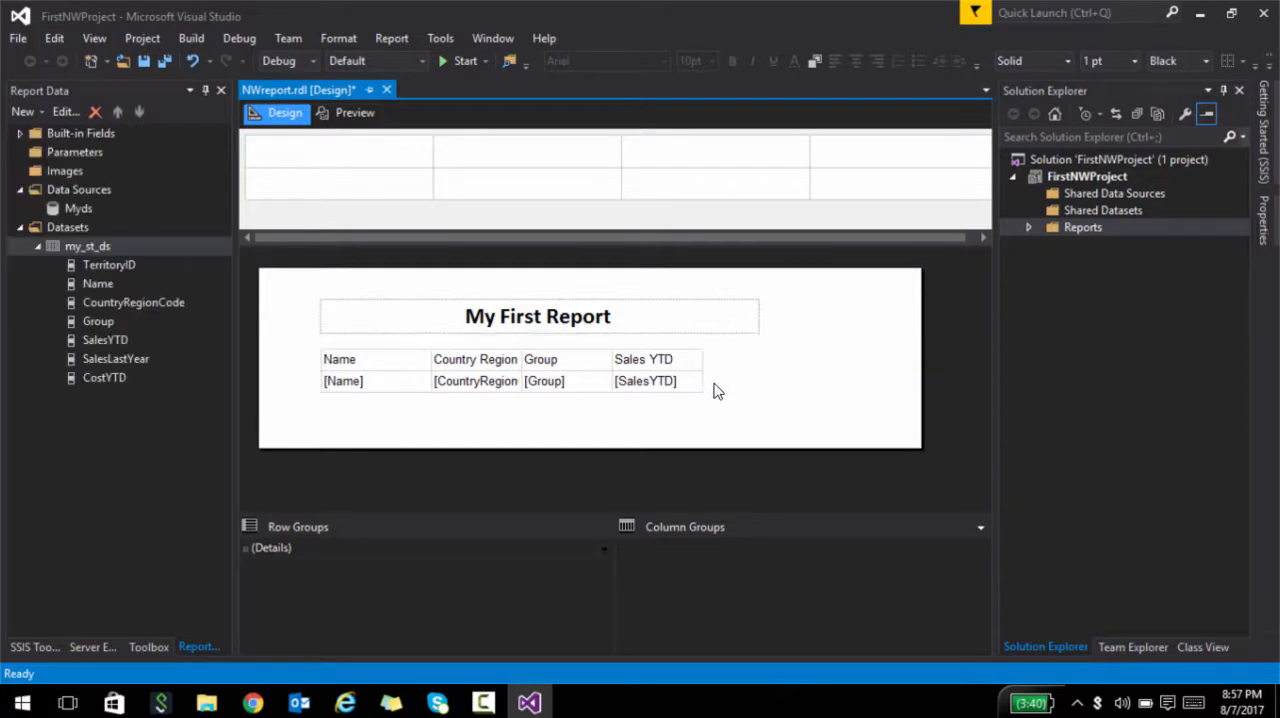
Select the header row and set its font to bold, underlined Calibri.
click(343, 359)
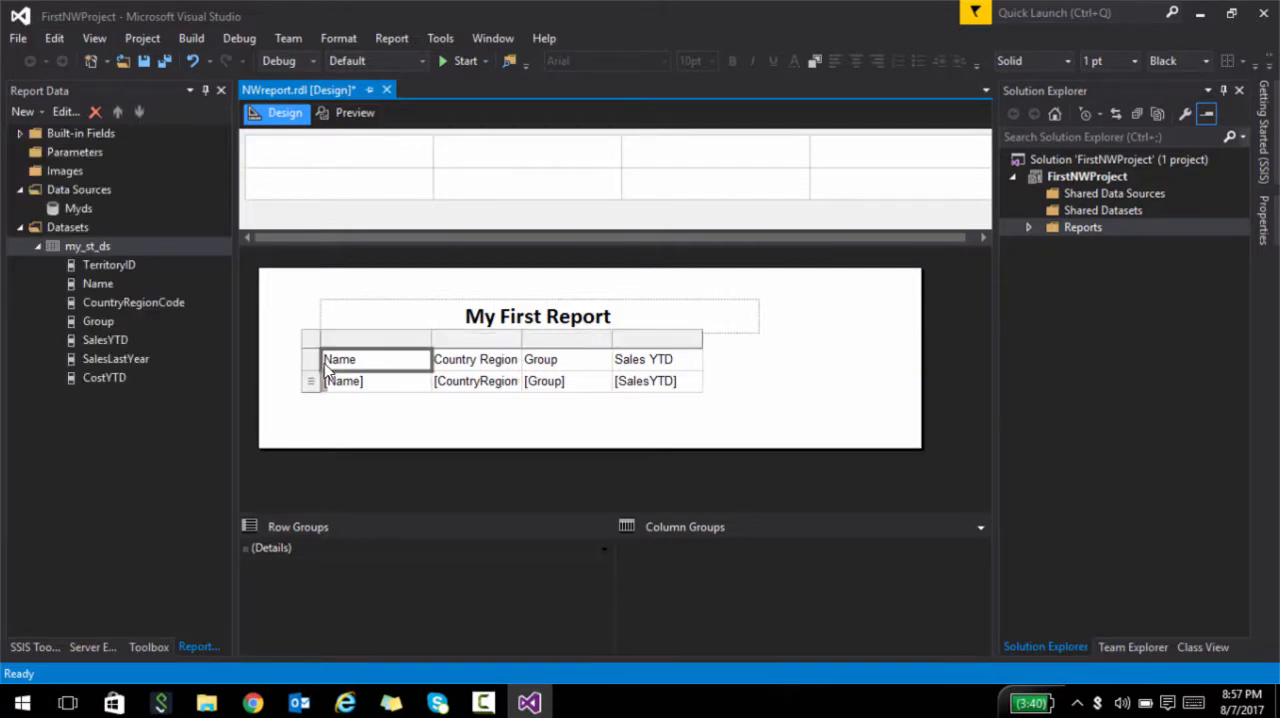
click(311, 359)
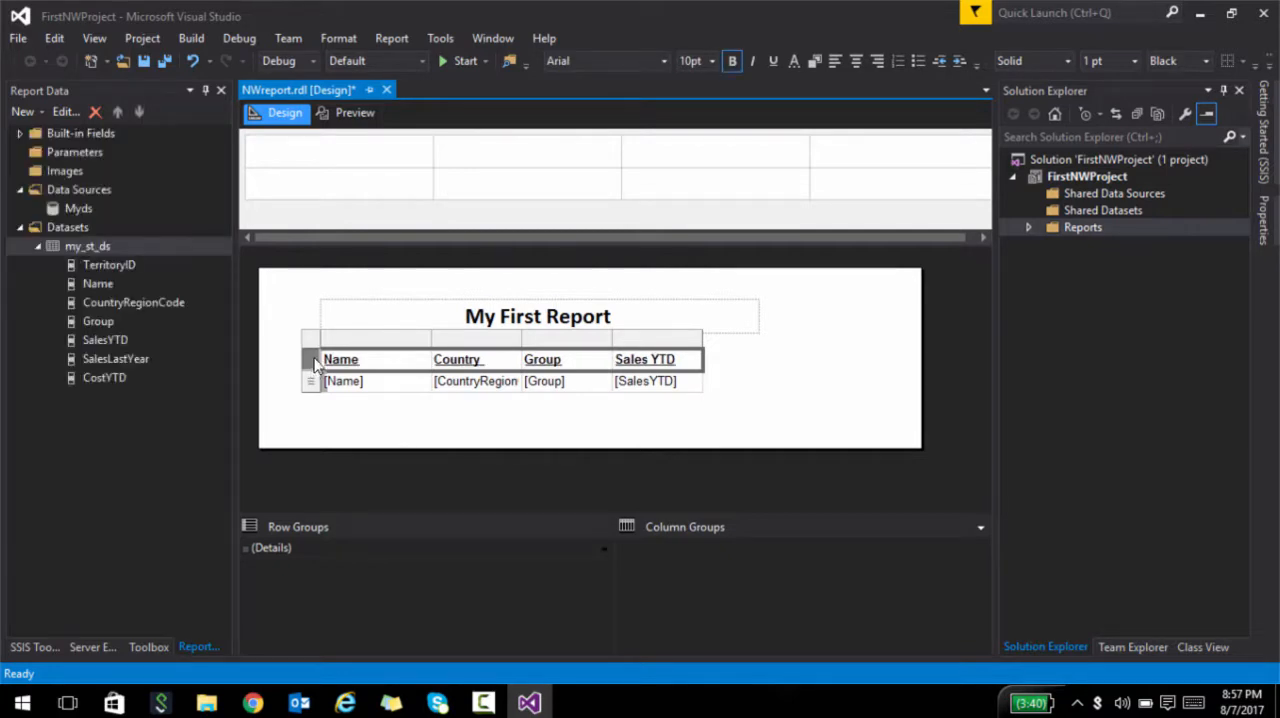
mouse_move(899, 61)
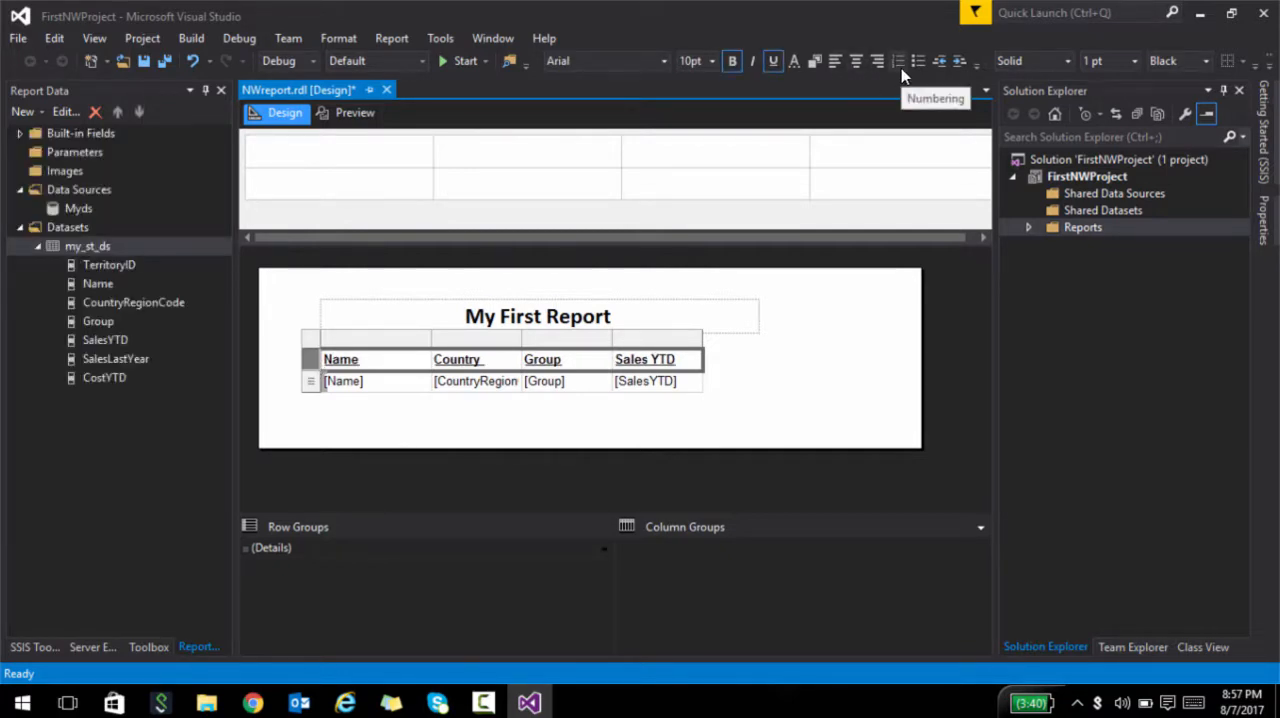
mouse_move(668, 258)
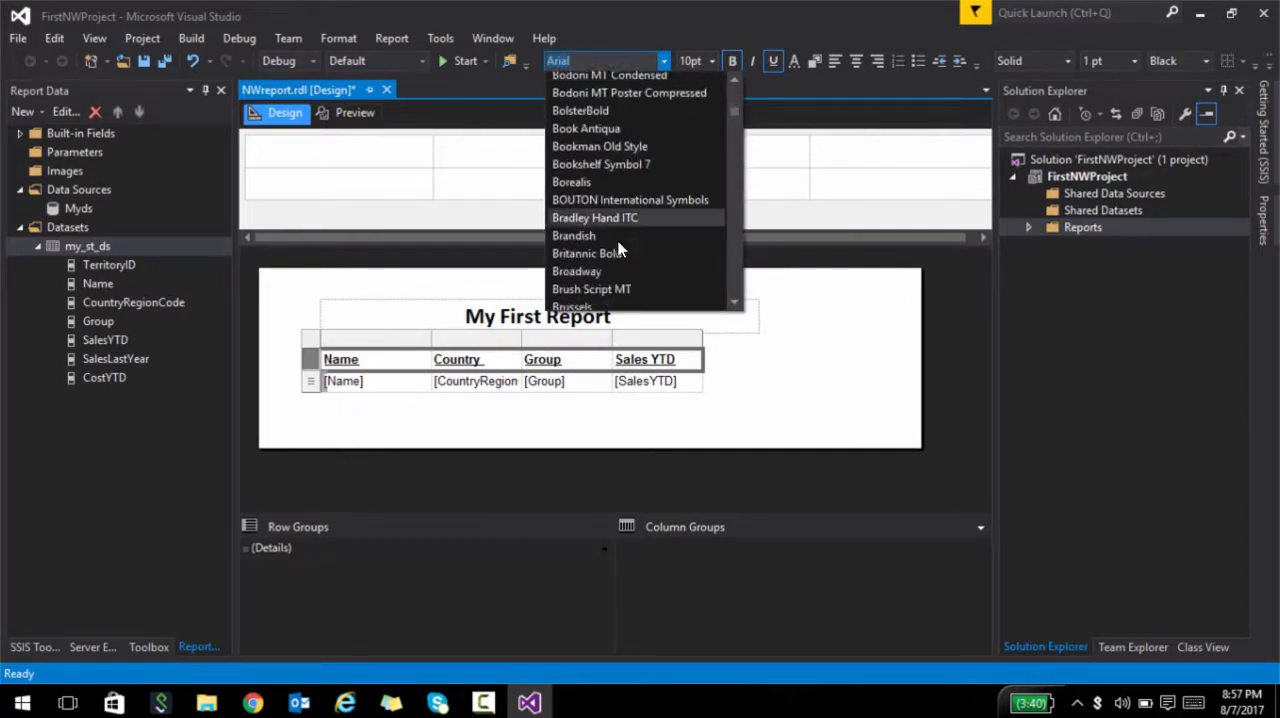
click(576, 271)
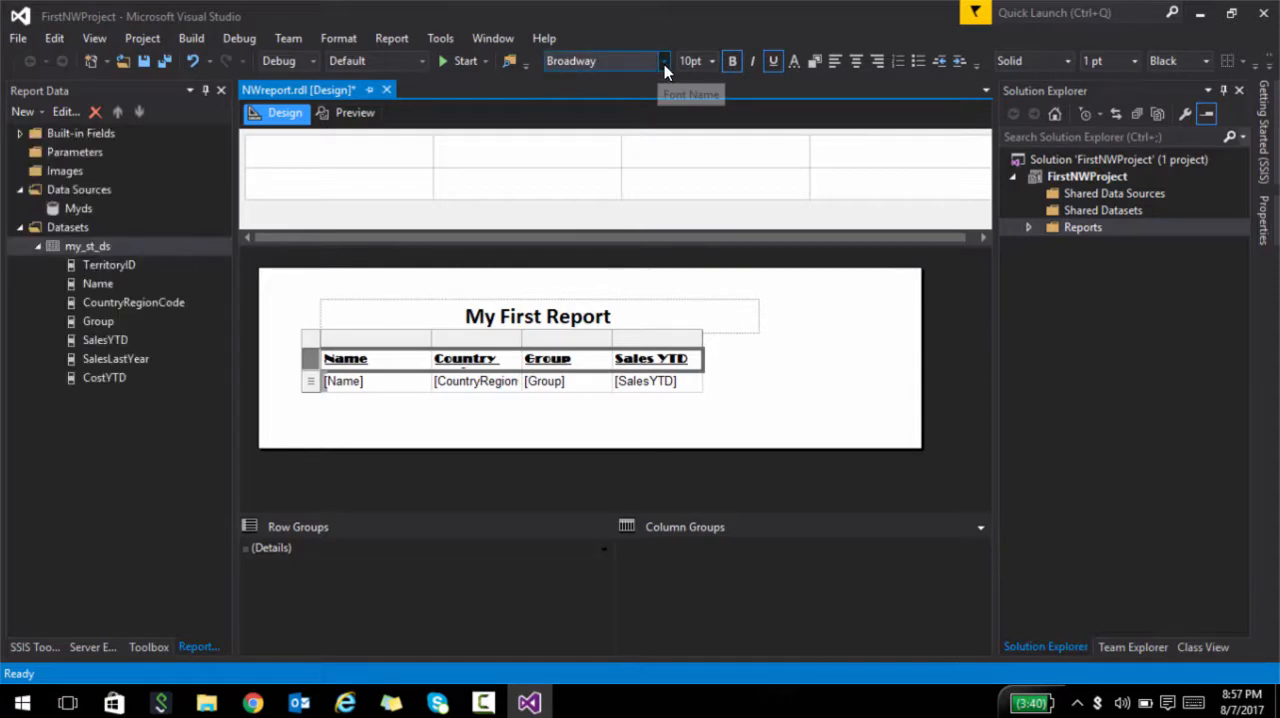
click(663, 61)
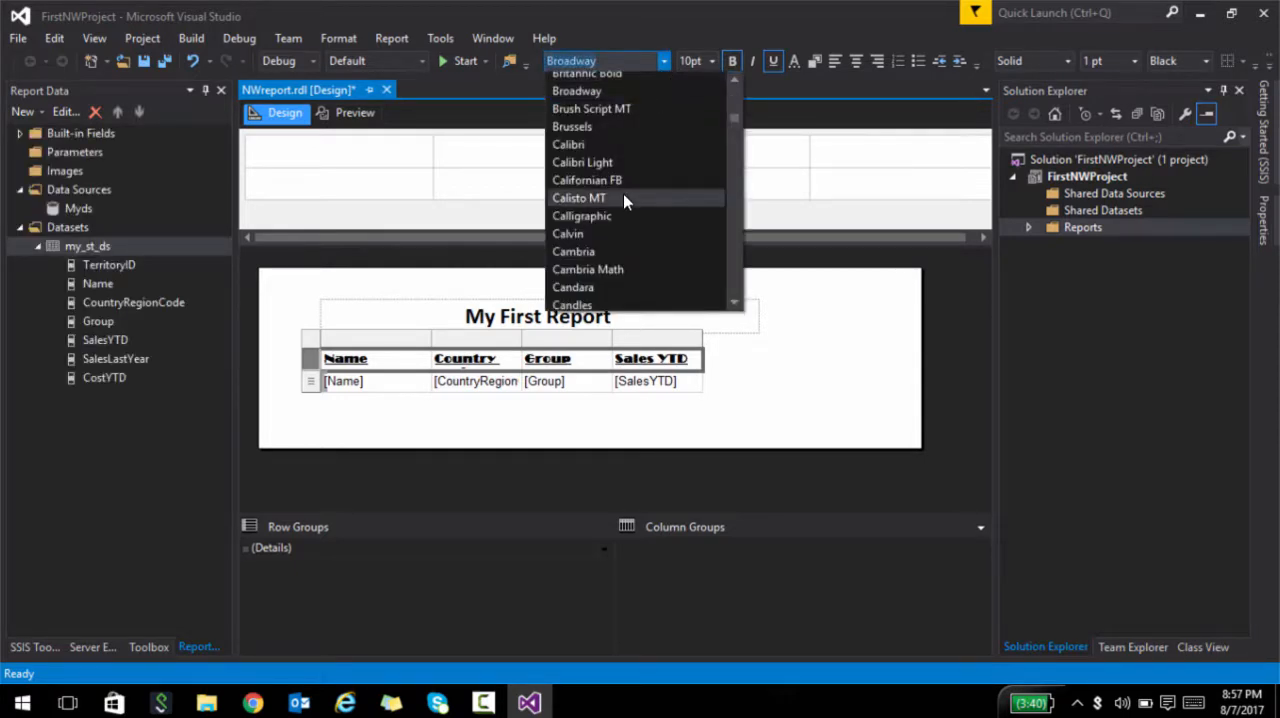
click(568, 144)
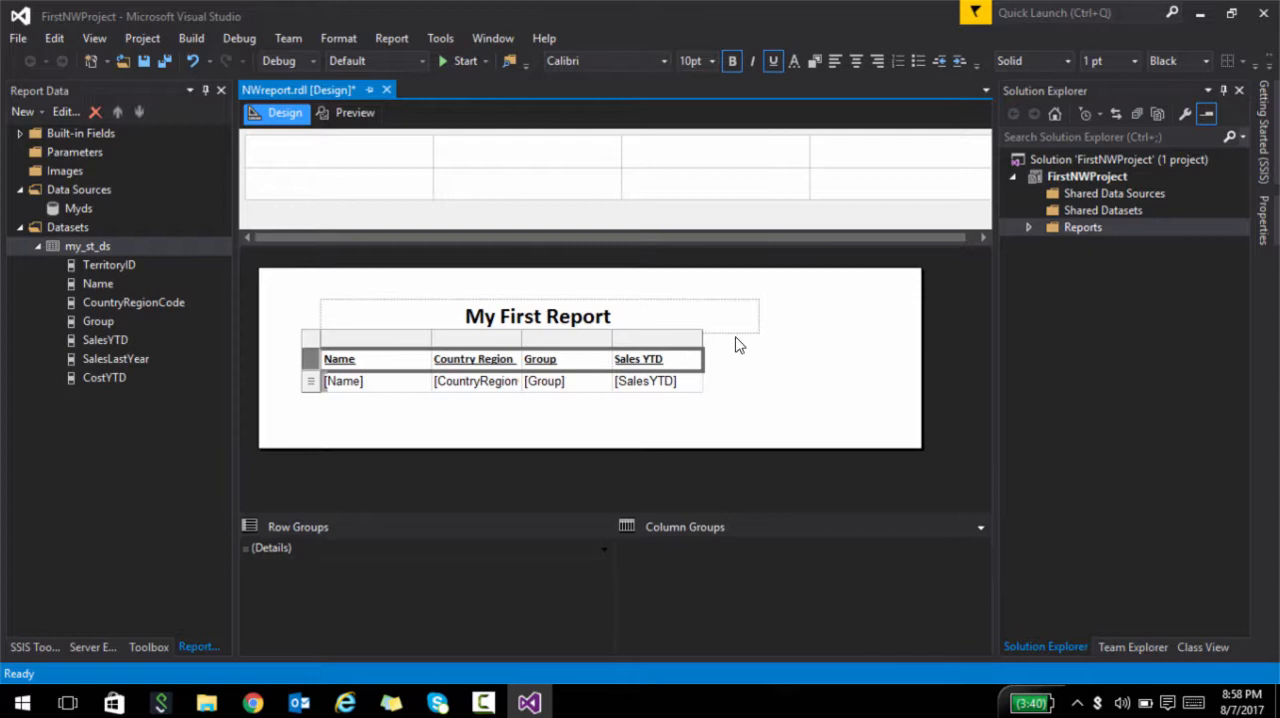
mouse_move(856, 305)
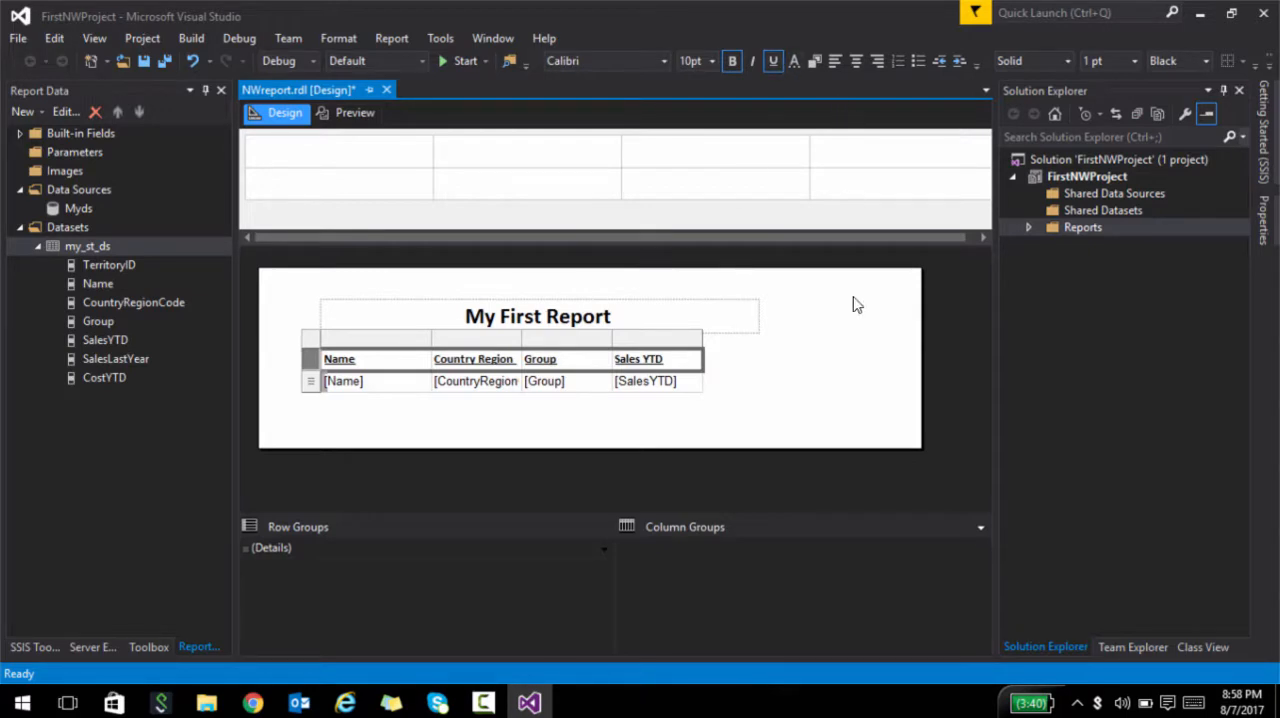
Set the header row's border colour to Navy.
click(1178, 60)
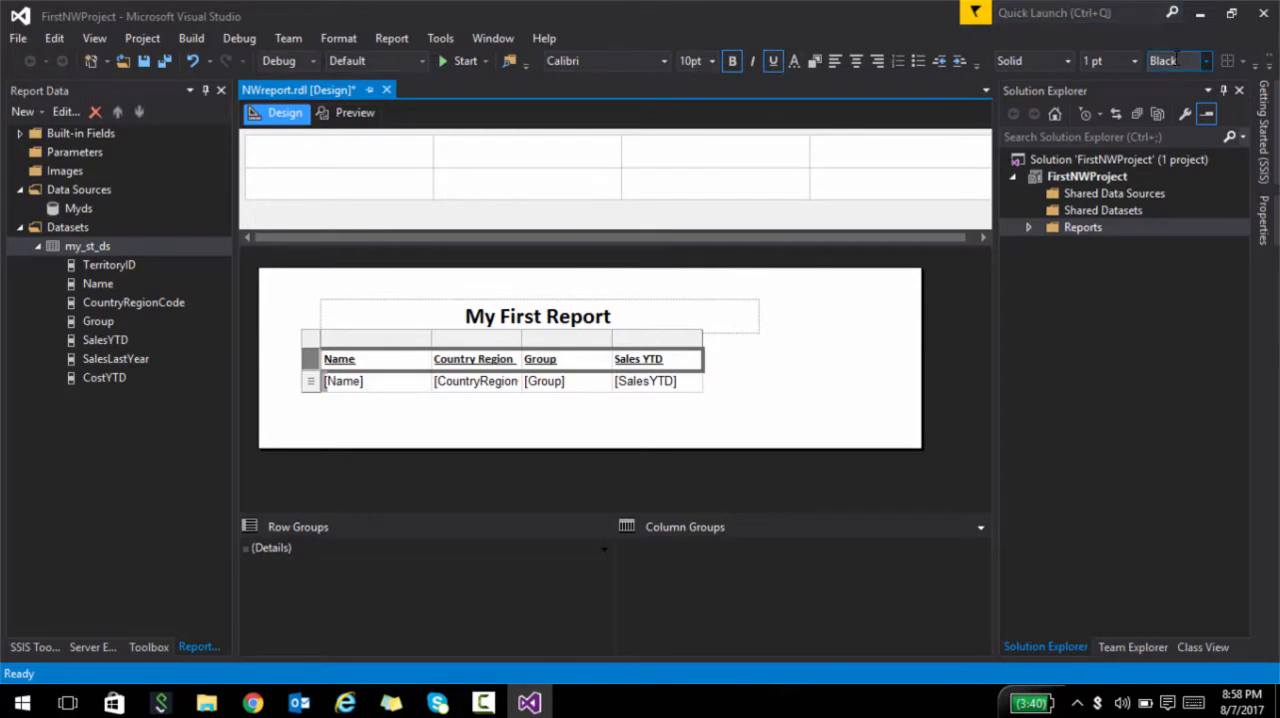
click(1206, 60)
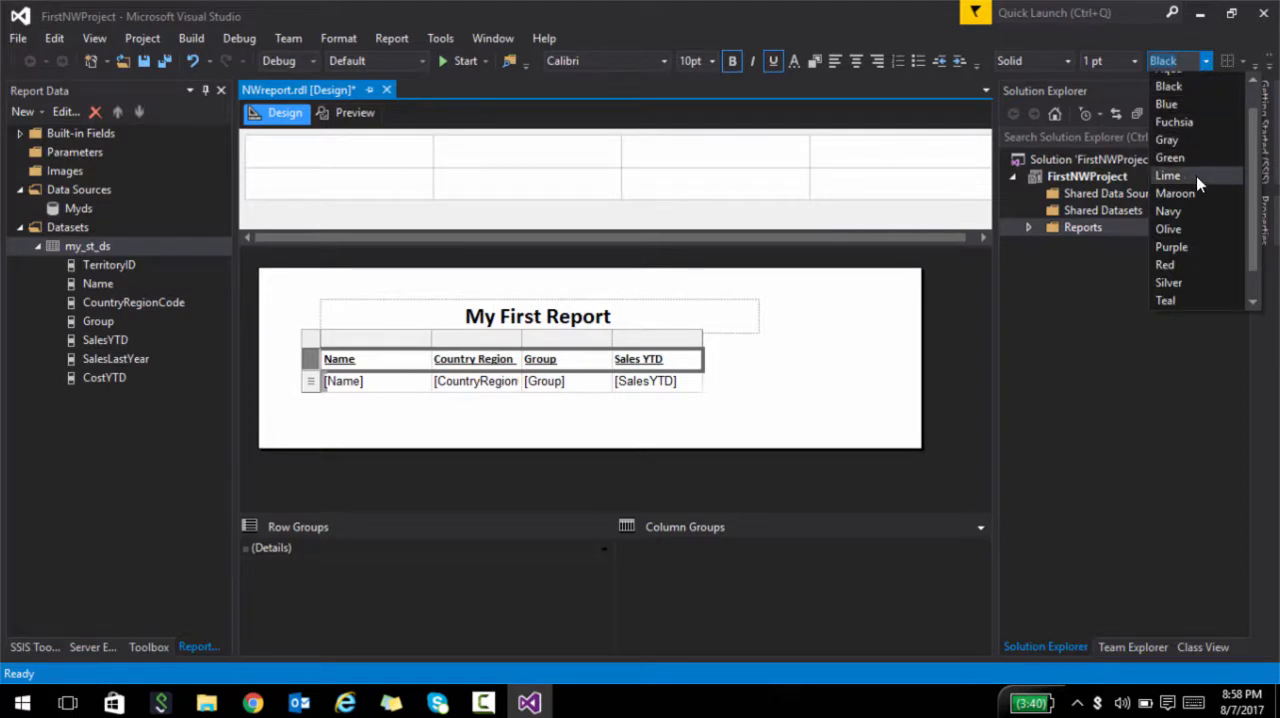
click(1168, 211)
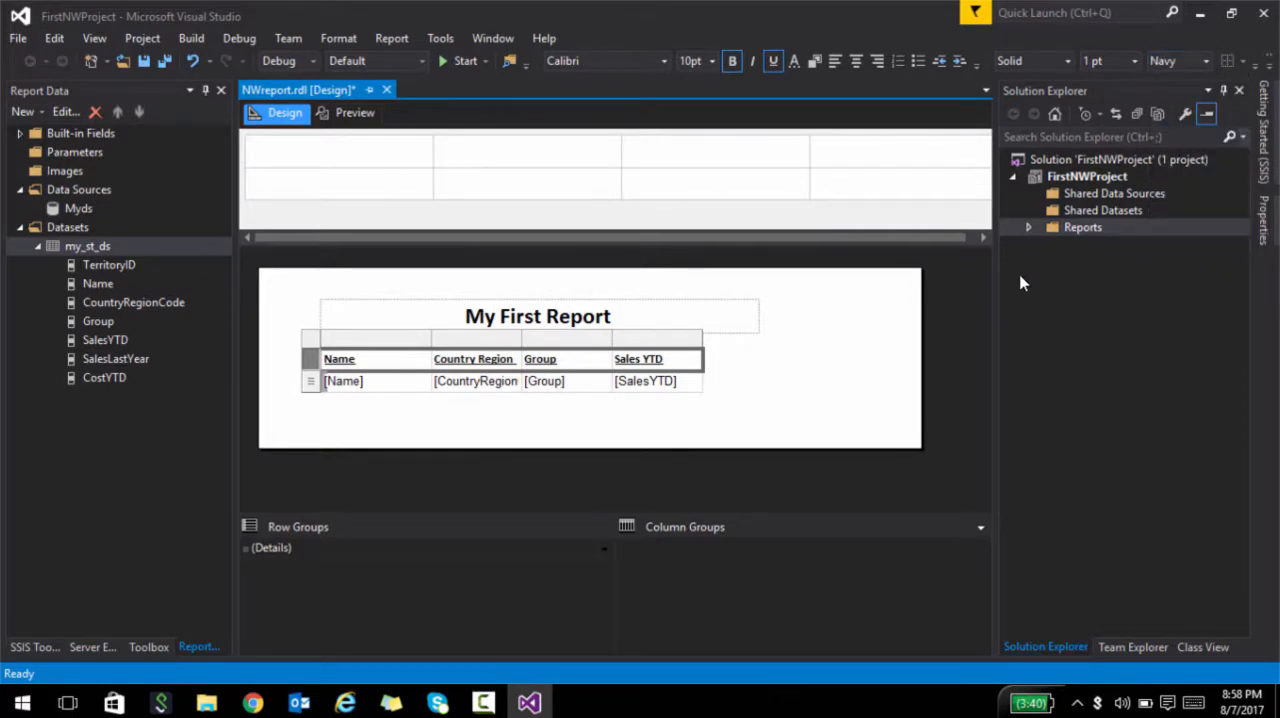
mouse_move(920, 222)
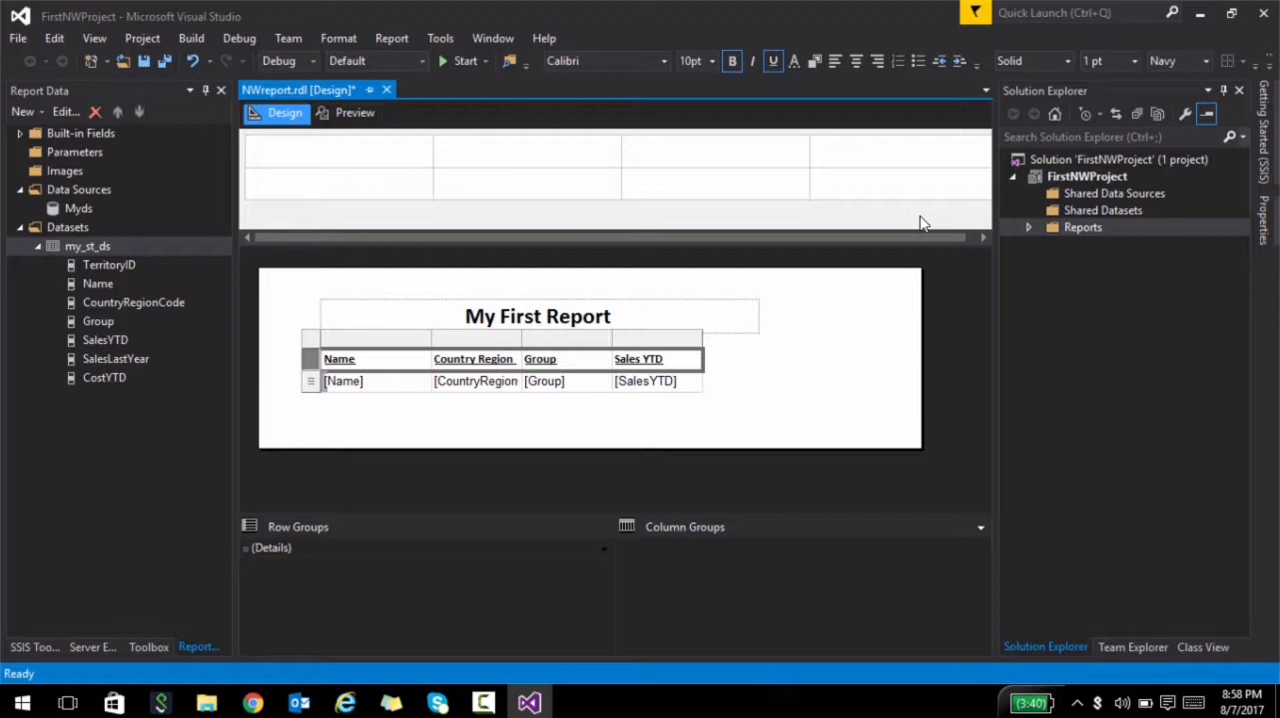
Deselect the table and switch the report to Preview.
click(867, 375)
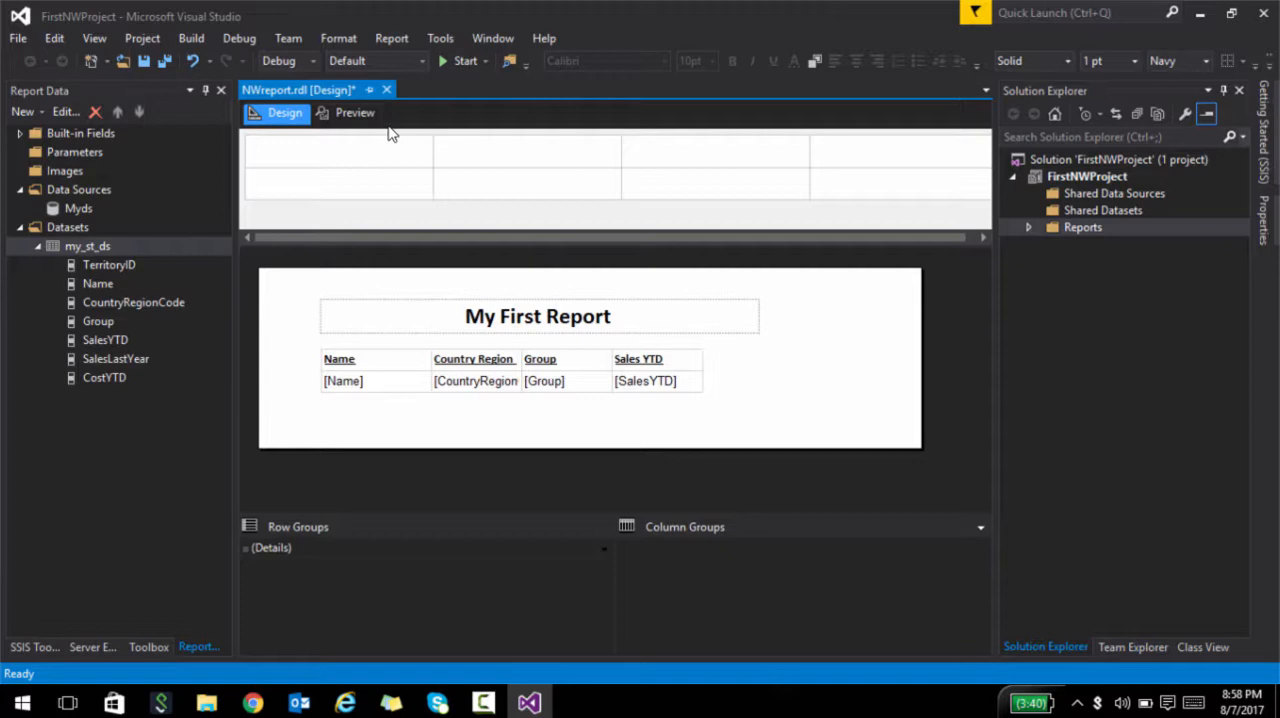
click(350, 112)
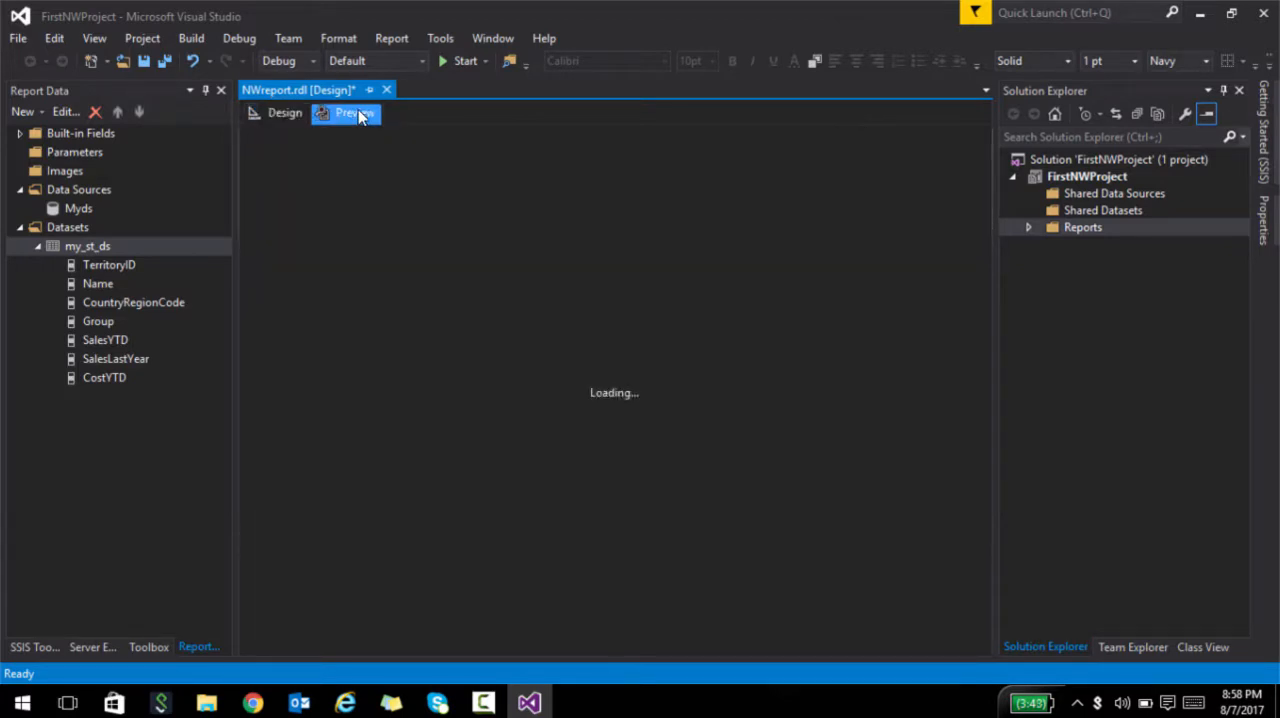
click(345, 112)
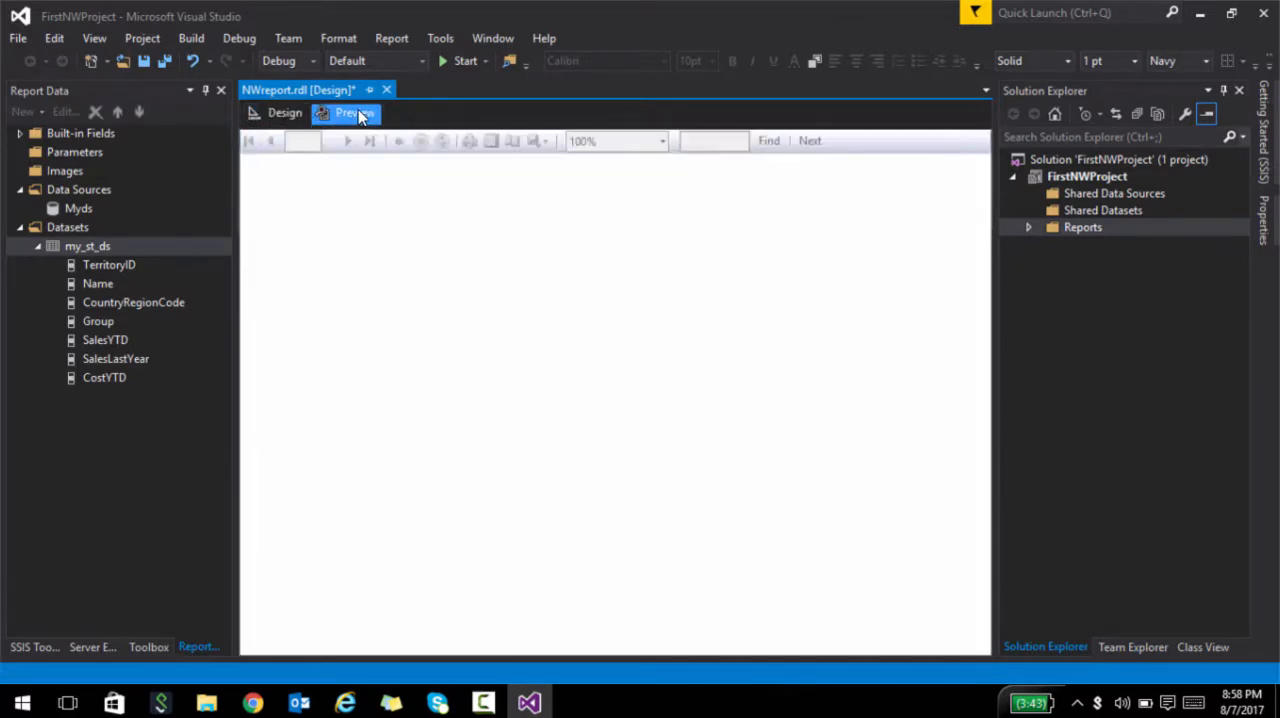
click(345, 113)
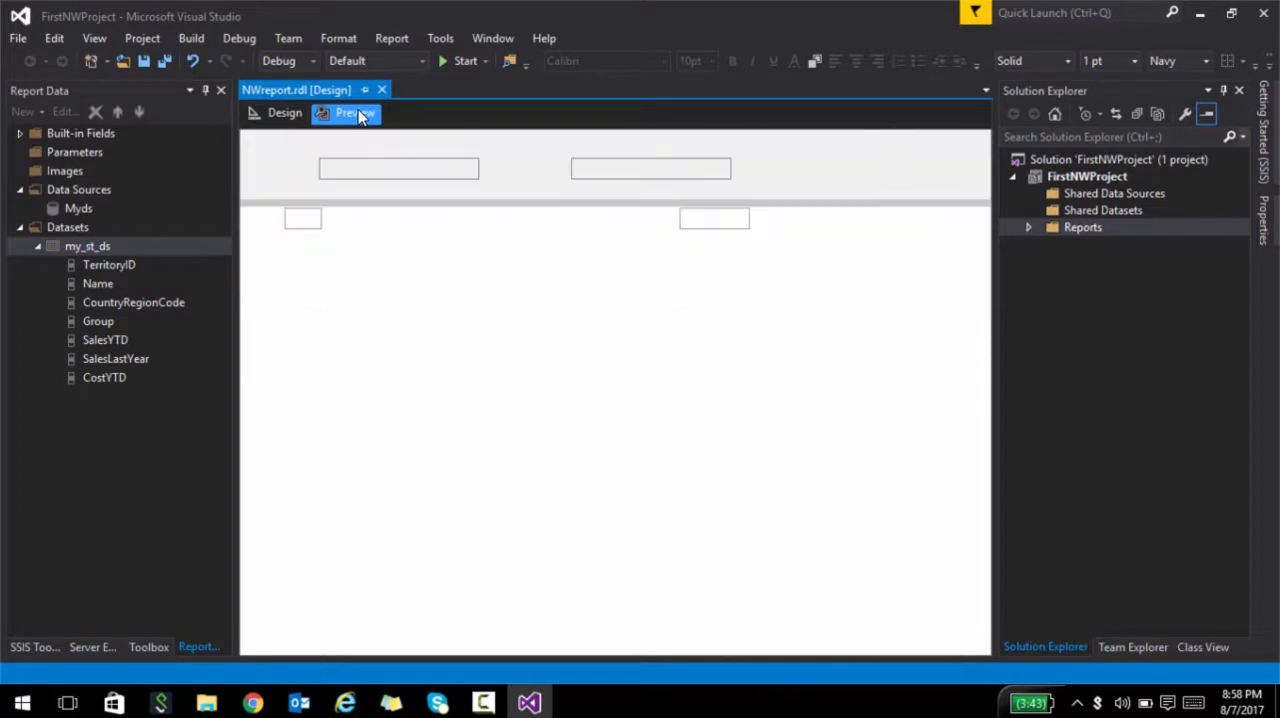
Log in to data source Myds as 'sa' and view the report.
click(355, 112)
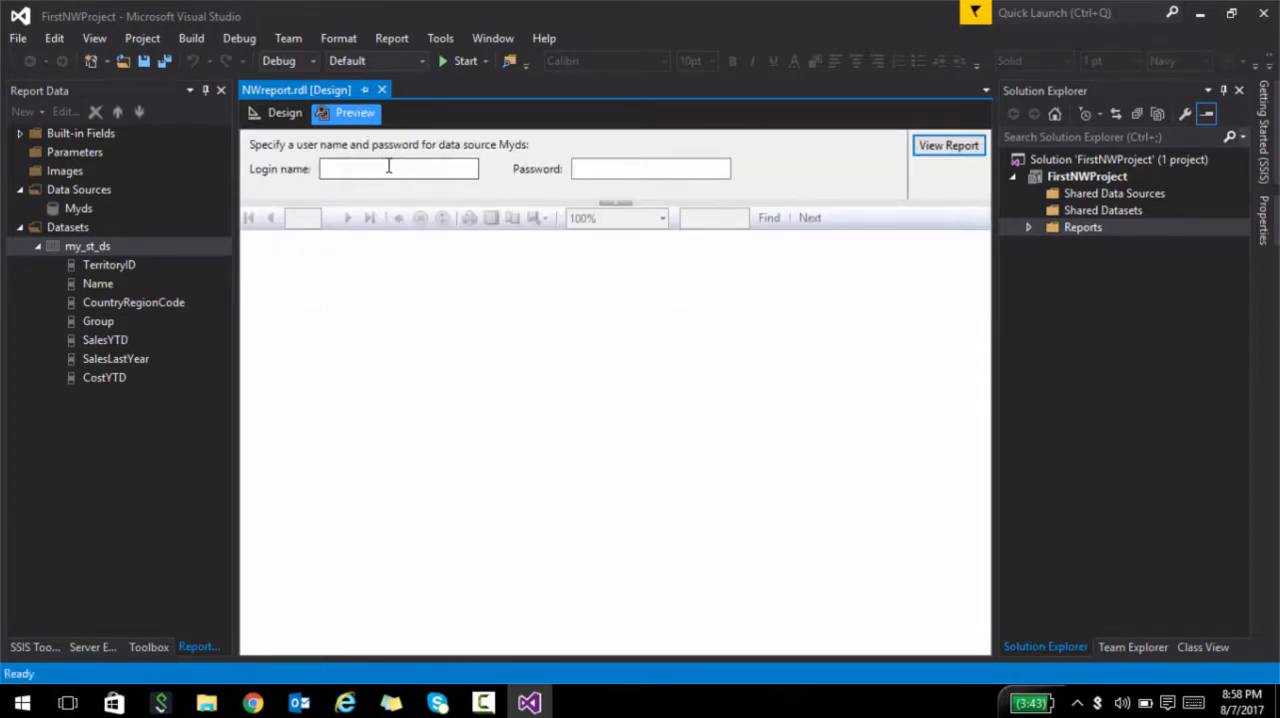
text(sa)
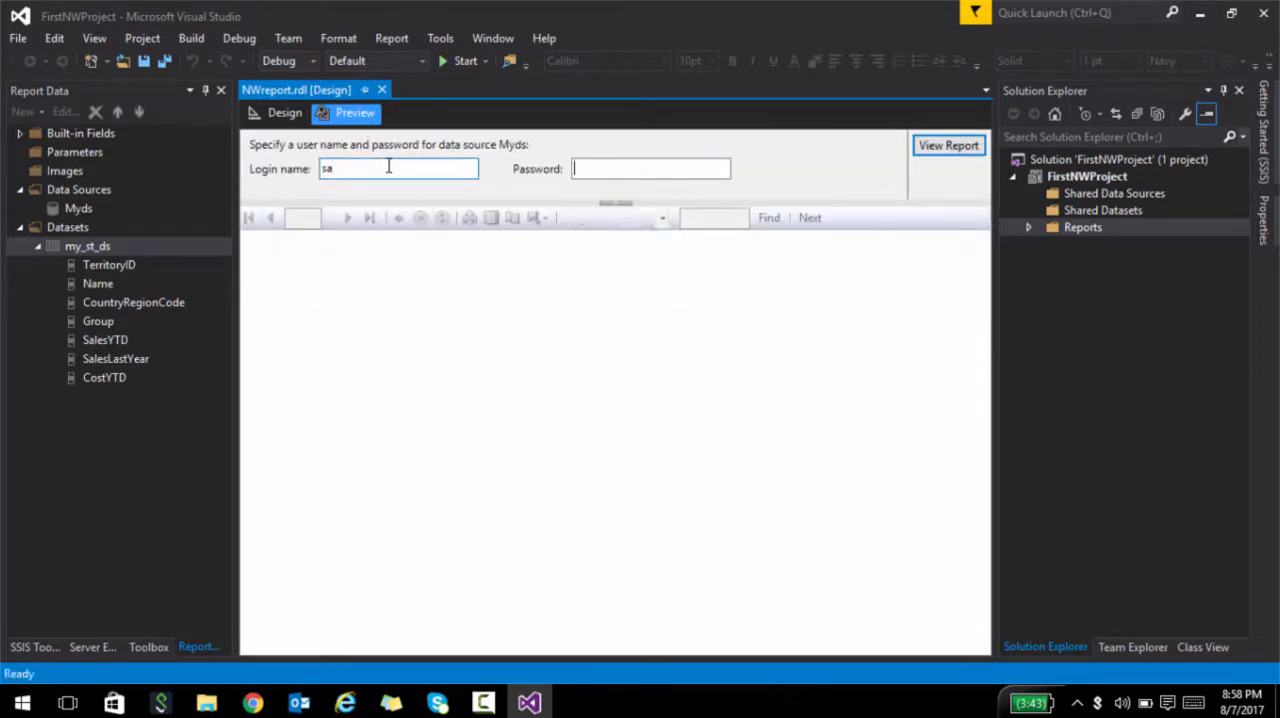
text(***)
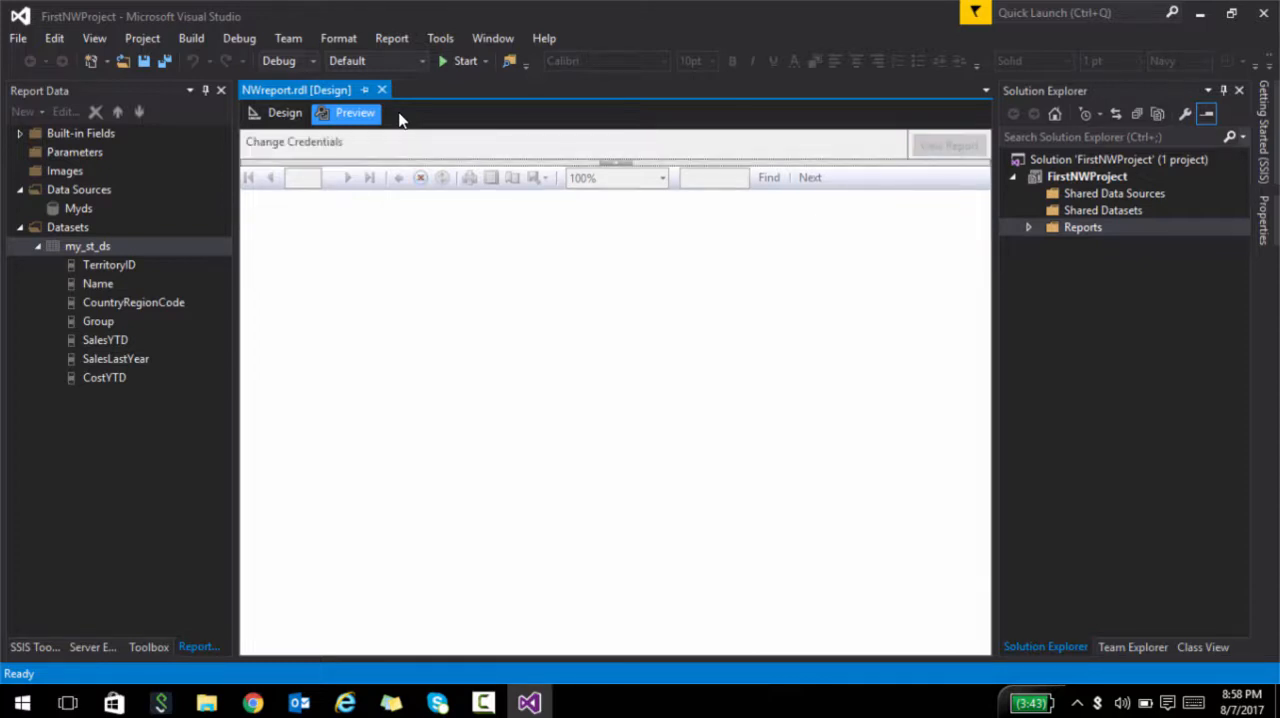
click(947, 145)
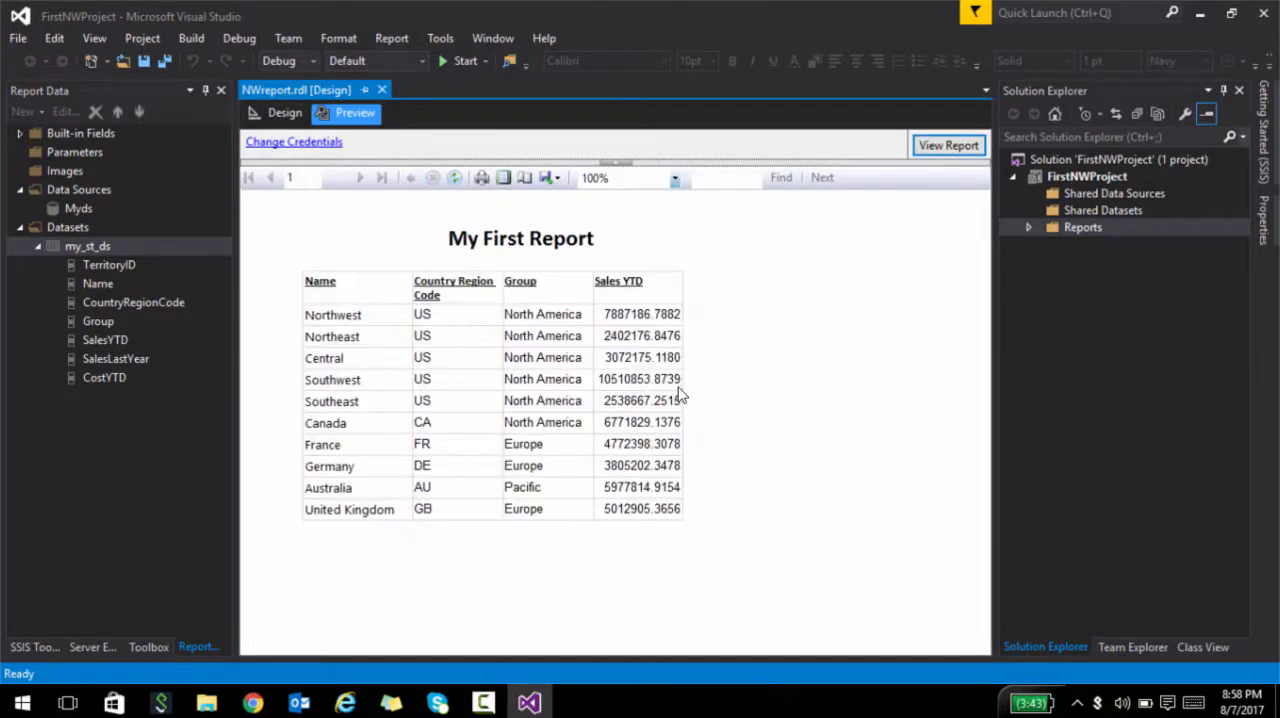